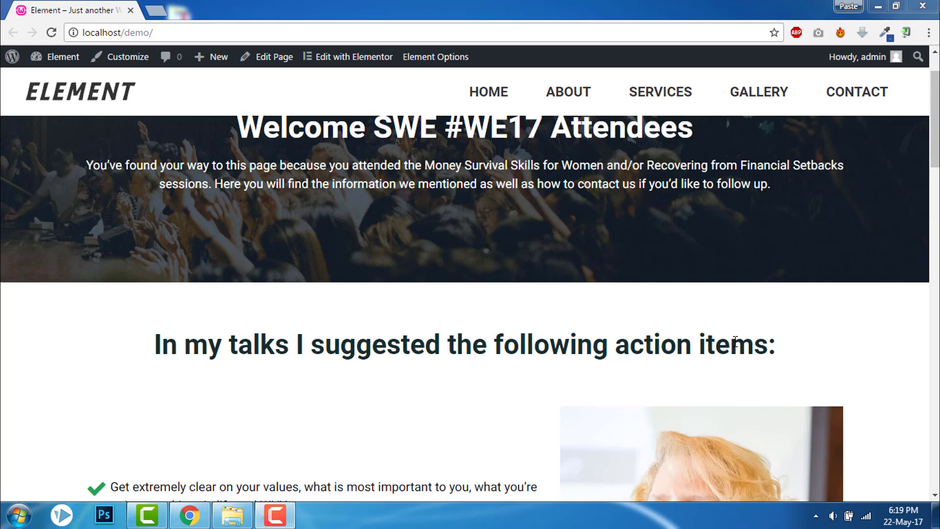
mouse_move(255, 127)
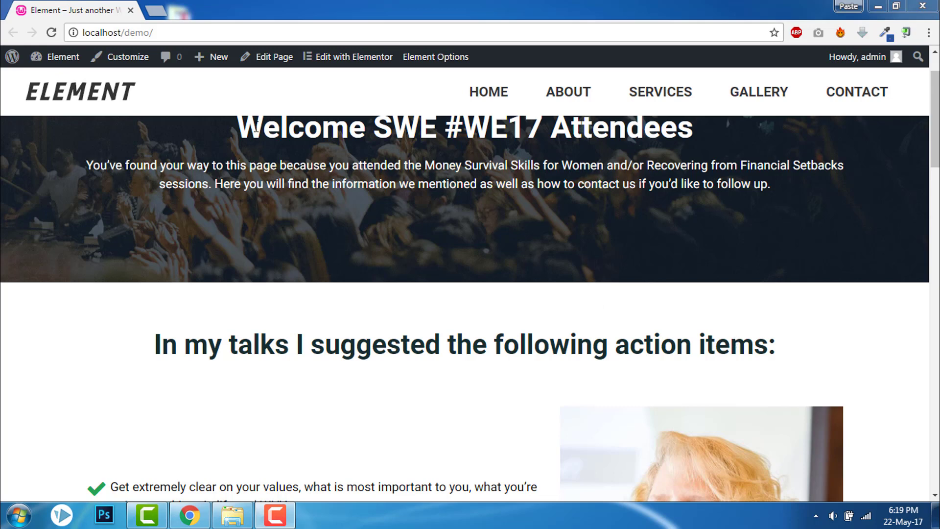
Create a new WordPress page and title it Footer
click(210, 57)
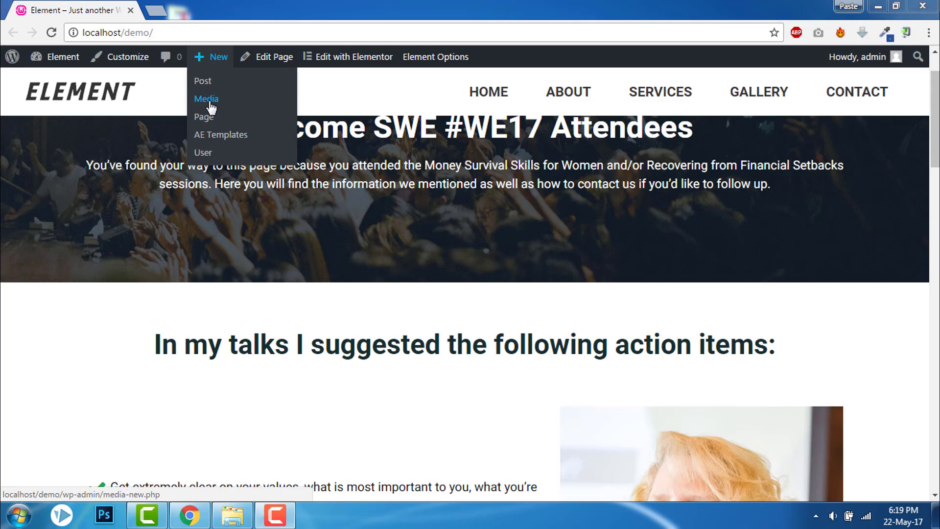
click(207, 97)
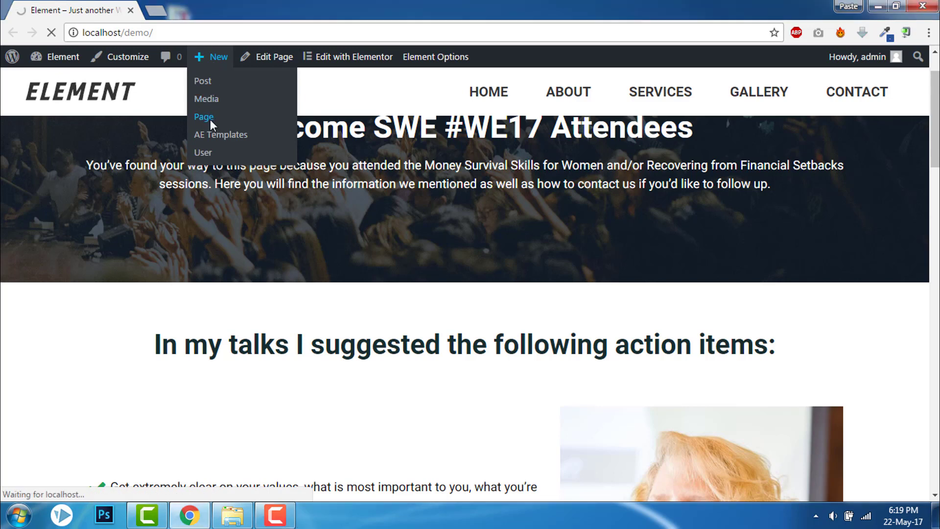
click(204, 117)
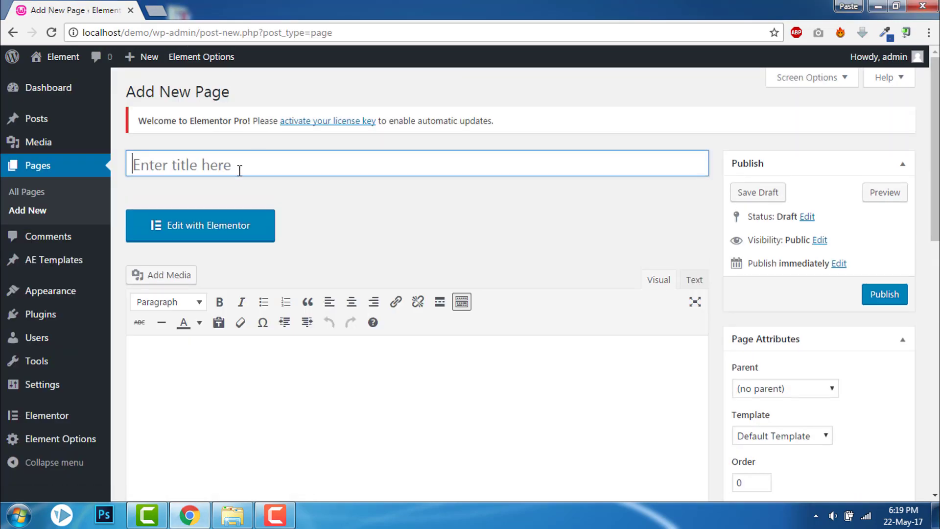
text(Footer)
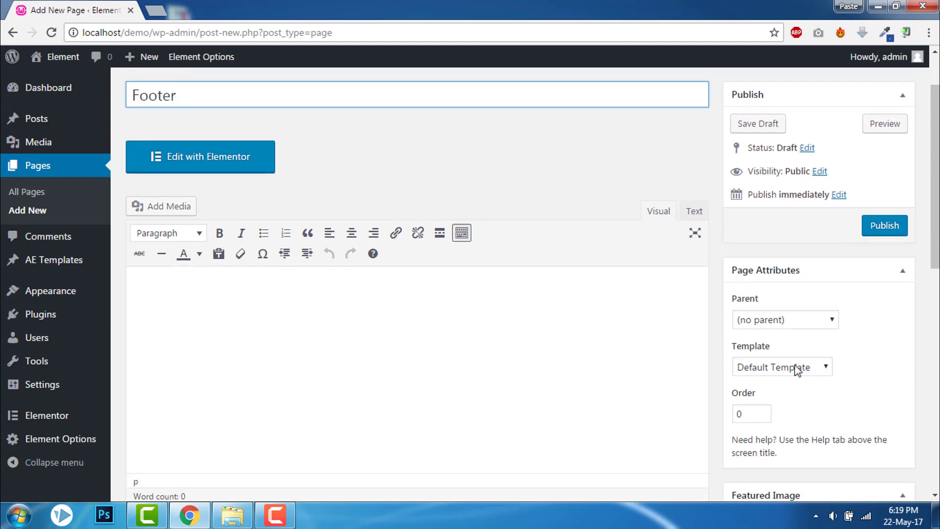
Apply the Element Blank template, publish the Footer page and open it in Elementor
click(781, 367)
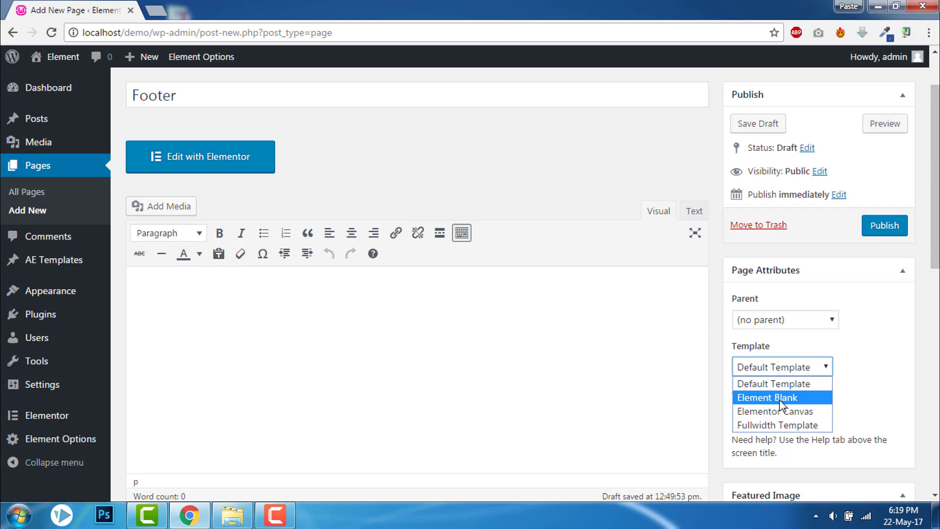
click(767, 397)
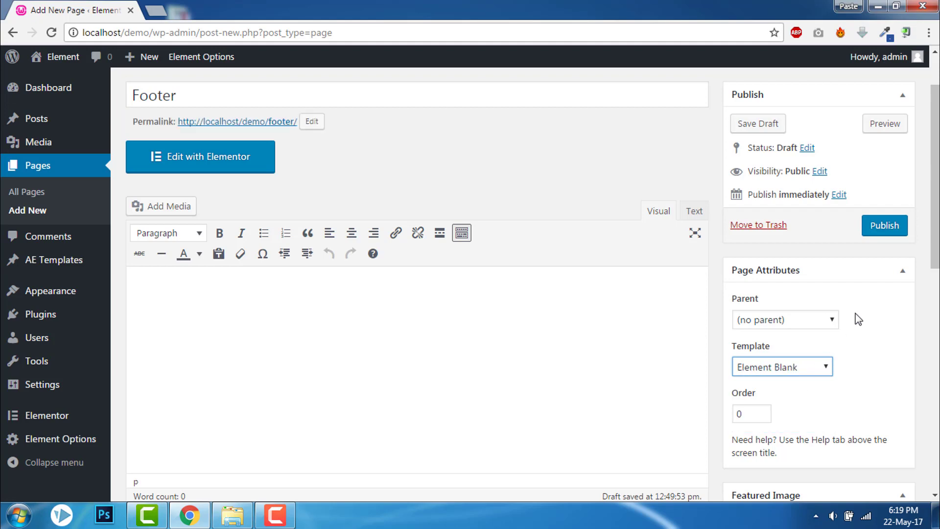
click(885, 226)
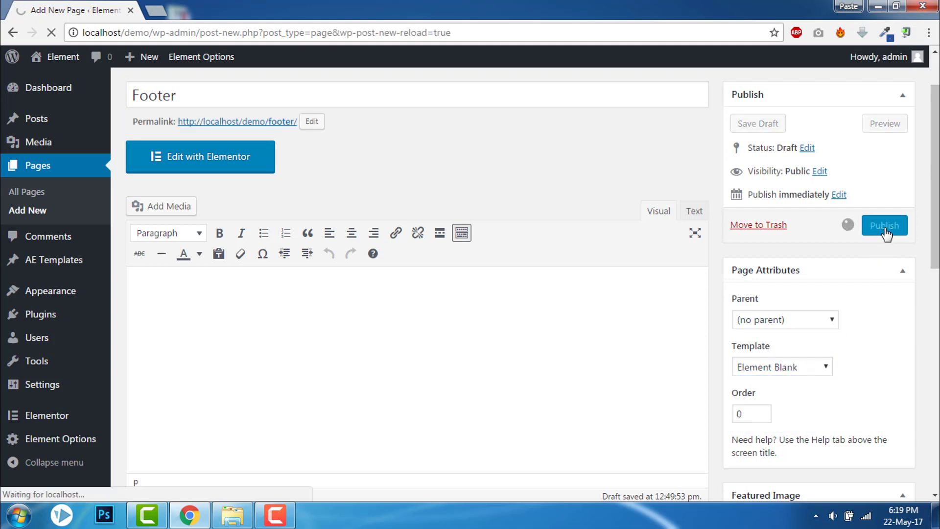
click(883, 225)
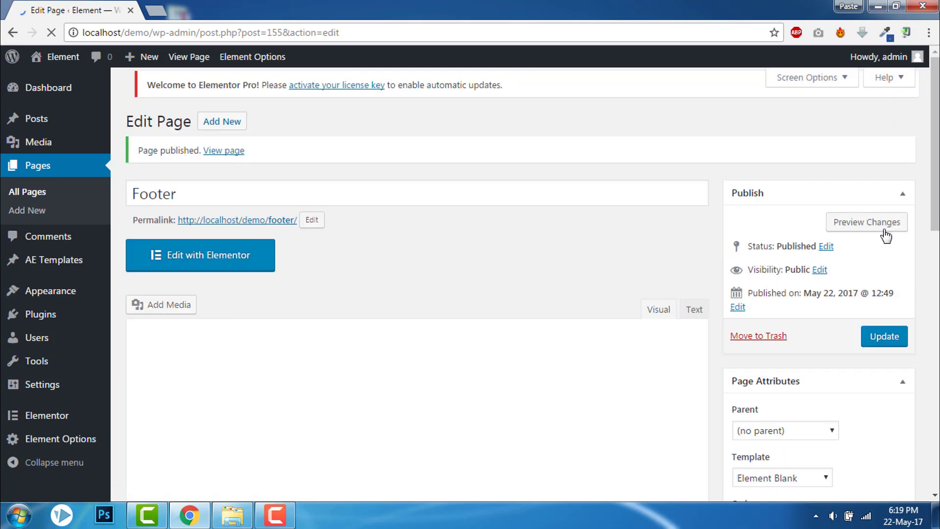
click(200, 255)
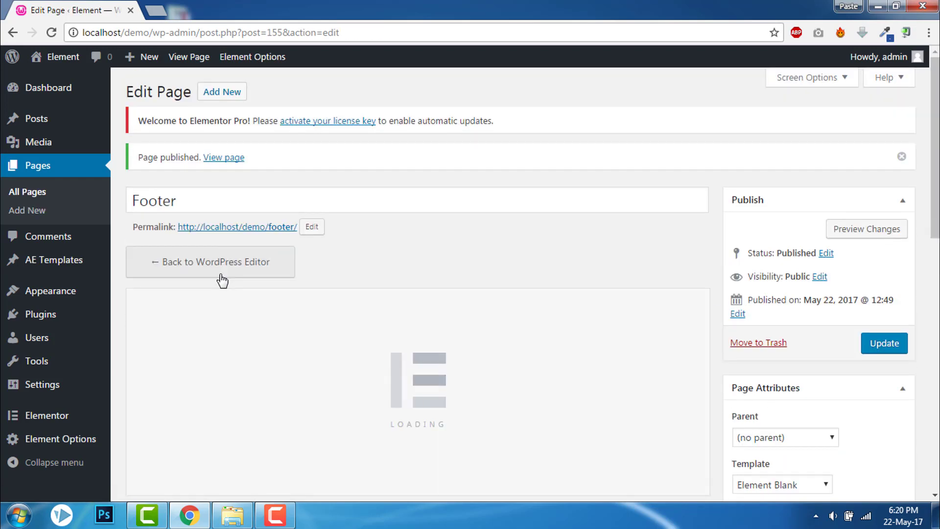
click(211, 261)
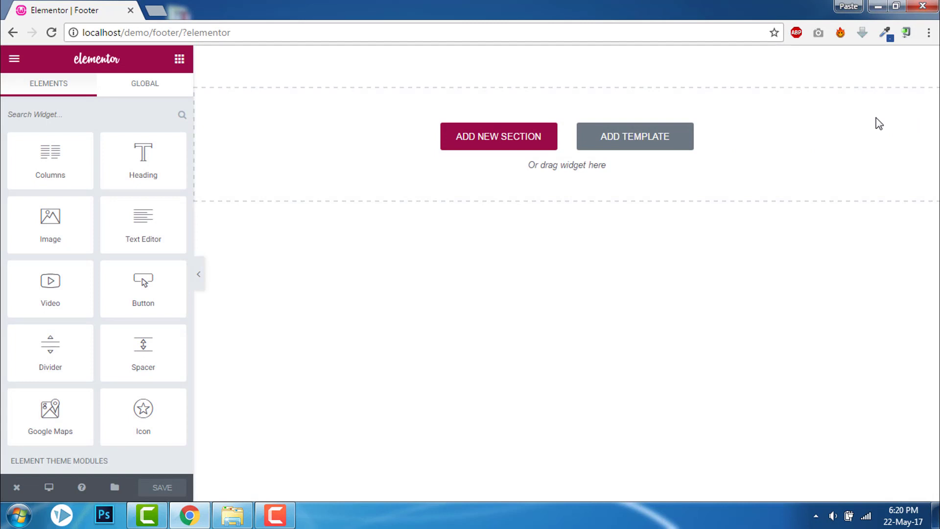
Add a single-column section and set its background type to Classic colour
click(498, 136)
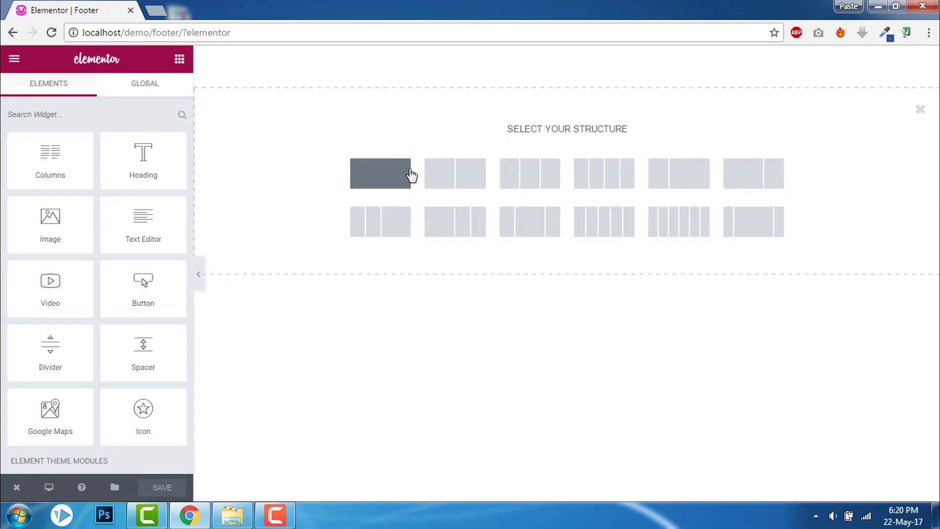
click(380, 173)
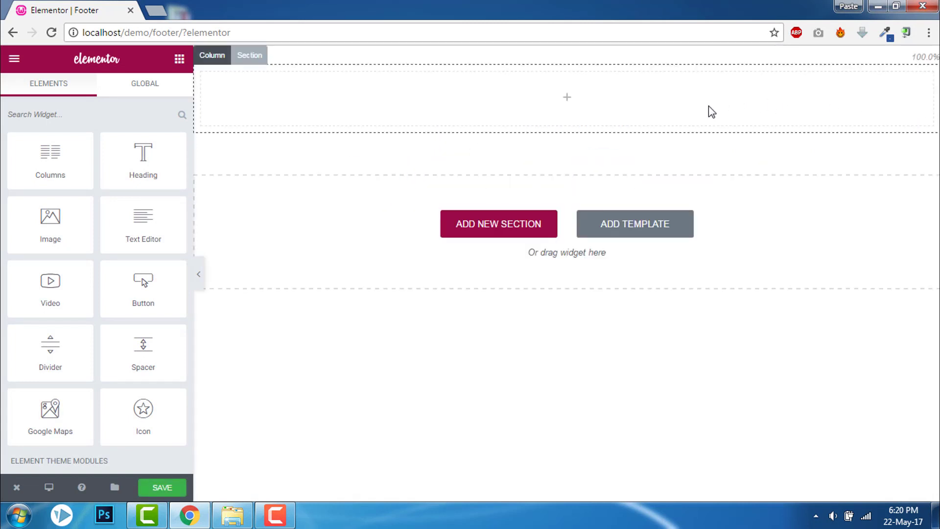
mouse_move(249, 55)
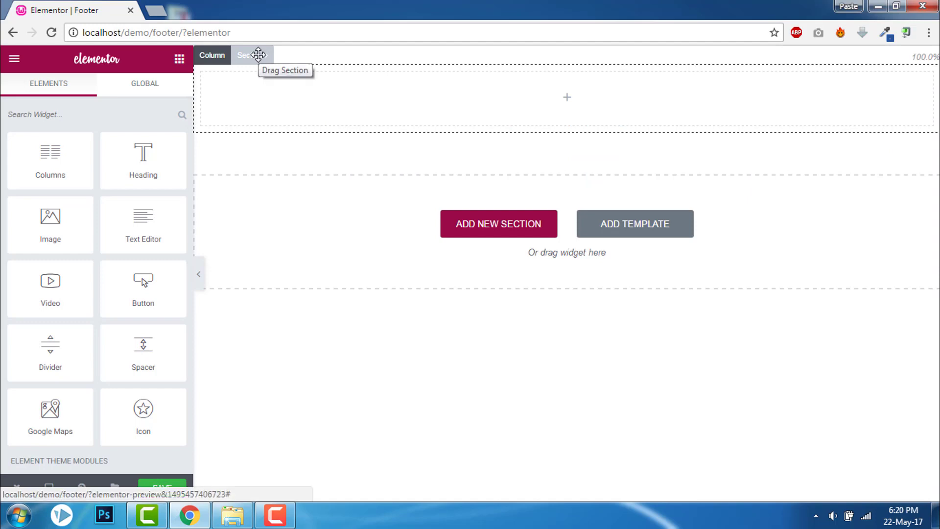
click(252, 55)
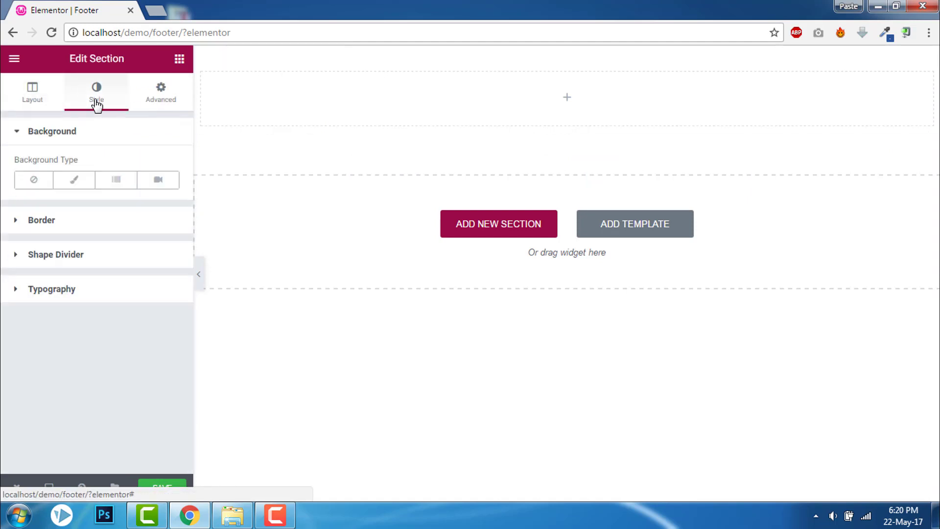
click(74, 181)
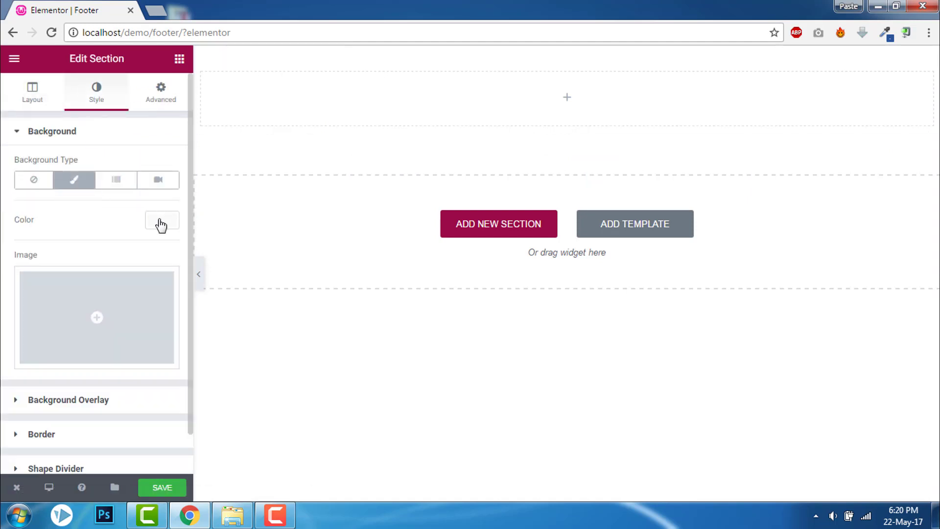
mouse_move(56, 66)
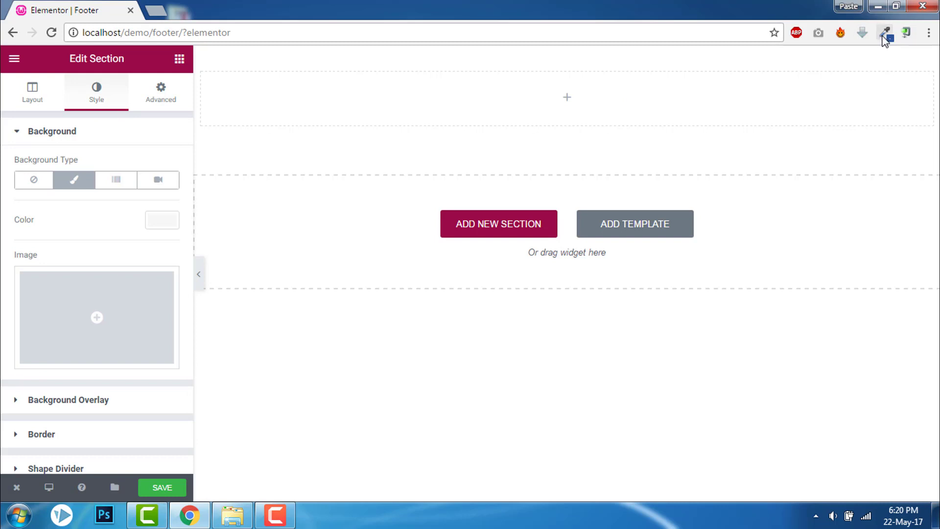
mouse_move(894, 43)
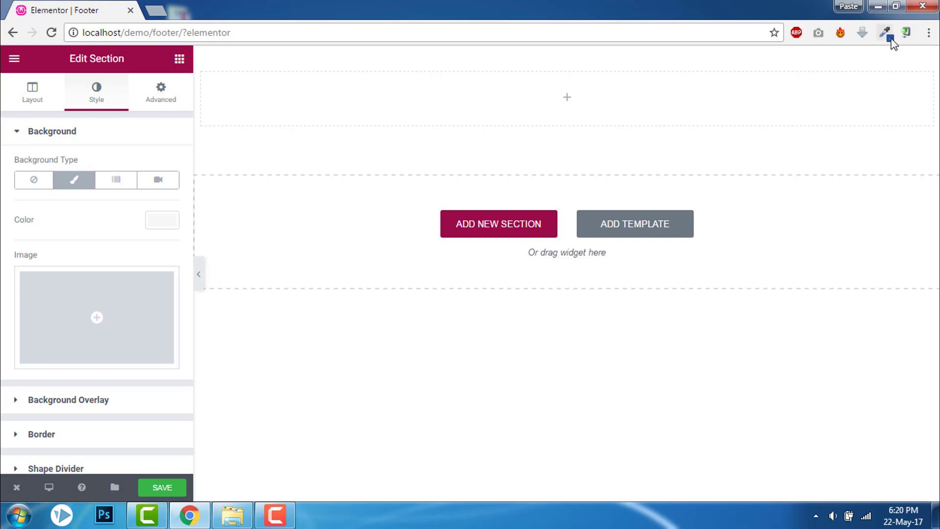
mouse_move(886, 33)
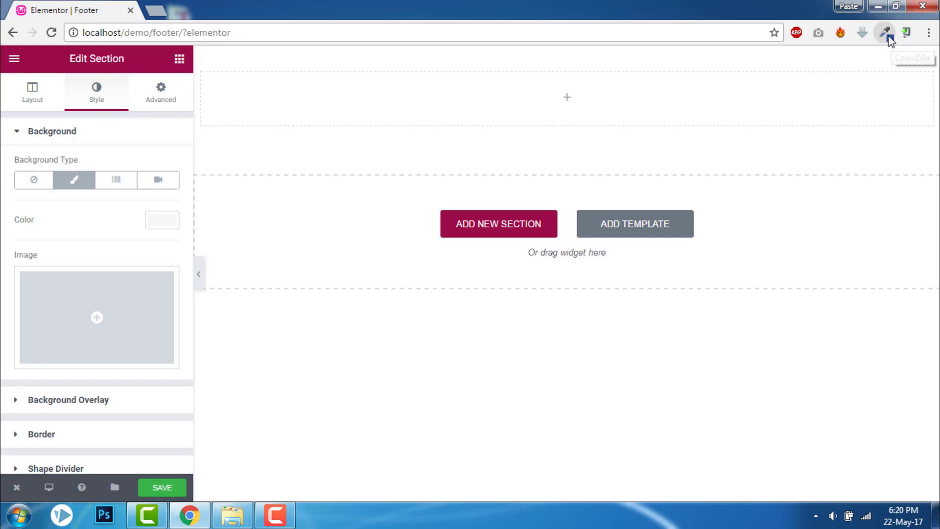
Sample a magenta colour and apply it as the section's background colour
click(883, 32)
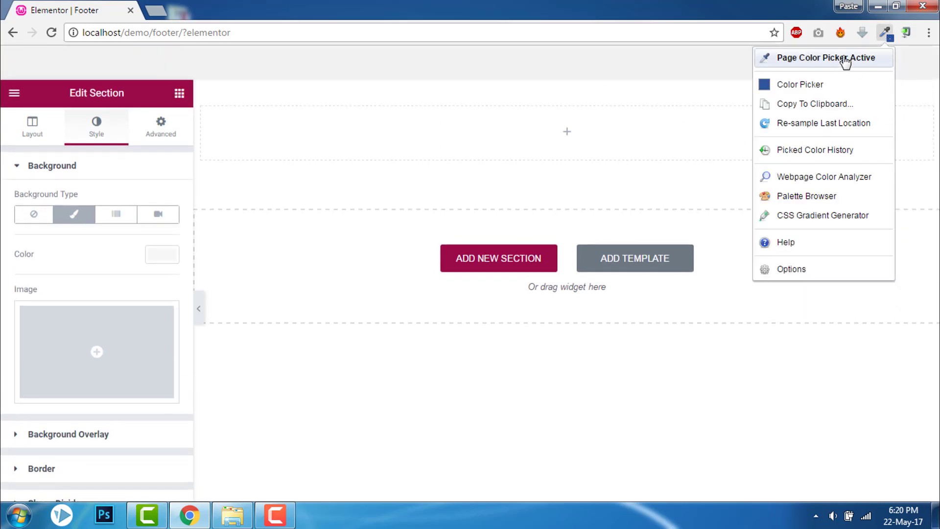
click(827, 58)
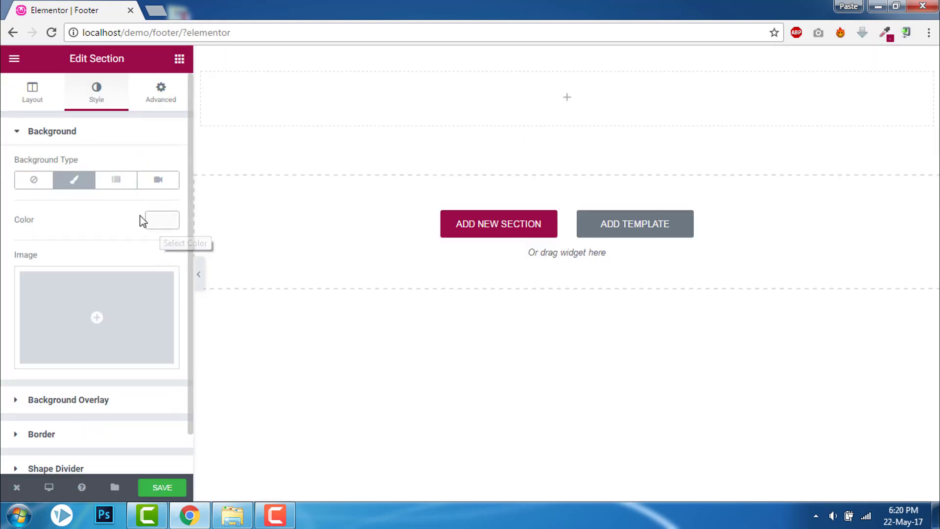
click(162, 220)
text(#9b0a46)
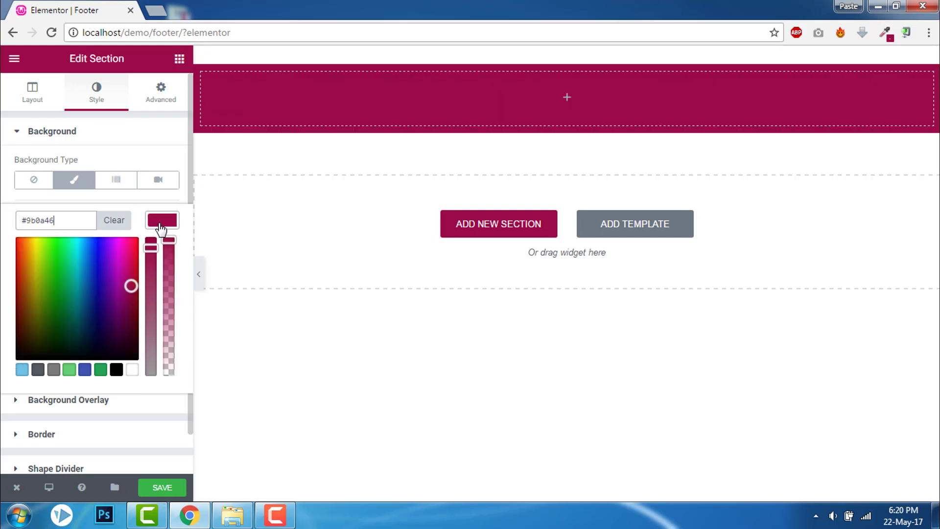
click(162, 221)
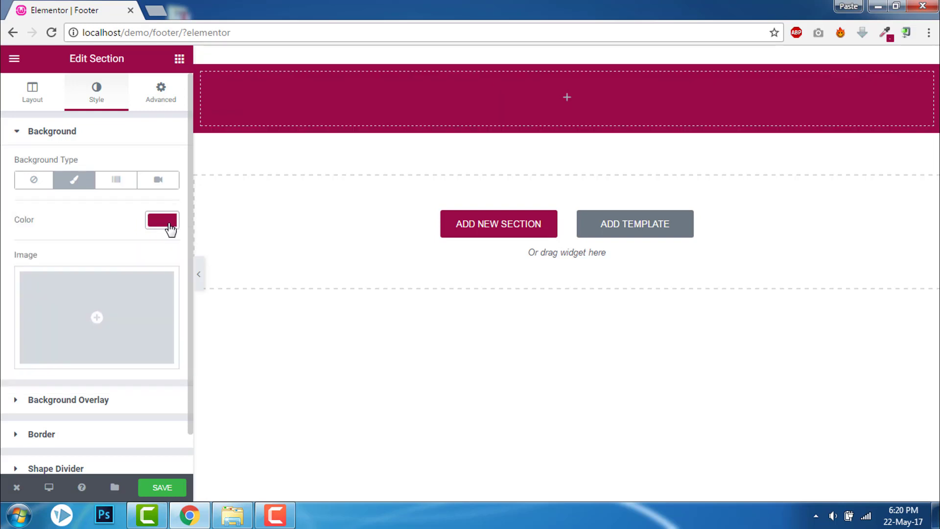
mouse_move(497, 132)
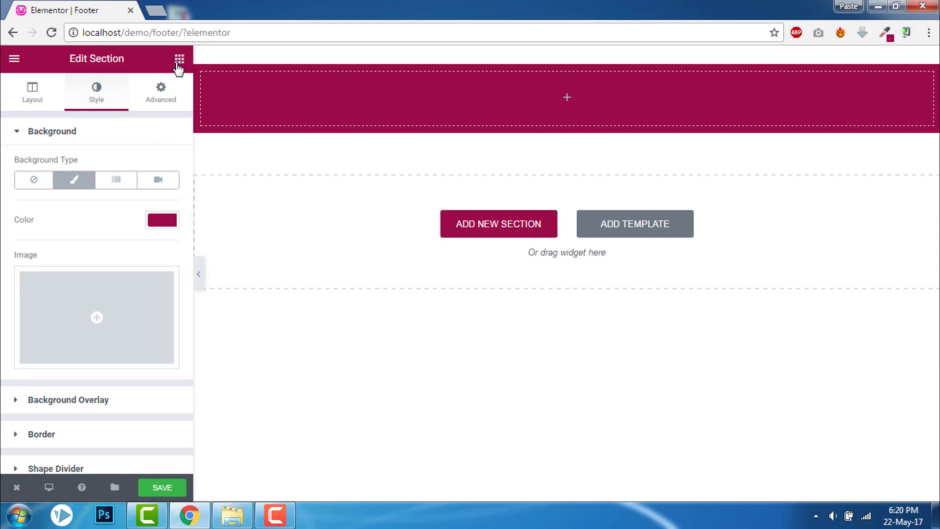
Give the Social Icons widget custom colours with a transparent primary background
click(180, 59)
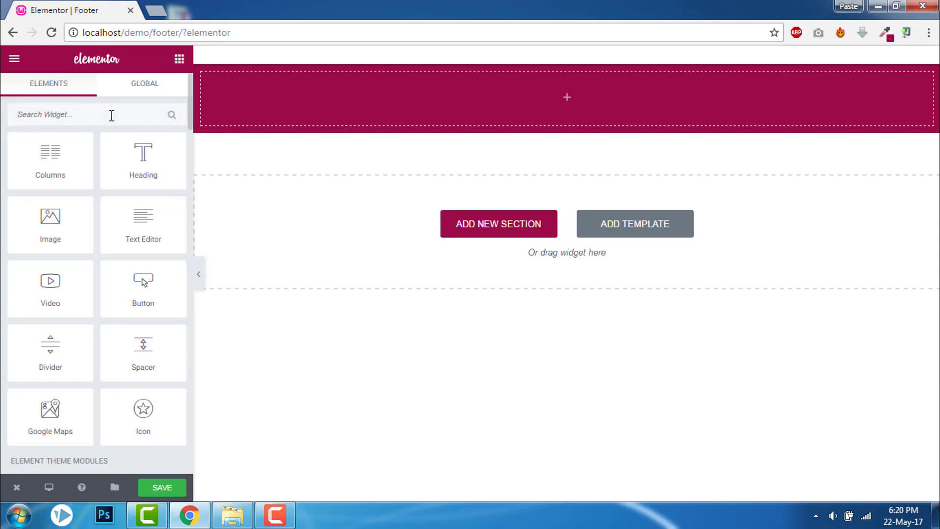
text(soc)
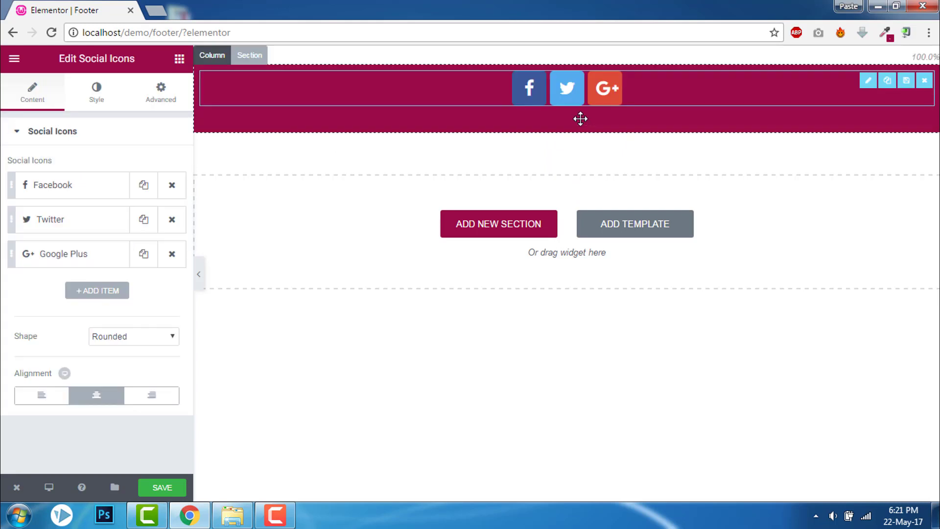
click(96, 92)
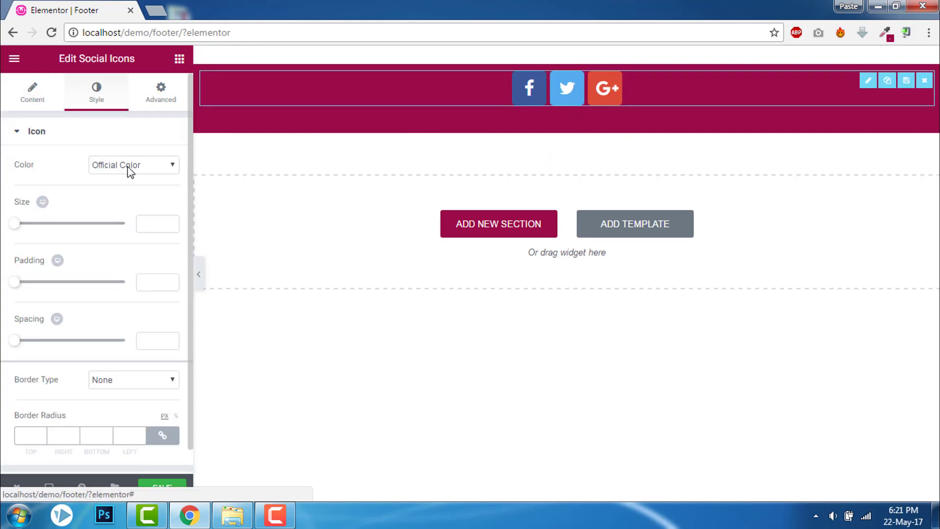
click(133, 164)
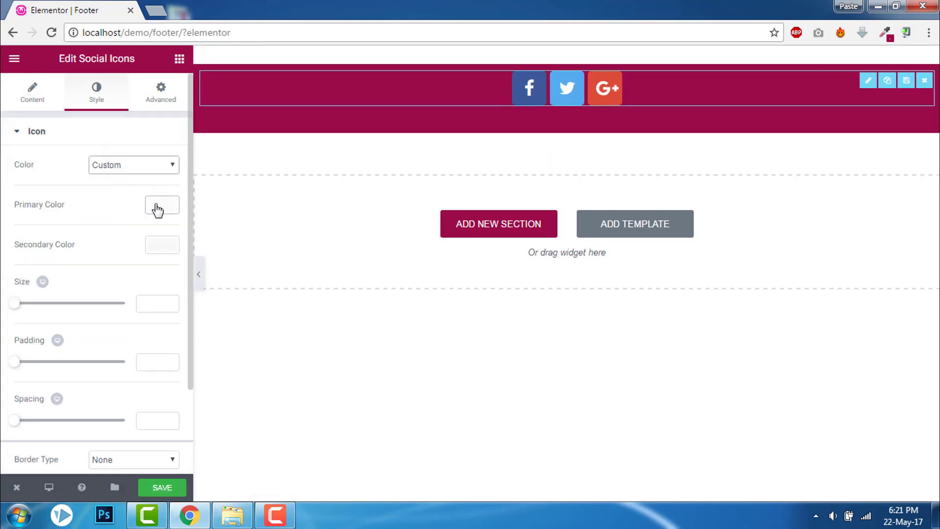
mouse_move(162, 207)
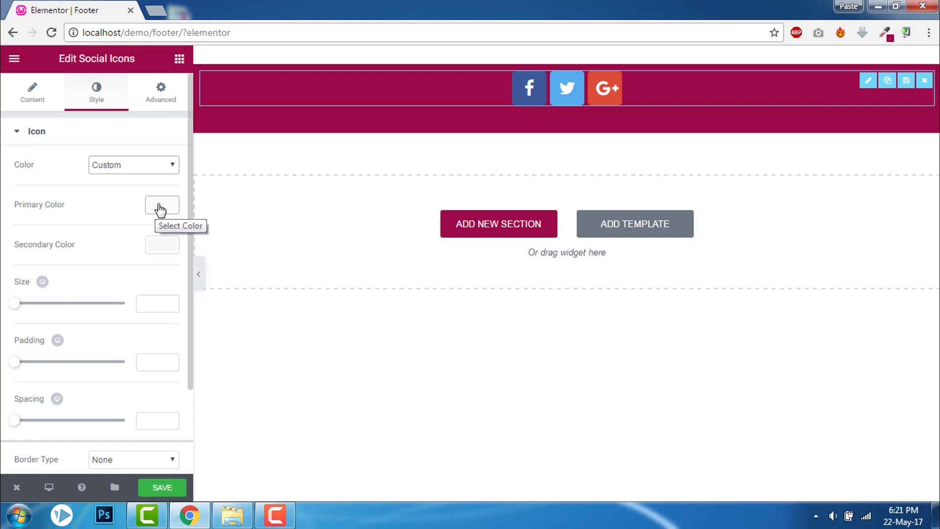
click(162, 204)
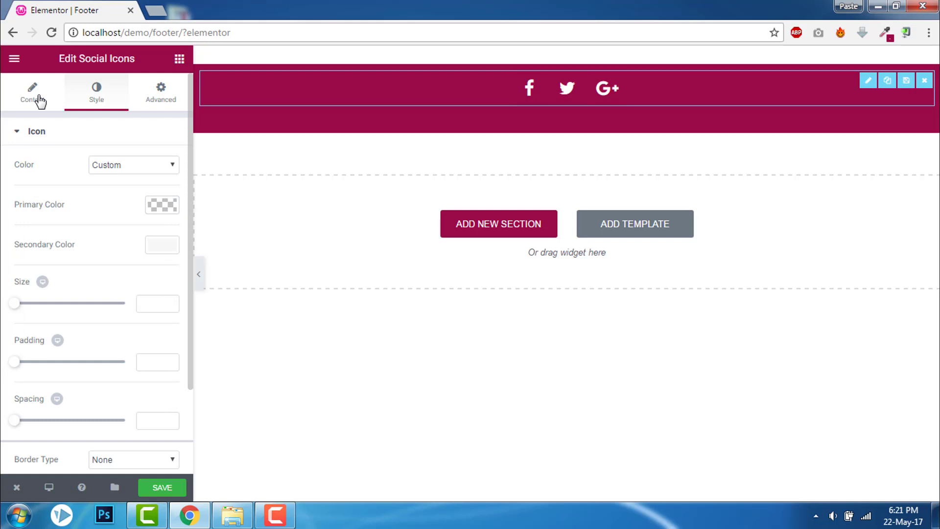
Add Pinterest, Instagram and YouTube icons to the social icons row
click(32, 93)
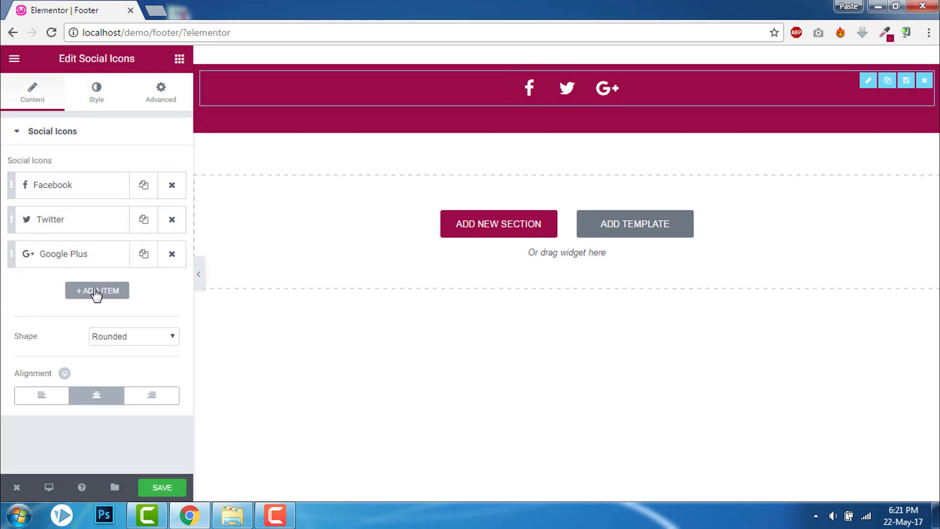
click(97, 291)
text(pin)
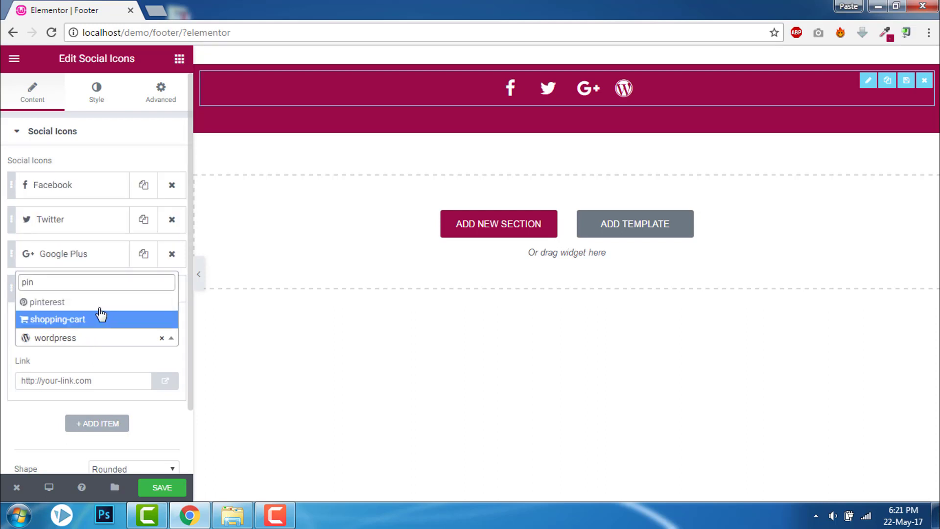
click(47, 302)
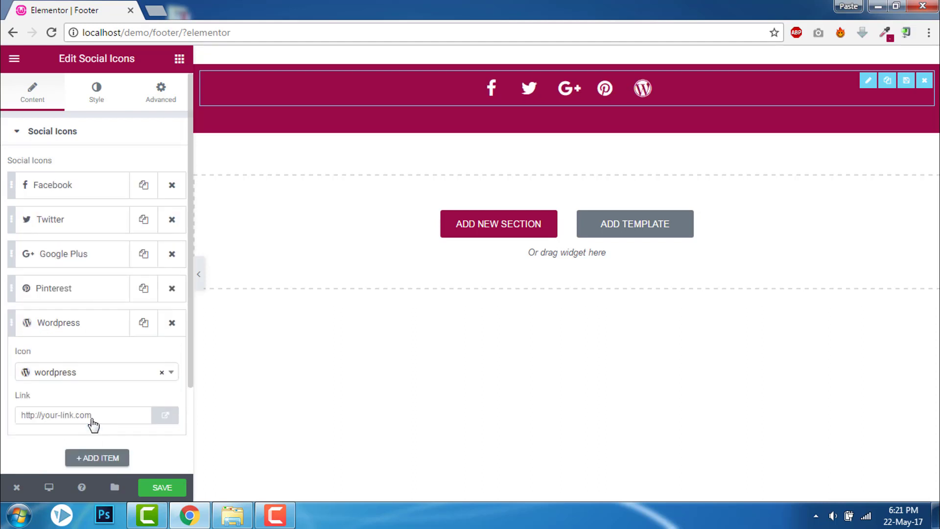
text(ins)
text(y)
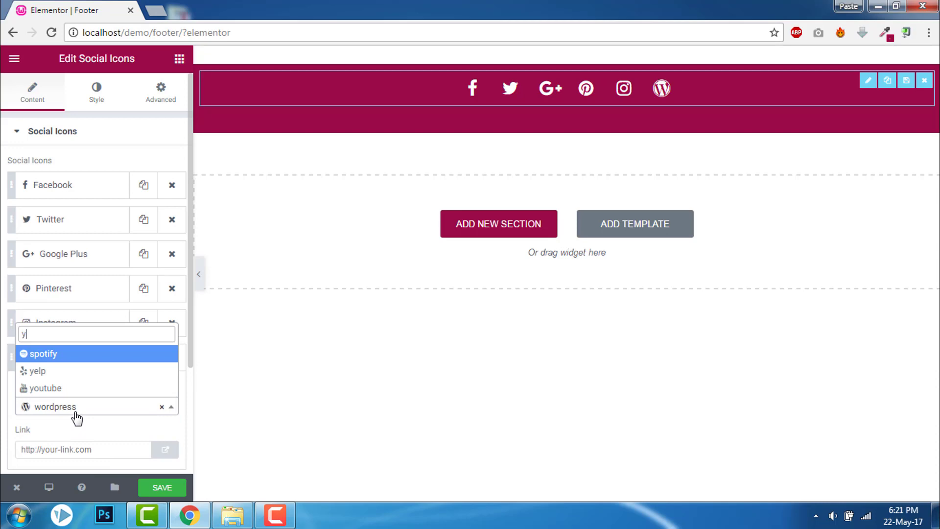
click(46, 388)
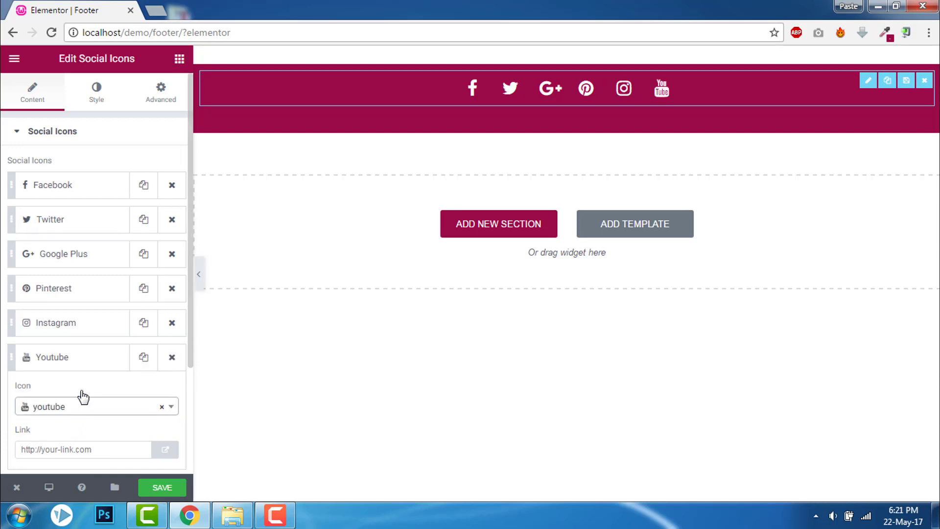
mouse_move(199, 274)
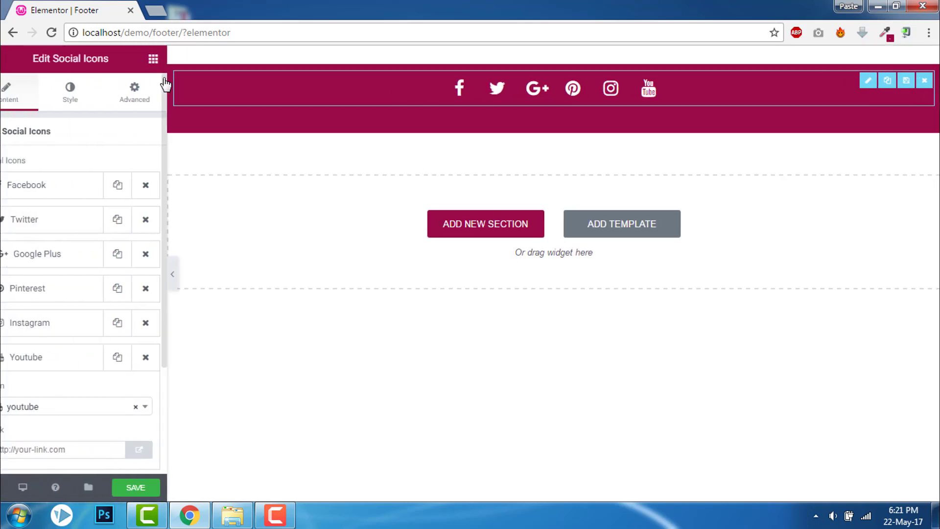
Place the Footer Credits widget below the icons and review its copyright, theme and ElementorHeros items
click(153, 58)
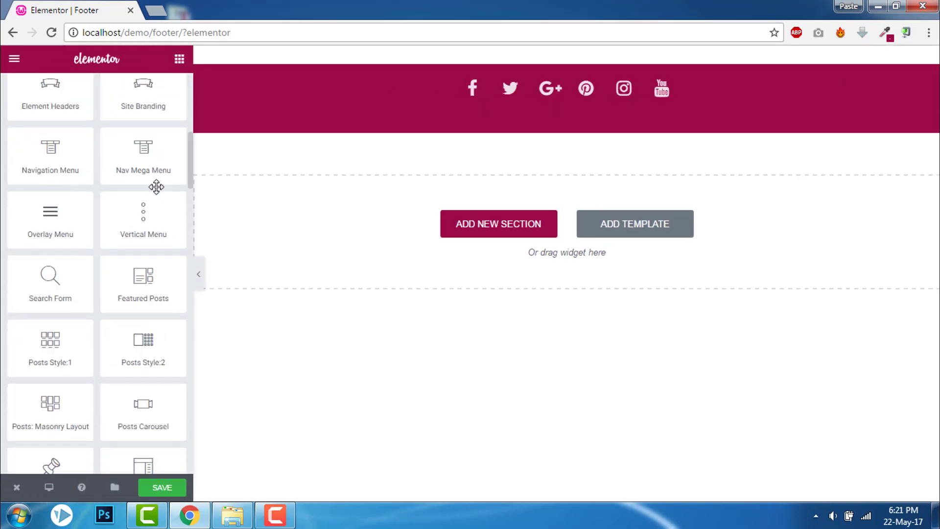
scroll(down, 3)
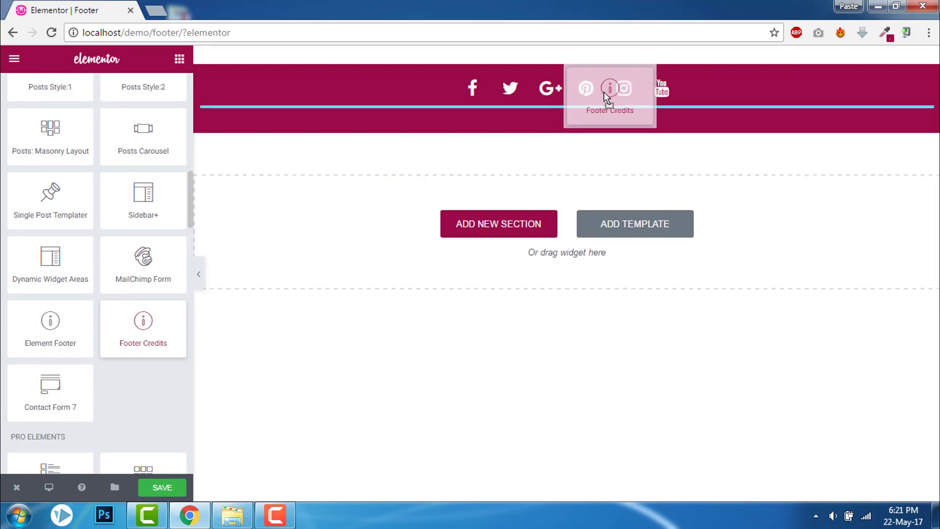
click(611, 89)
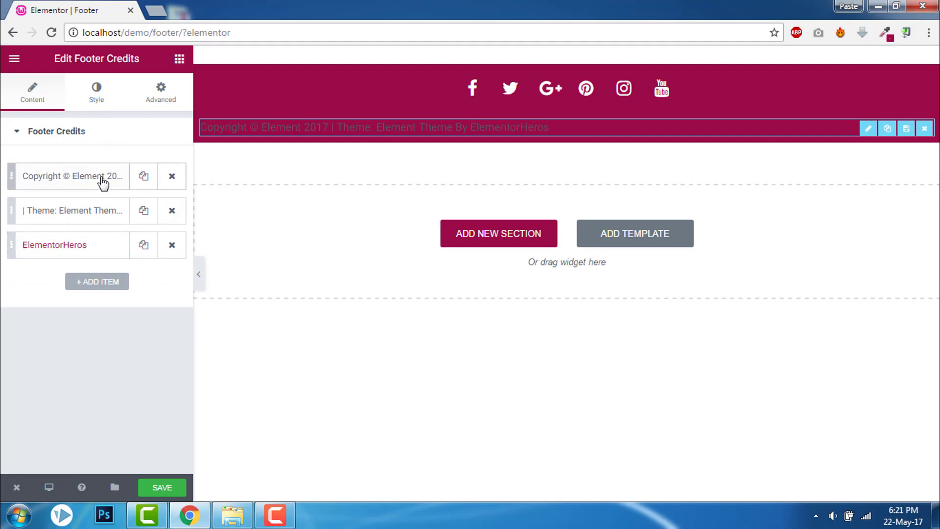
click(71, 175)
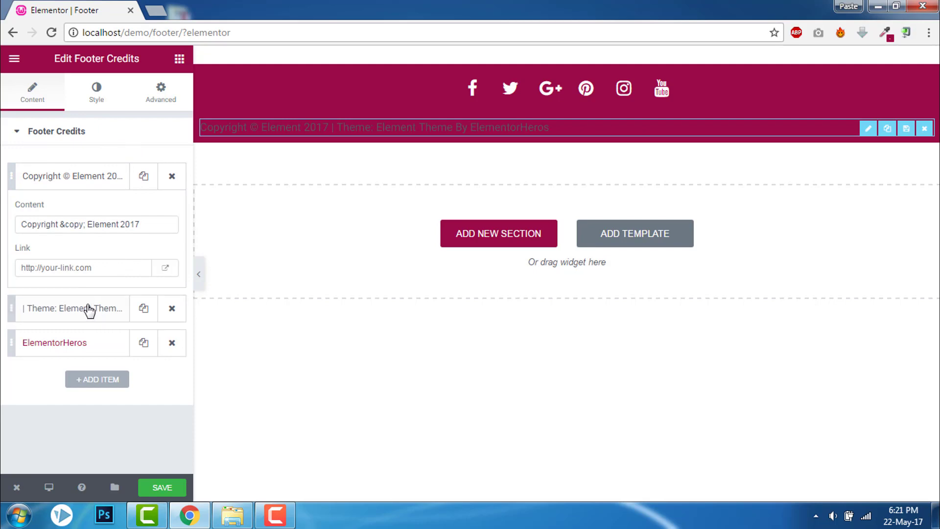
click(72, 309)
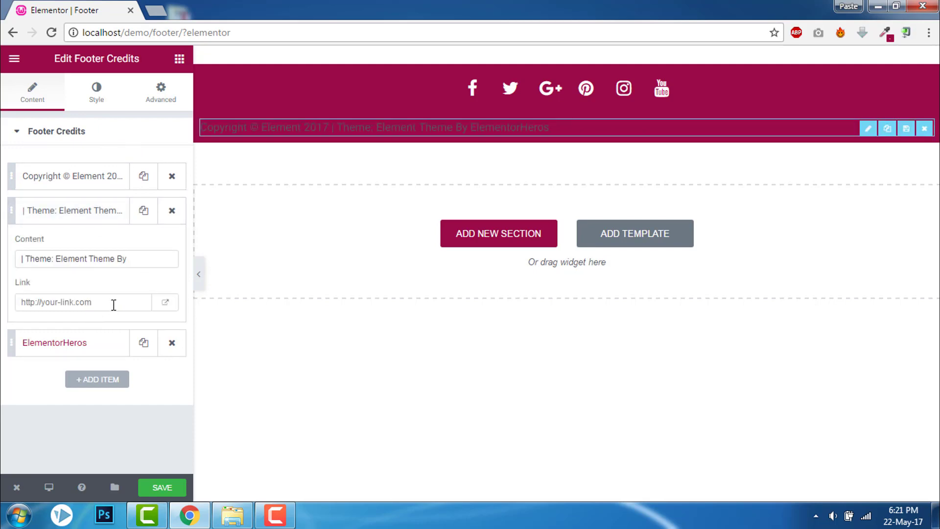
click(54, 343)
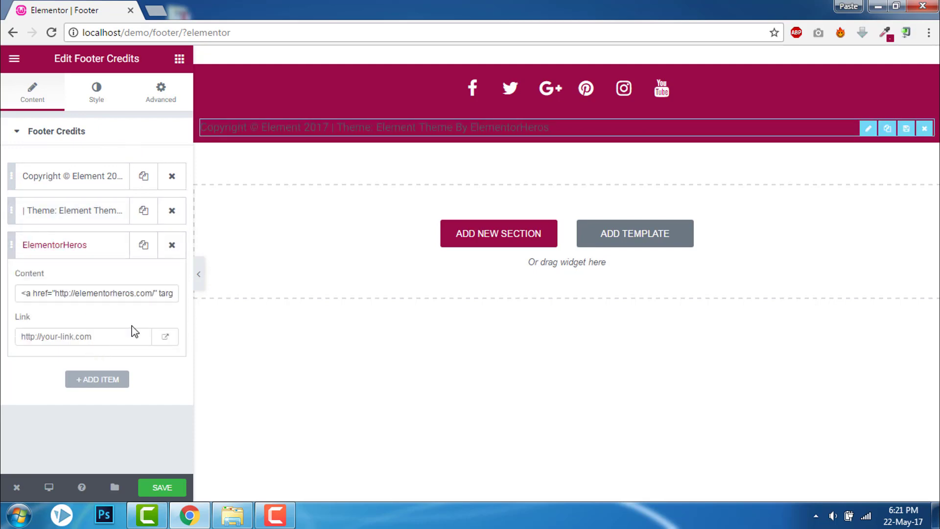
Make the credits text white with a yellow link hover colour
click(95, 91)
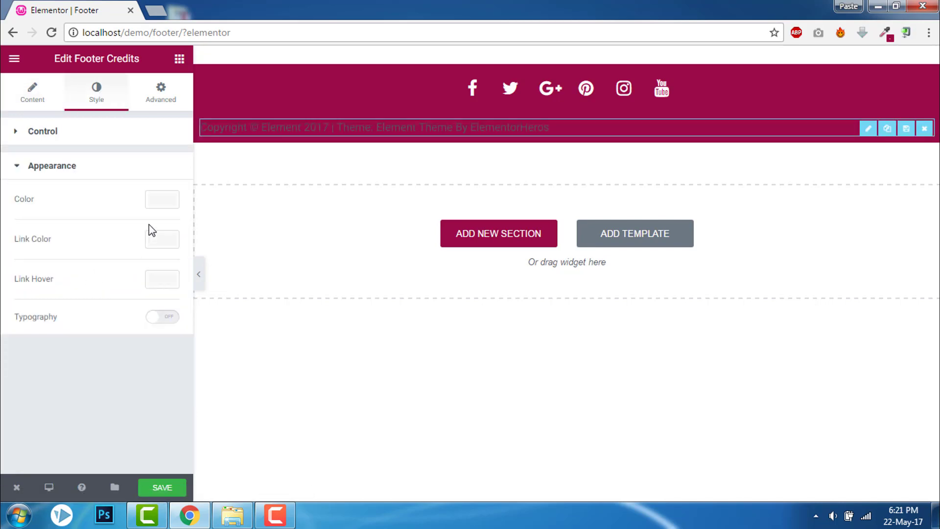
click(161, 199)
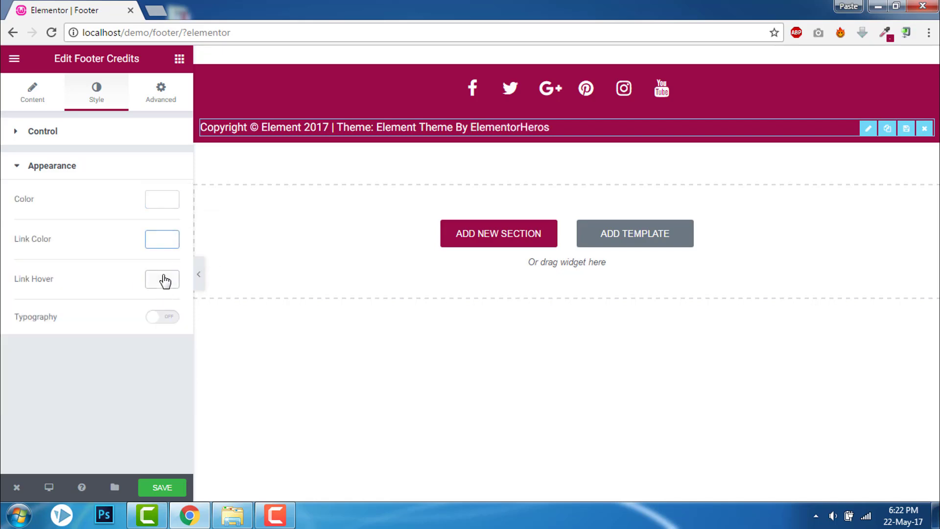
click(162, 279)
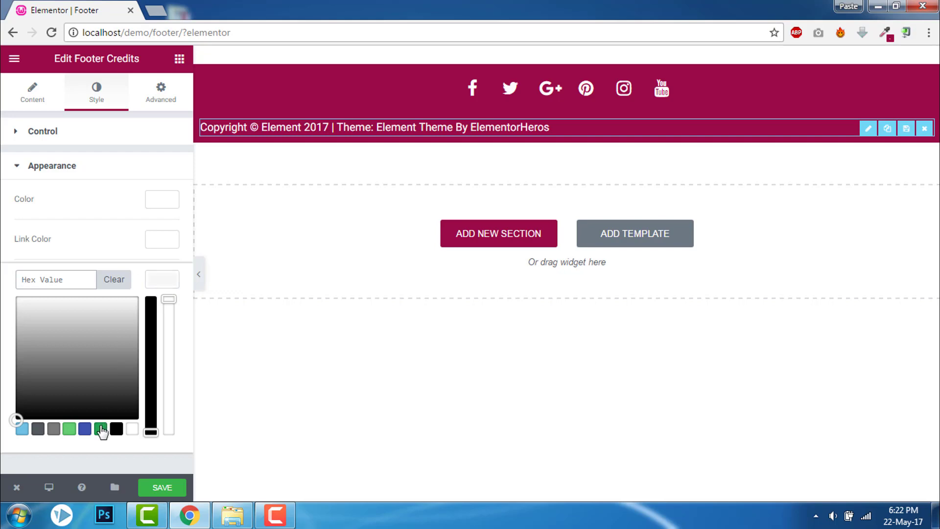
click(100, 429)
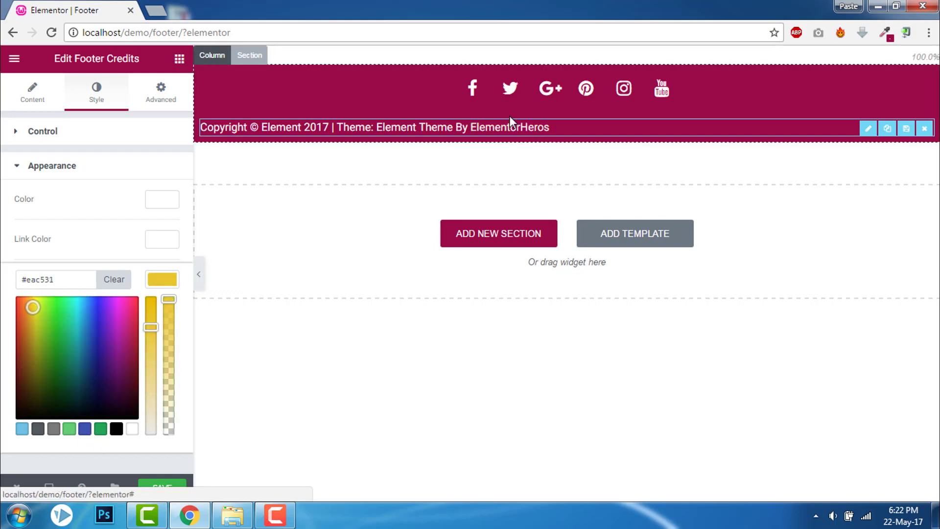
click(162, 280)
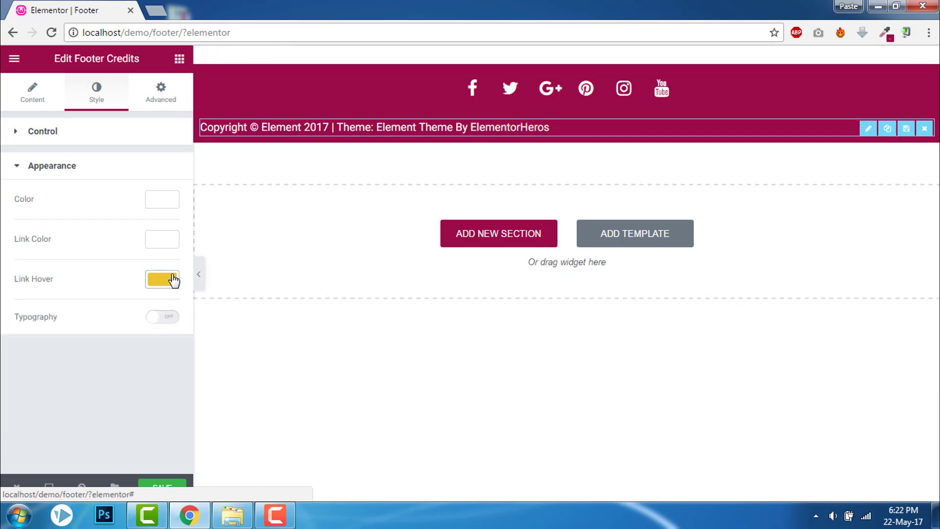
mouse_move(206, 279)
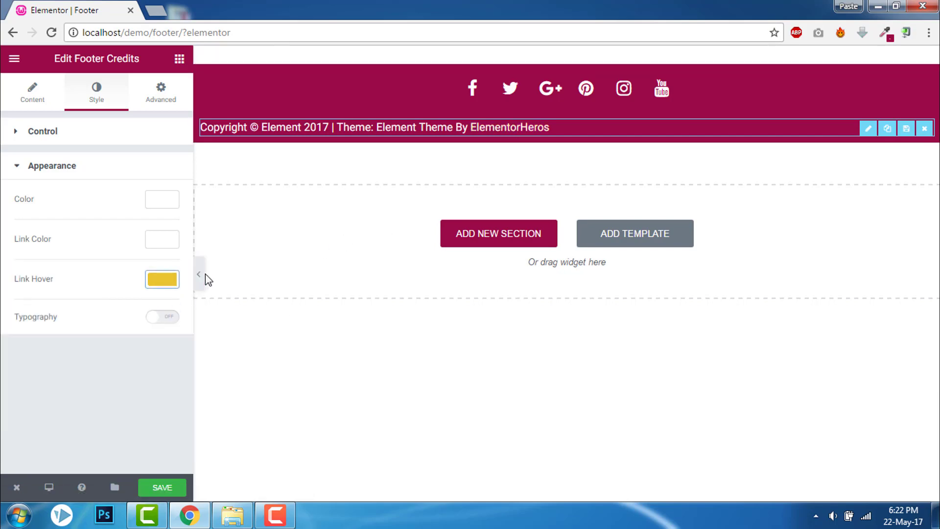
Centre the credits text alignment
click(31, 92)
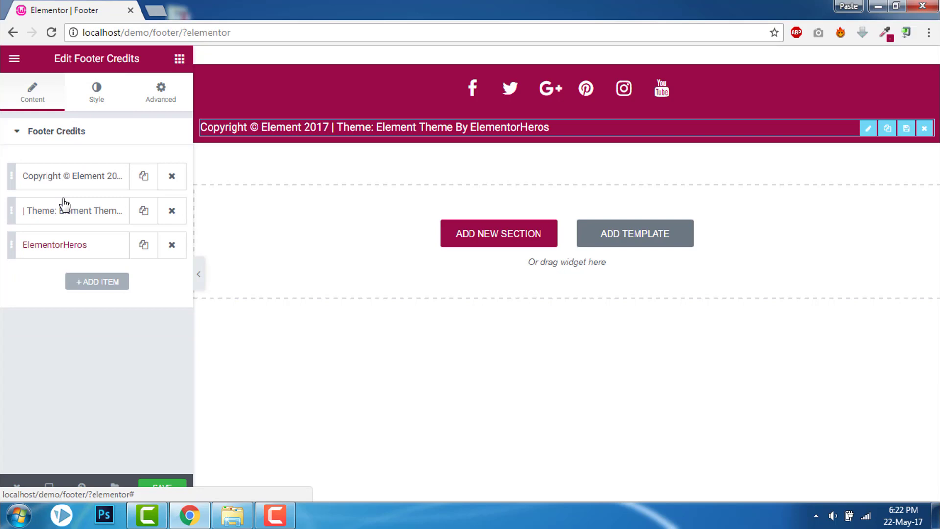
click(95, 92)
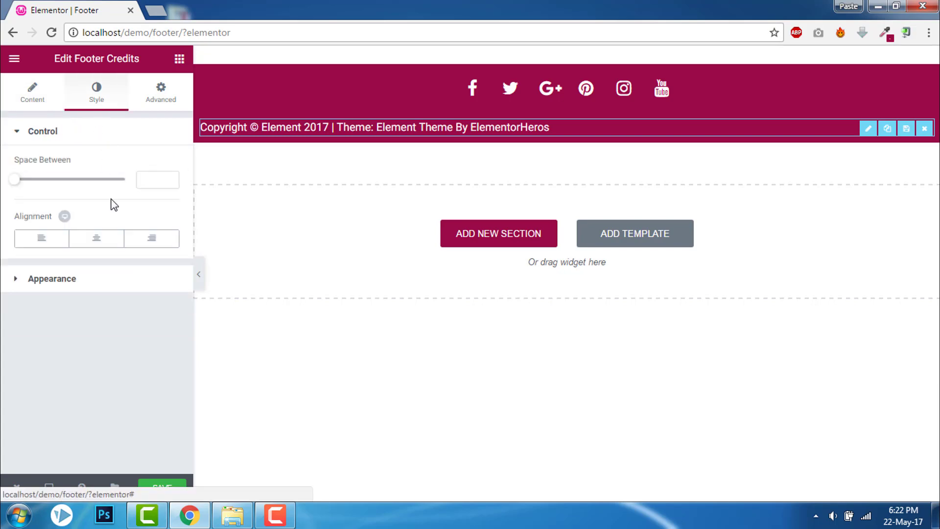
click(96, 238)
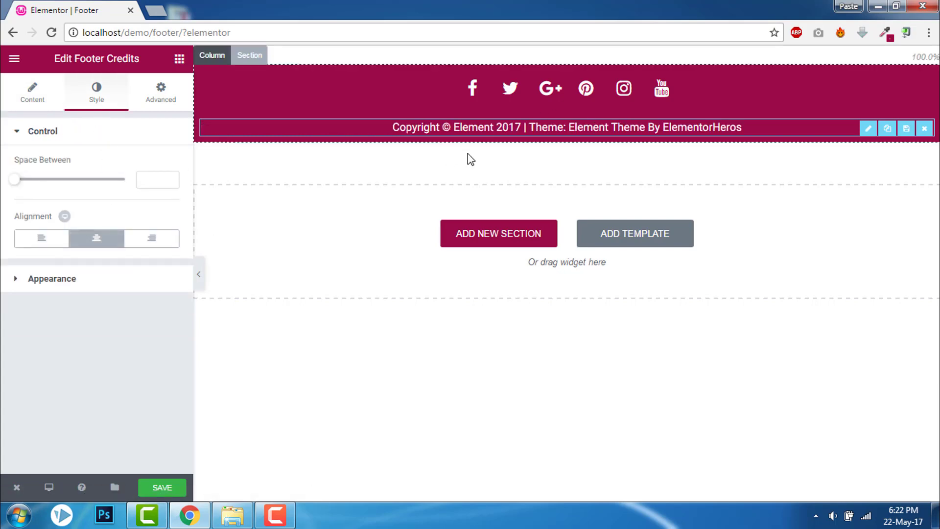
click(198, 274)
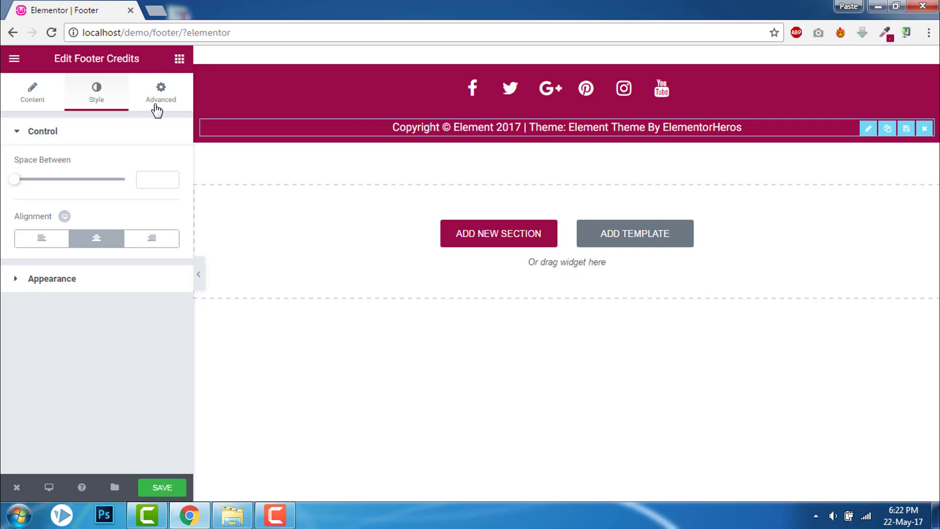
Unlink the credits margins and reduce the top margin to pull the line under the icons
click(159, 93)
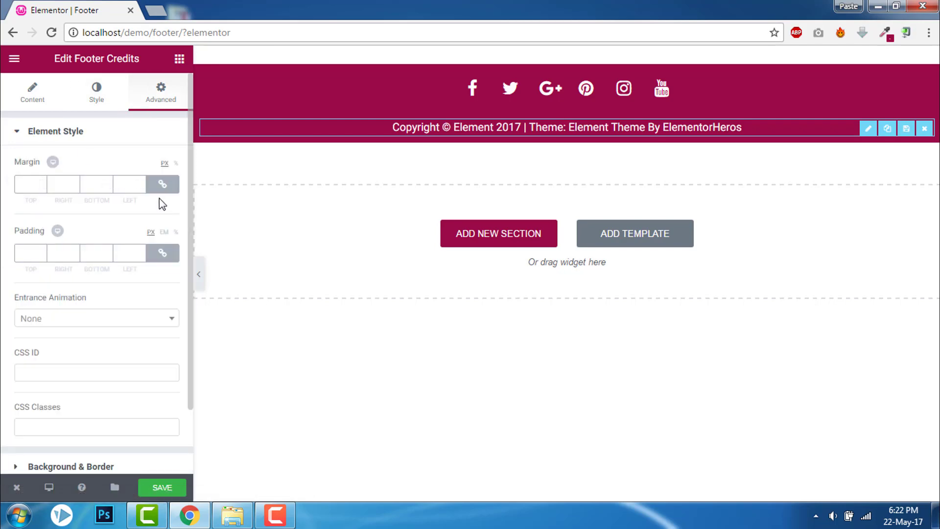
mouse_move(162, 185)
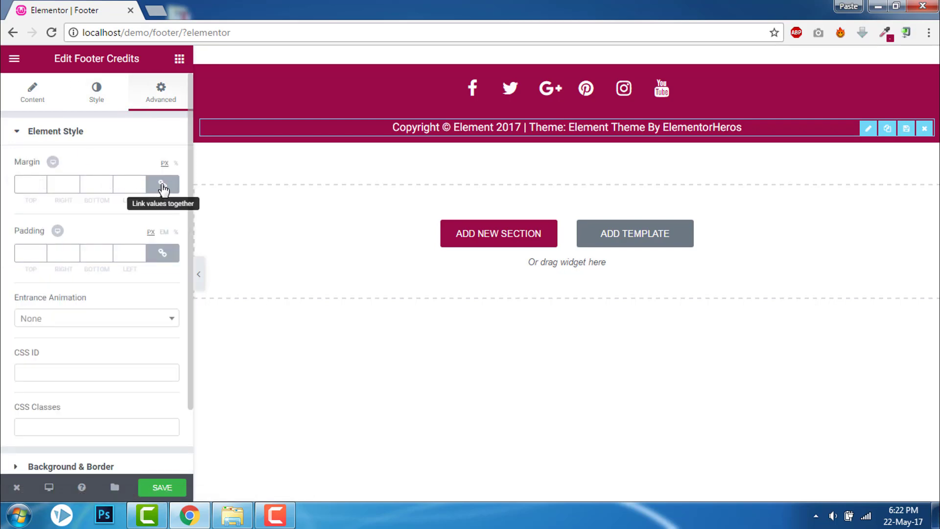
click(162, 184)
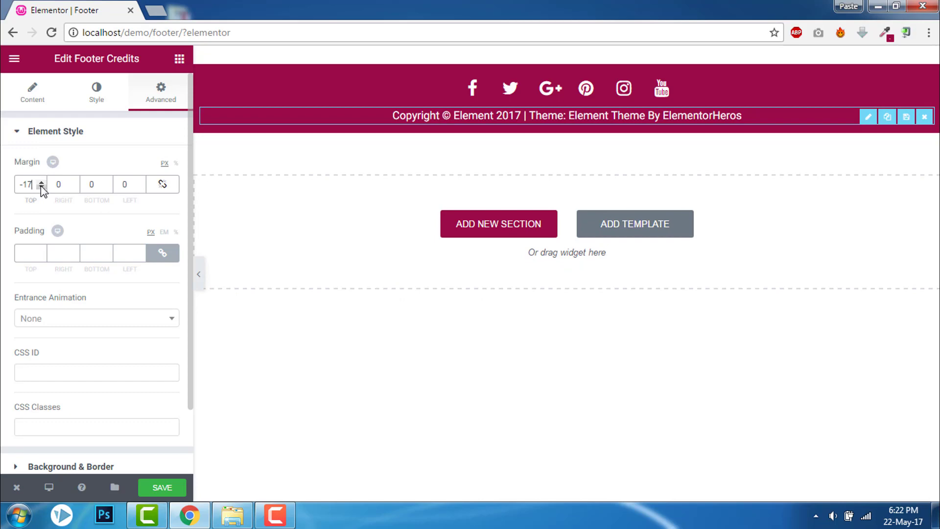
click(41, 188)
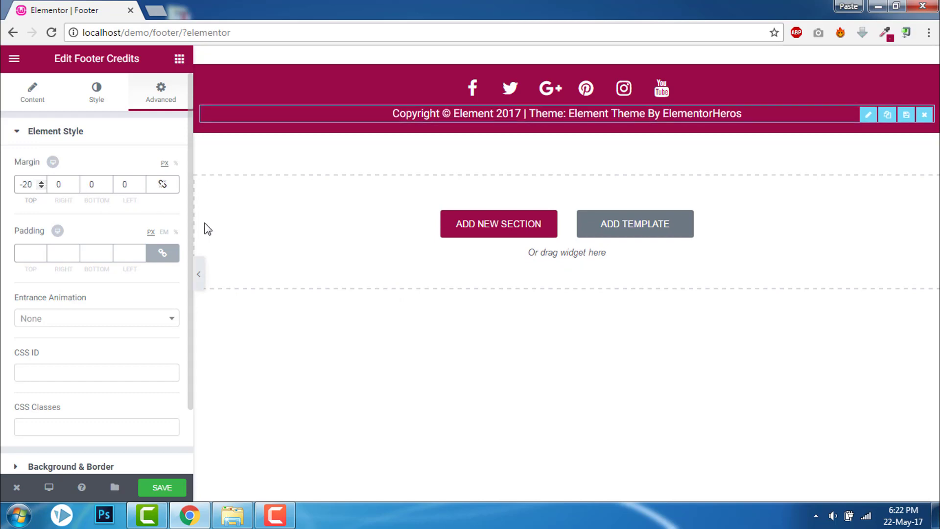
Preview the footer with the panel hidden, then save the page
click(198, 274)
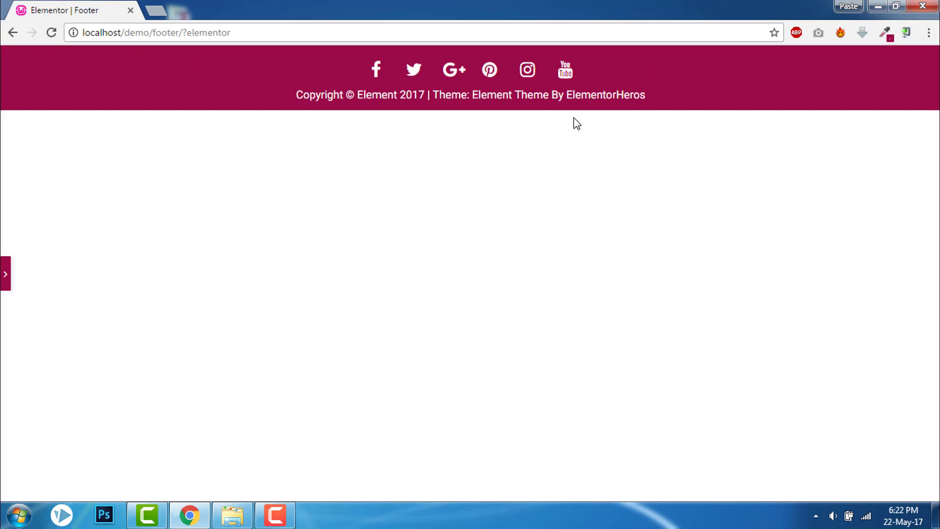
mouse_move(5, 279)
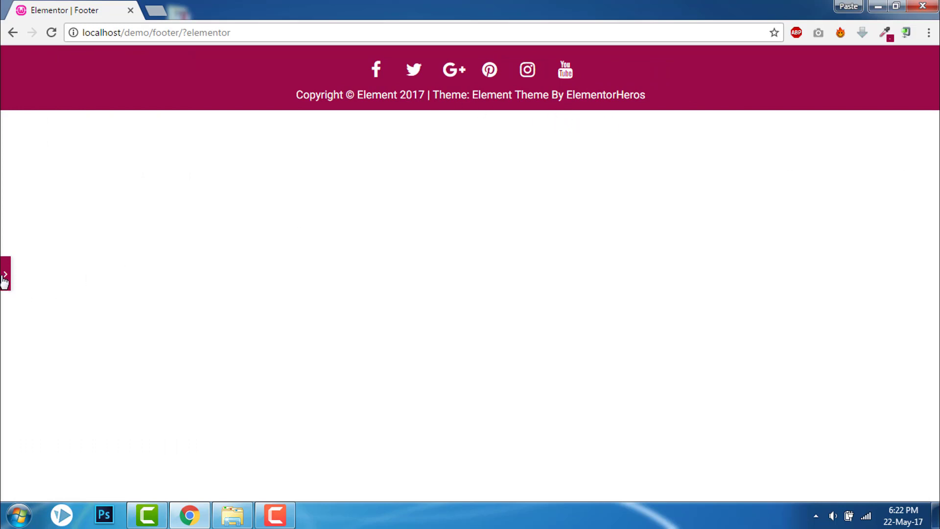
click(5, 275)
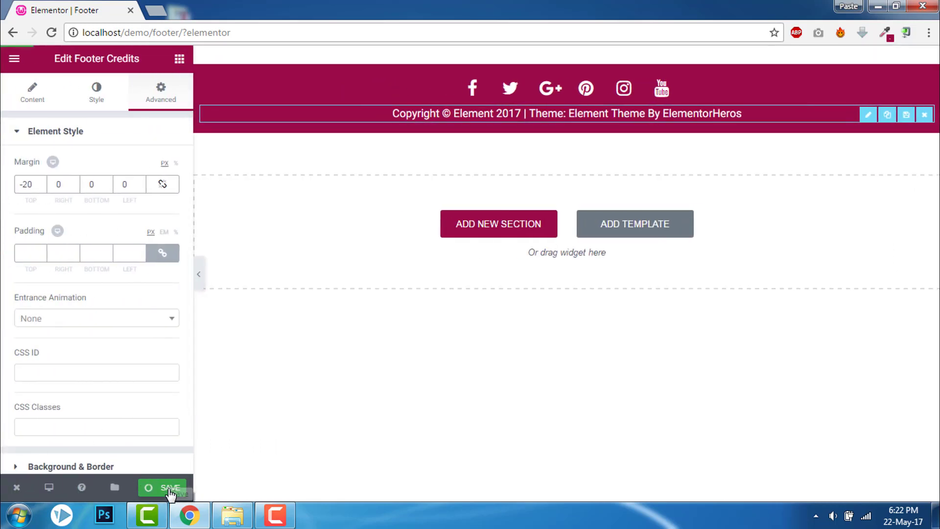
click(163, 487)
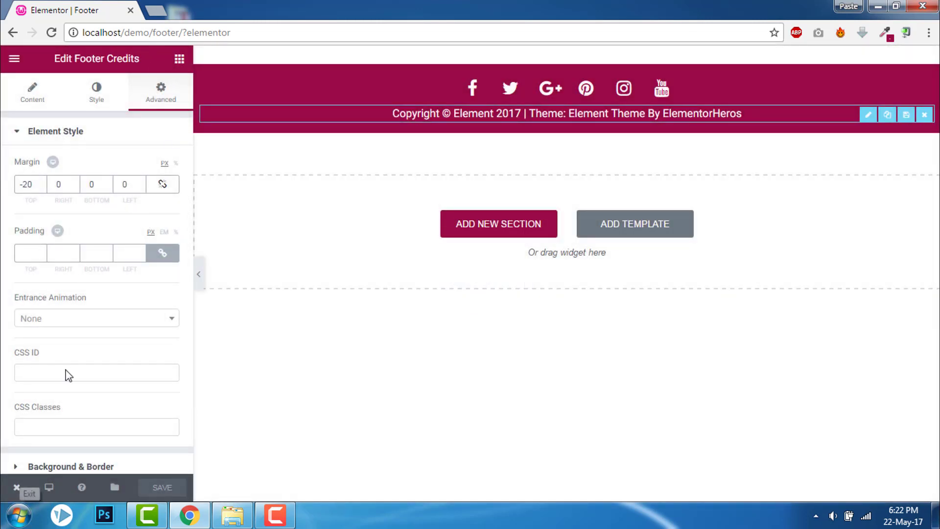
Leave the editor for the WordPress admin and open Appearance > Customize
click(17, 487)
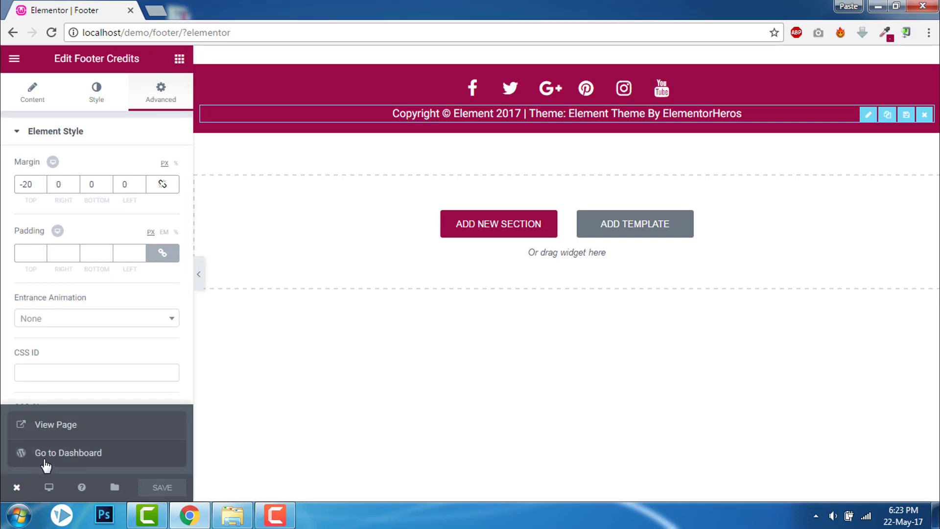
click(68, 453)
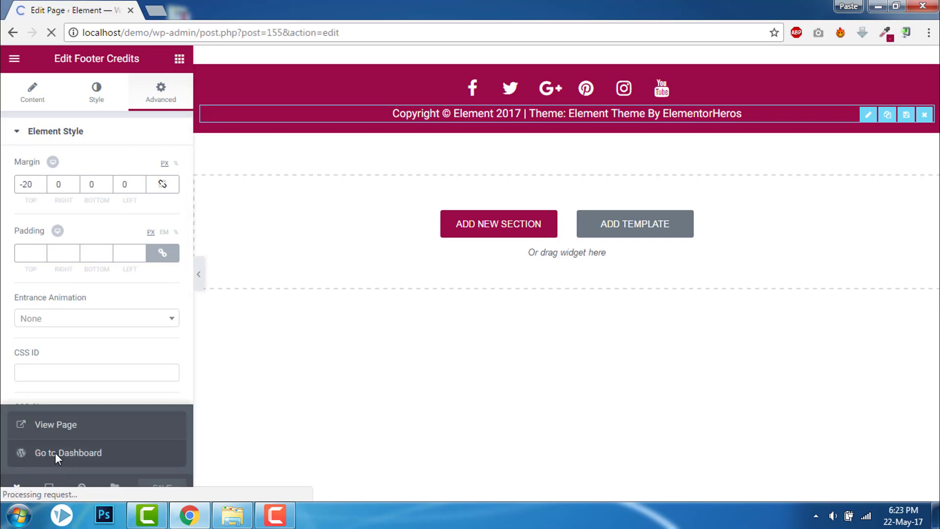
click(69, 452)
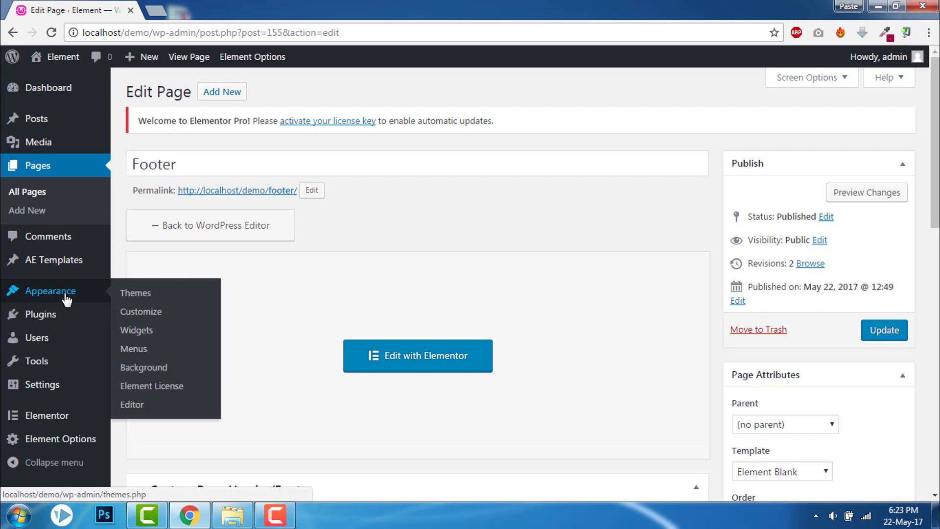
click(141, 312)
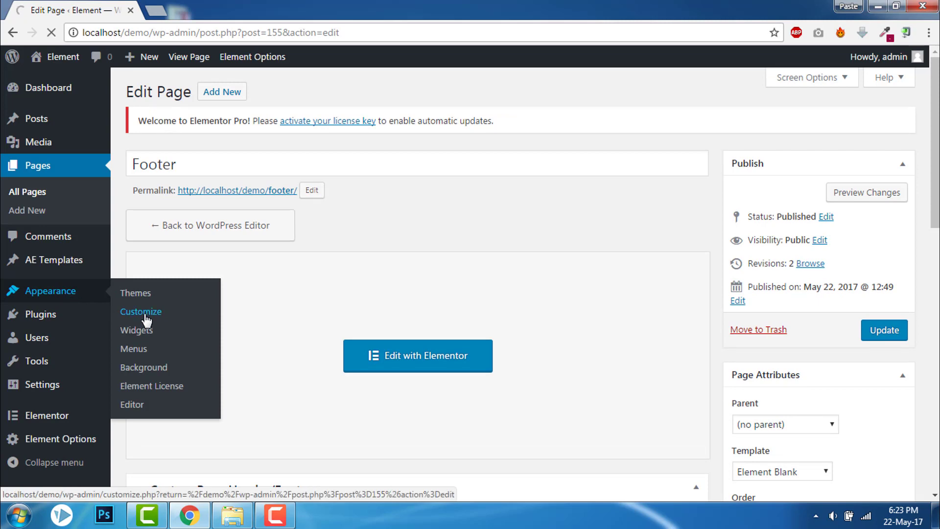
click(141, 311)
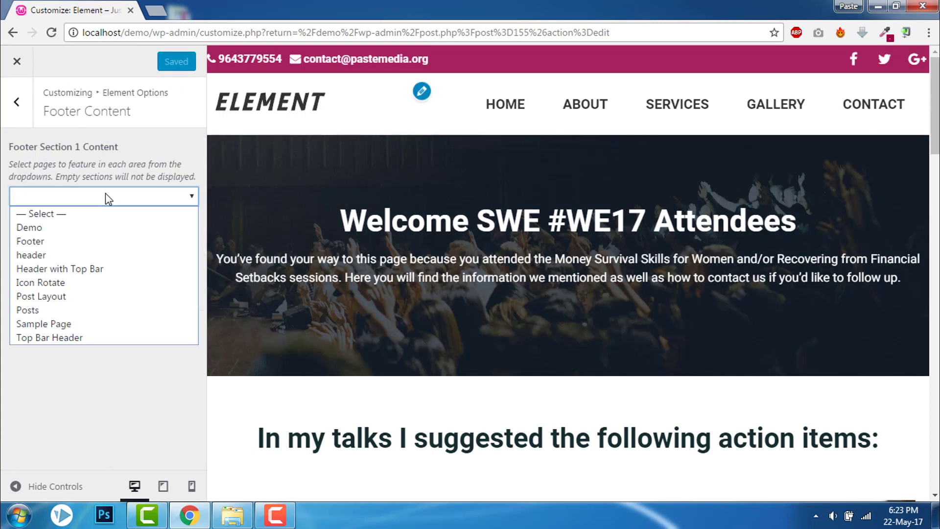
mouse_move(78, 241)
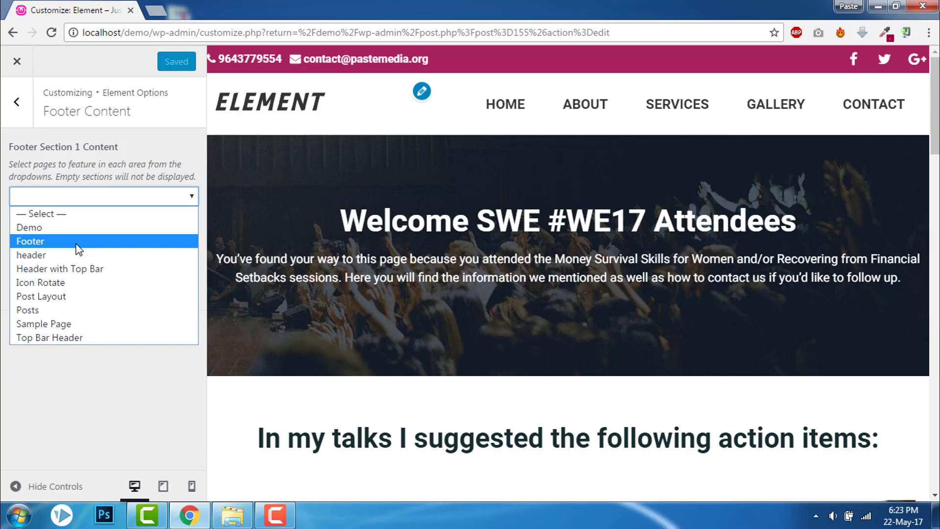
Assign the Footer page to Footer Section 1, Save & Publish and close the Customizer
click(30, 241)
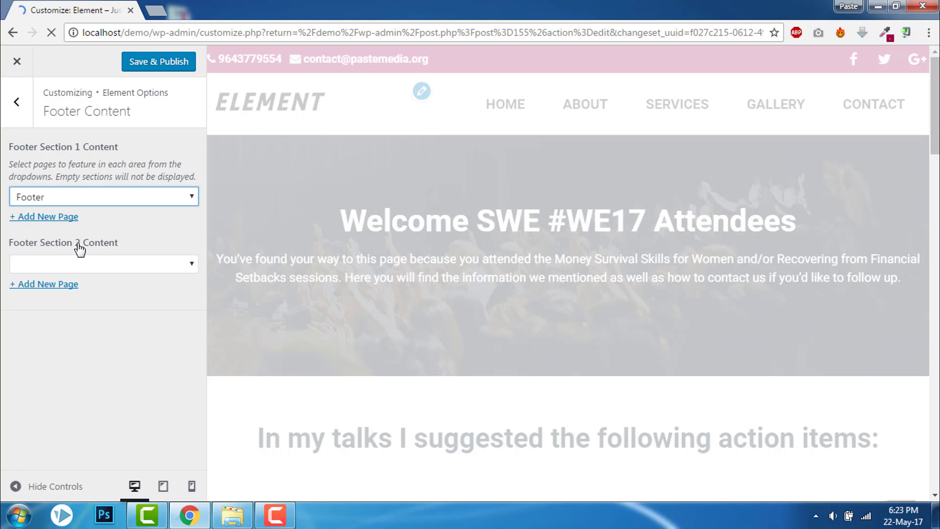
scroll(down, 3)
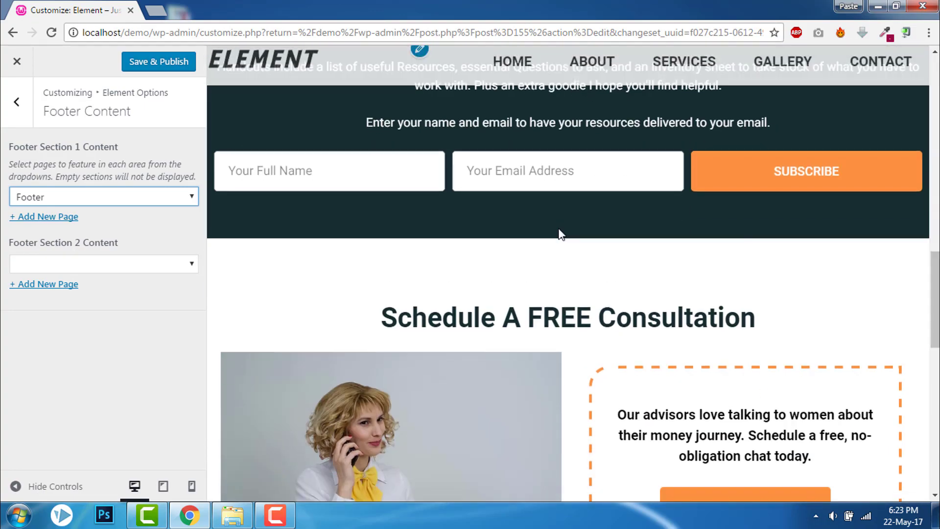
scroll(down, 3)
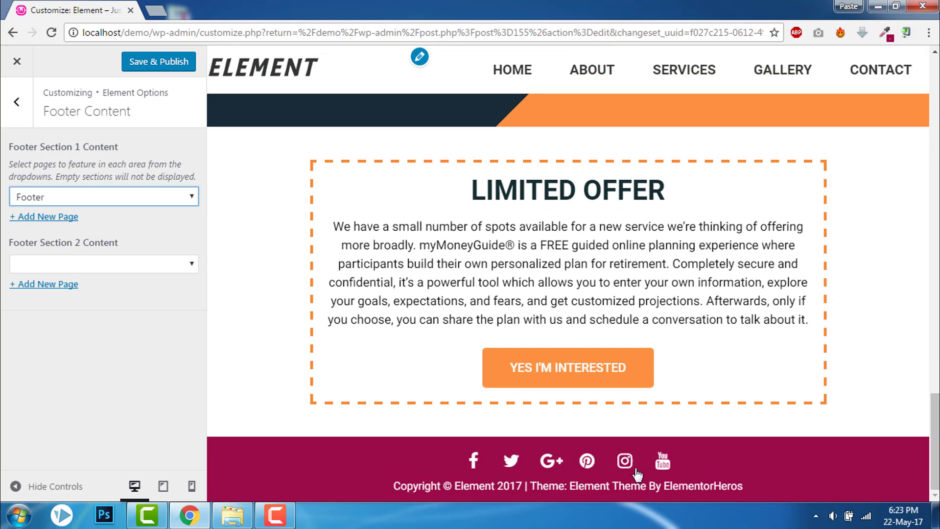
click(158, 61)
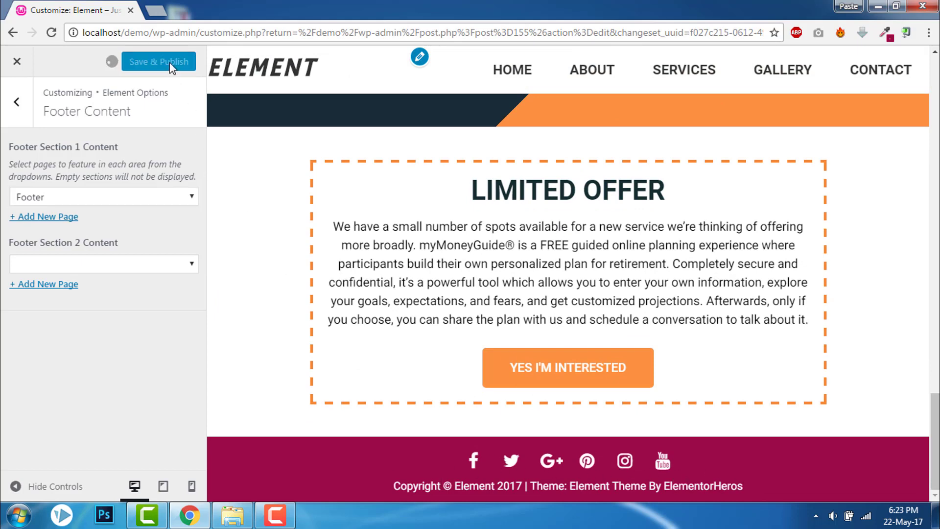
click(159, 61)
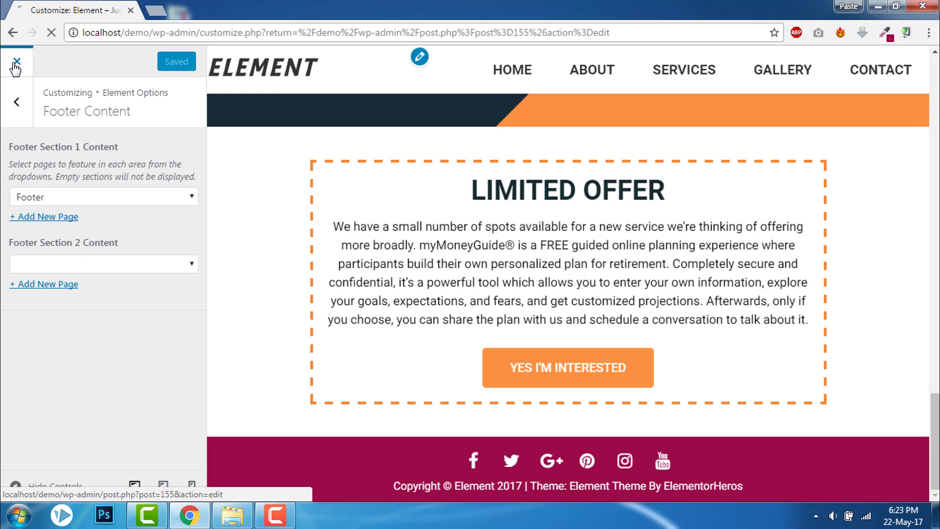
Visit the live site and scroll to the magenta footer at the bottom
click(17, 62)
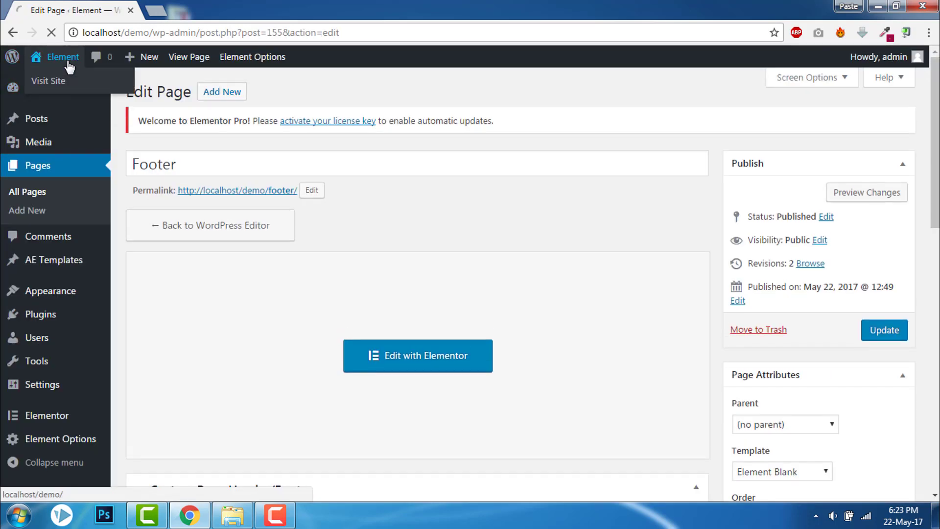
click(49, 81)
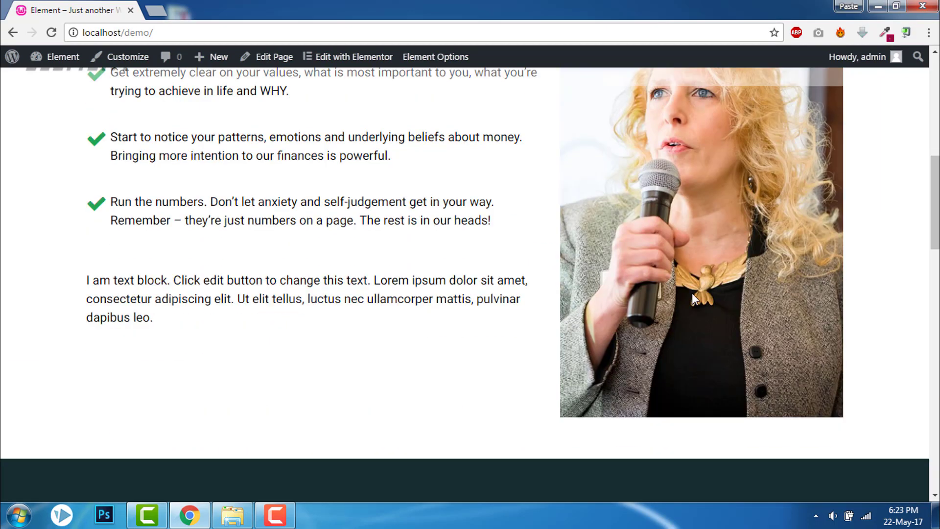
scroll(down, 3)
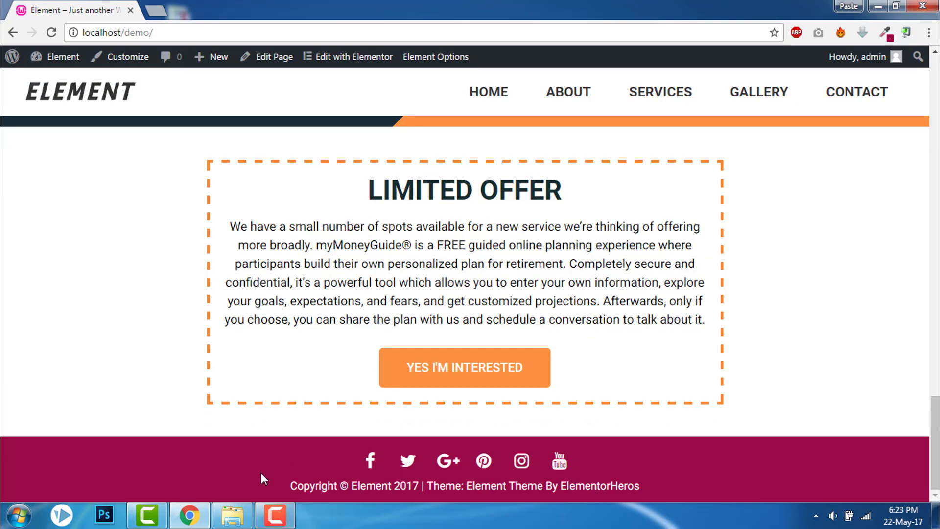
mouse_move(618, 489)
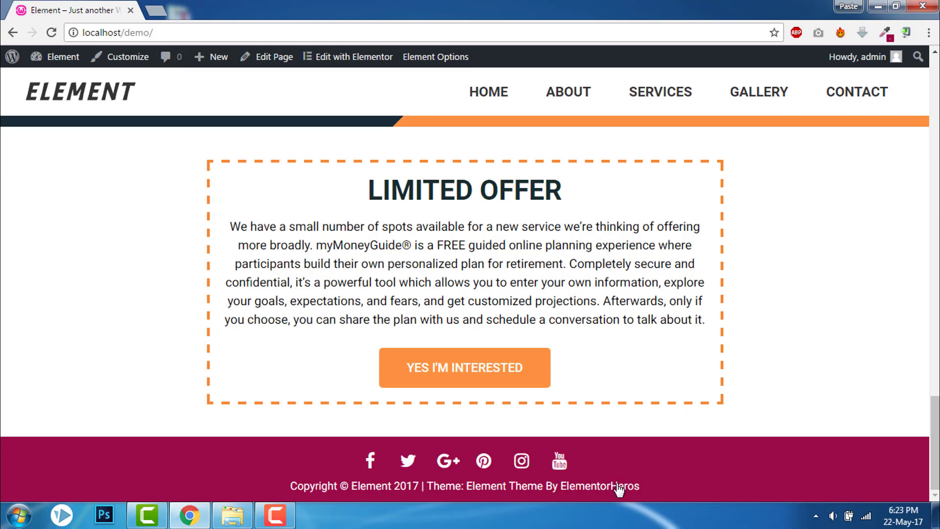
mouse_move(446, 485)
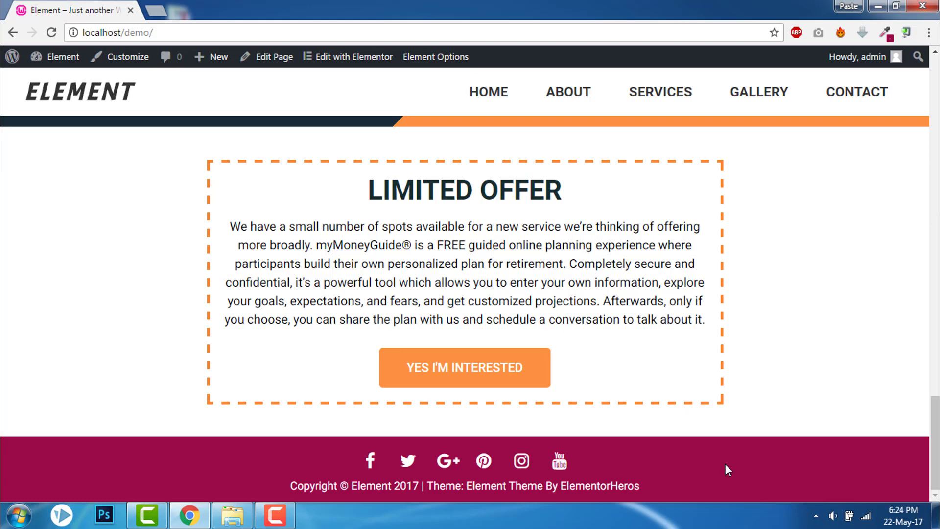
click(62, 57)
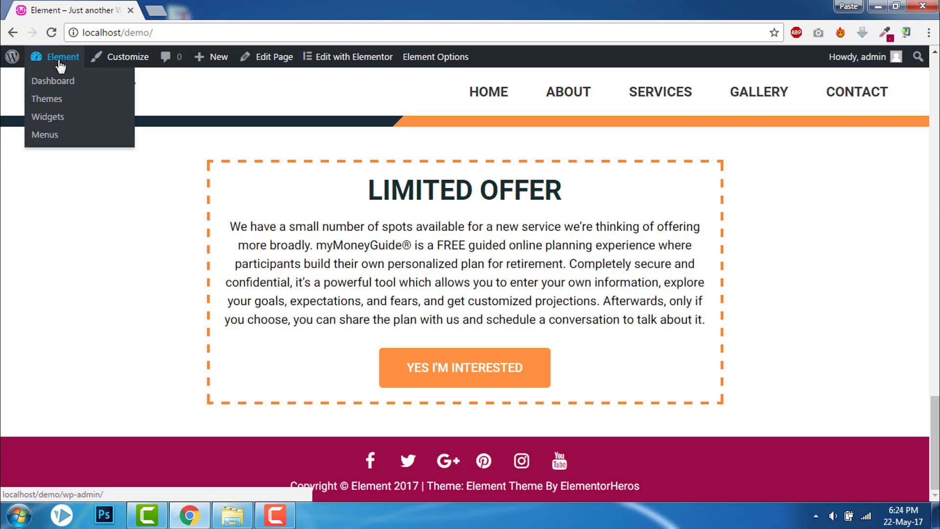
Go to the Dashboard and list all pages of the site
click(53, 82)
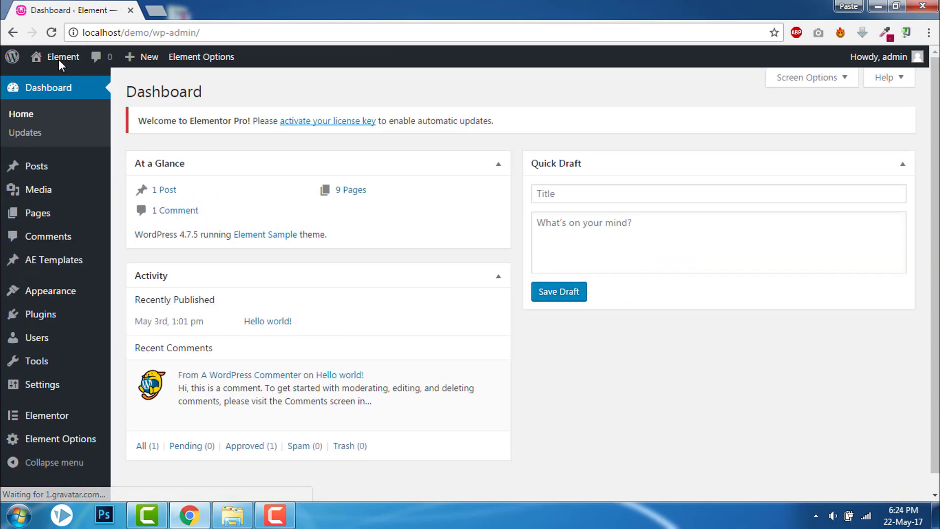
click(37, 213)
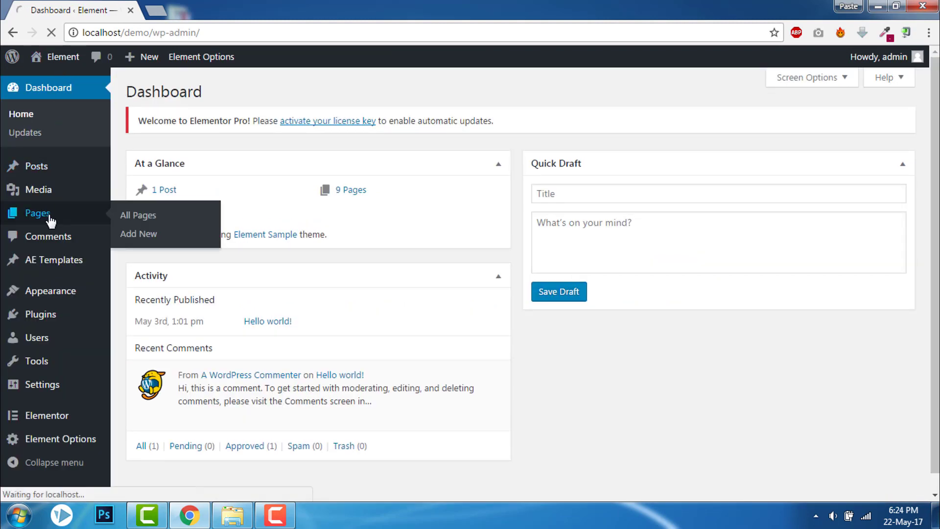
click(139, 215)
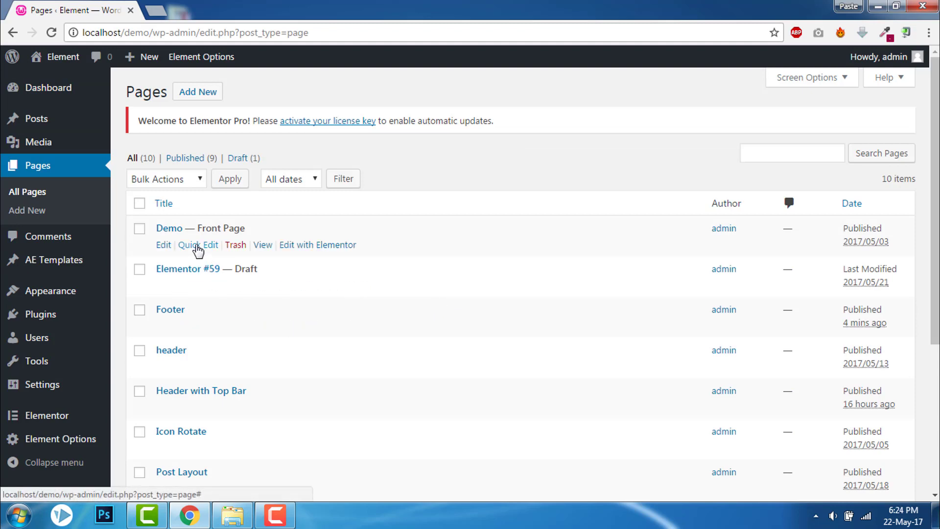
scroll(down, 3)
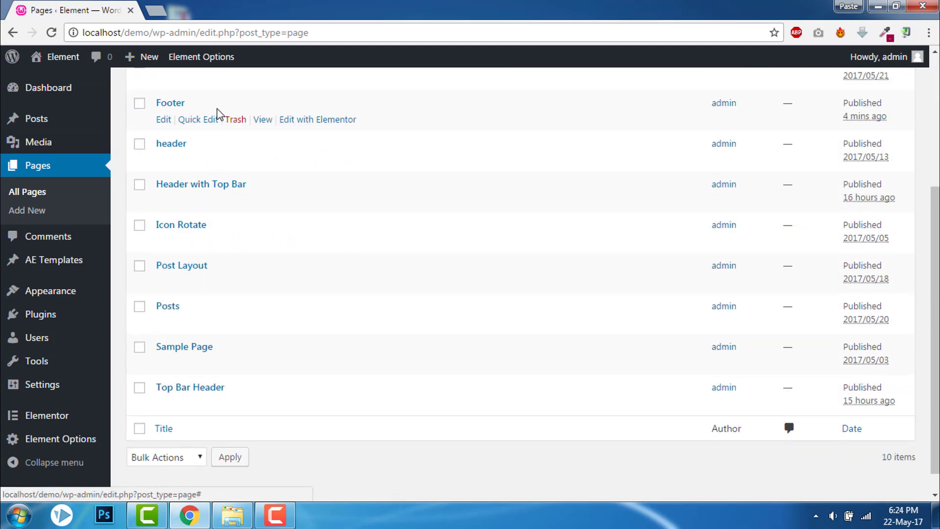
Reopen the Footer page in Elementor and select the social icons row
click(318, 119)
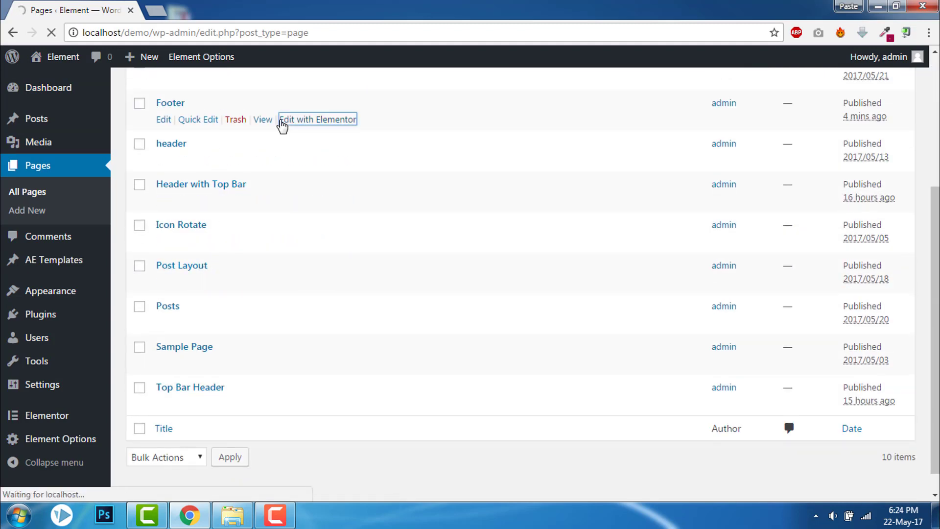
click(318, 119)
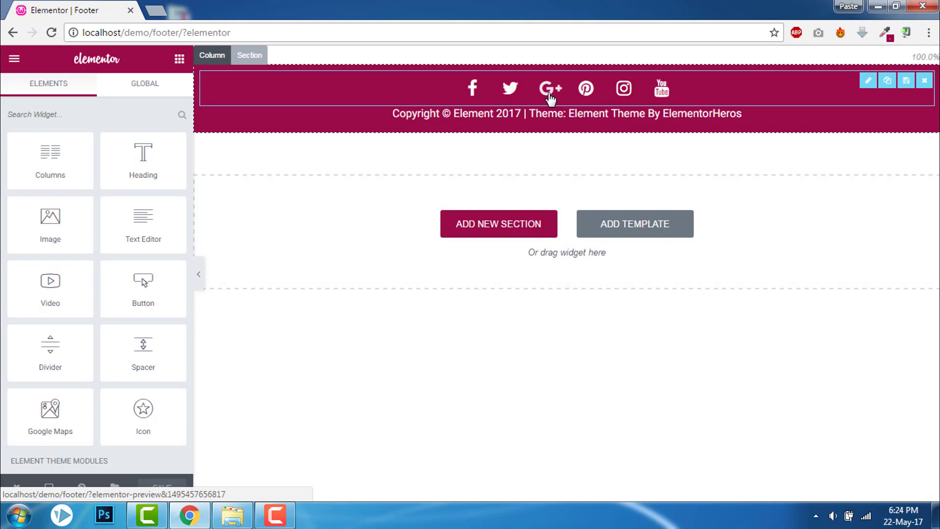
click(565, 113)
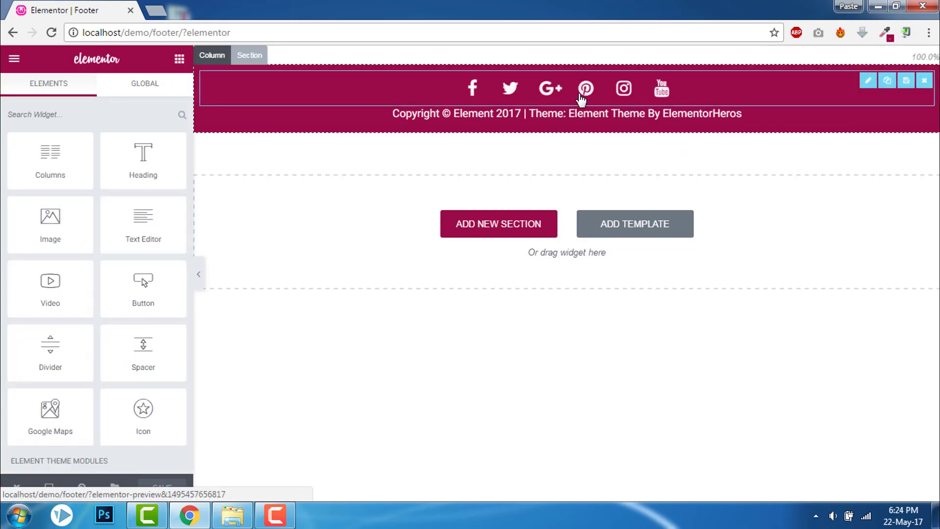
mouse_move(575, 108)
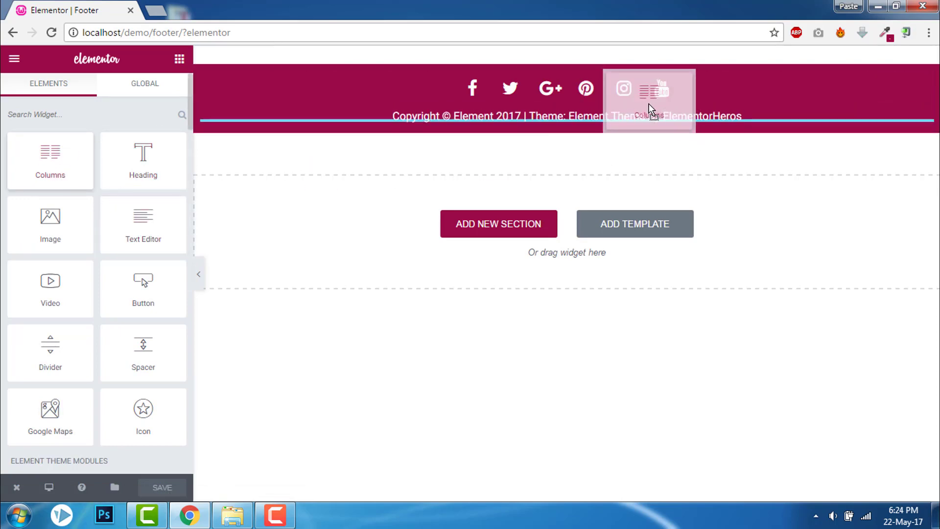
Split the row into two columns holding credits and icons, with Content Position set to Middle
click(650, 99)
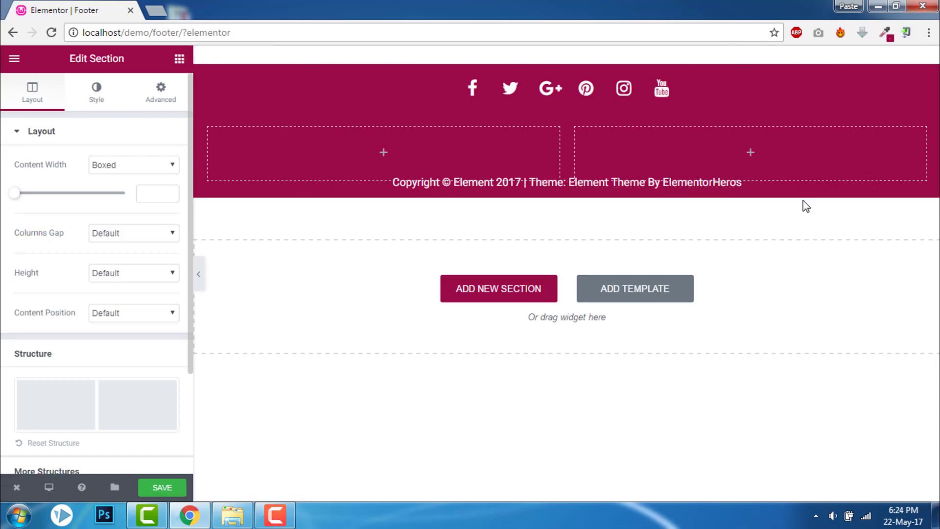
click(565, 182)
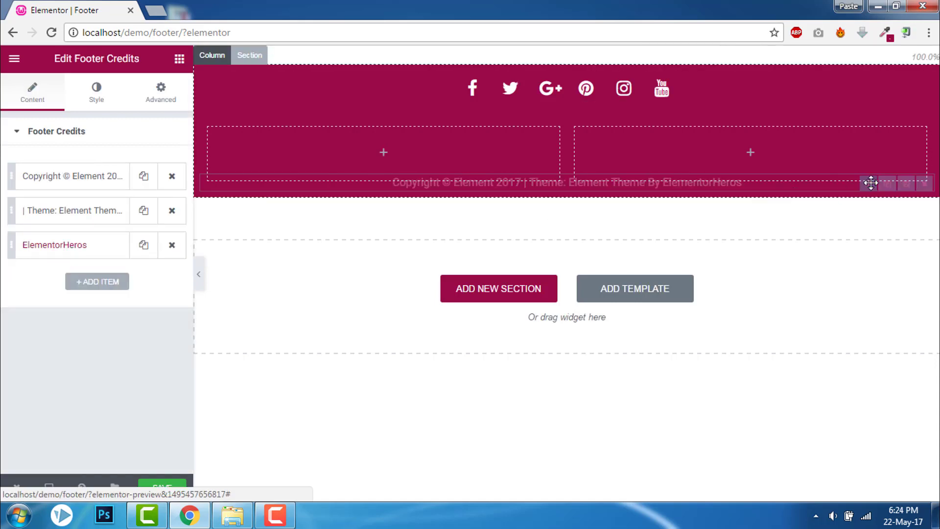
click(159, 92)
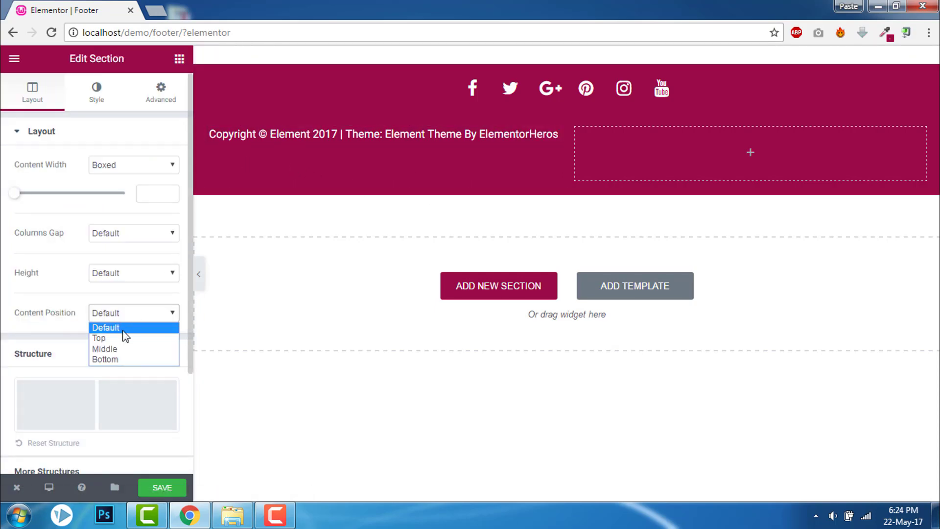
click(105, 348)
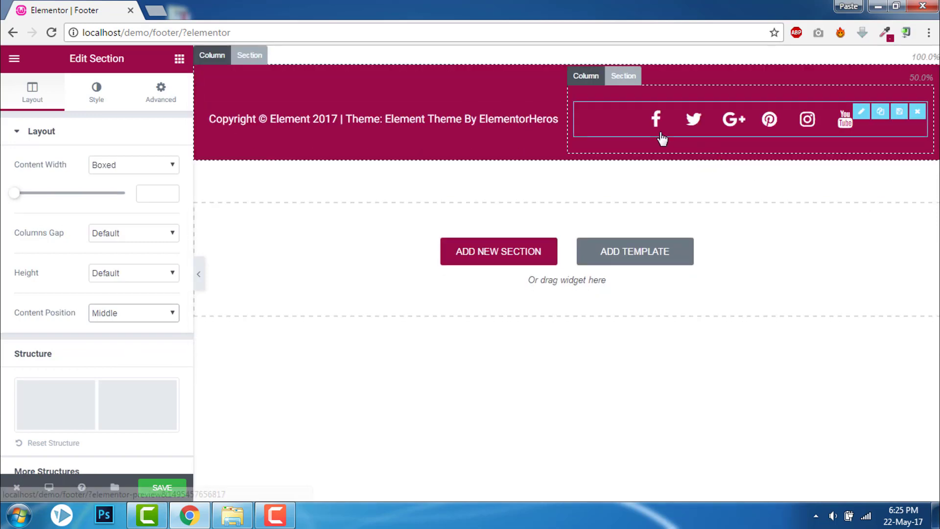
click(178, 59)
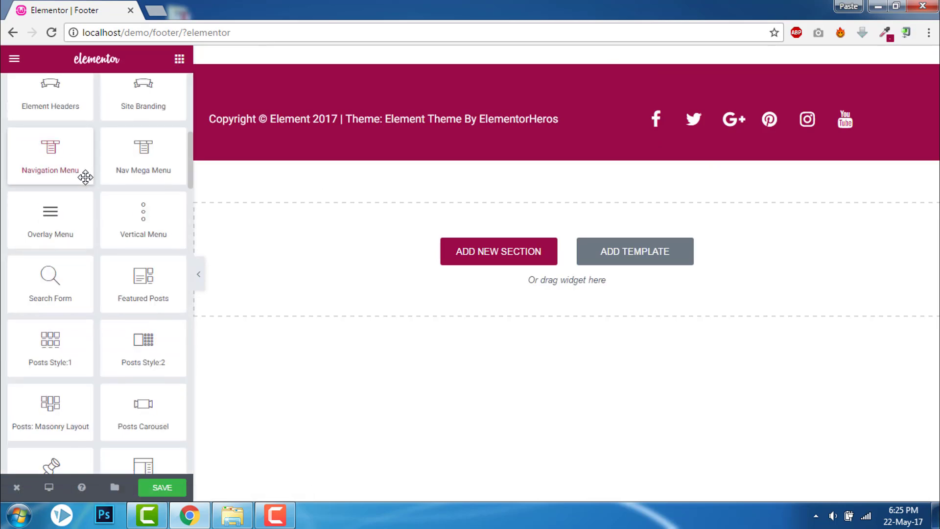
Add a Navigation Menu showing Menu Cons with centred item alignment
scroll(up, 3)
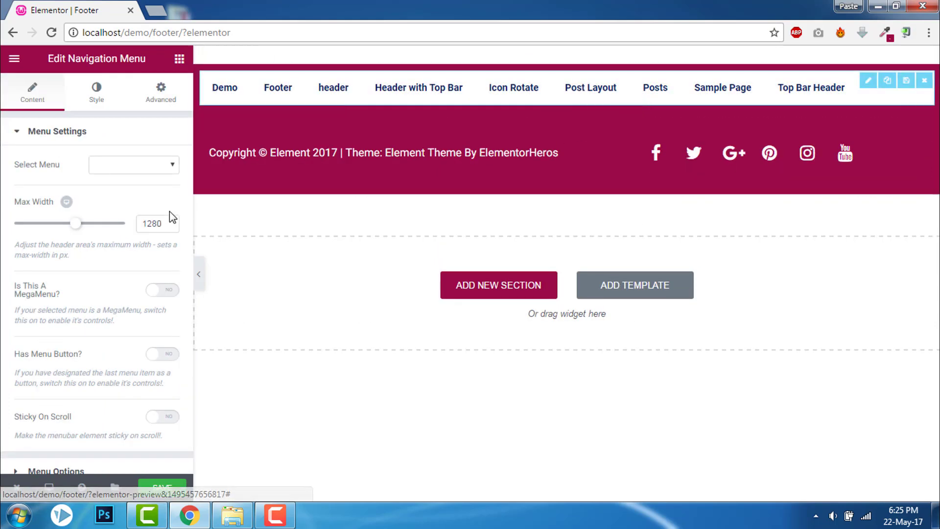
click(133, 165)
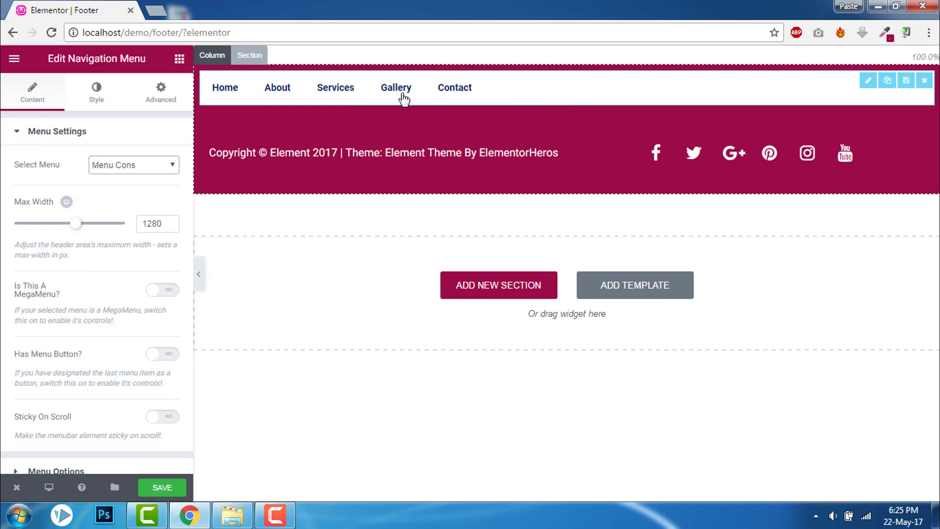
mouse_move(454, 87)
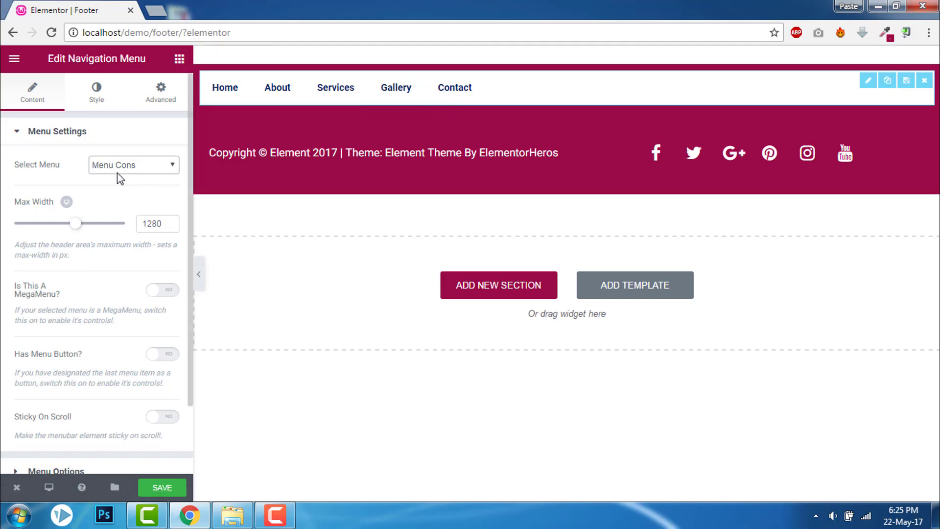
click(383, 153)
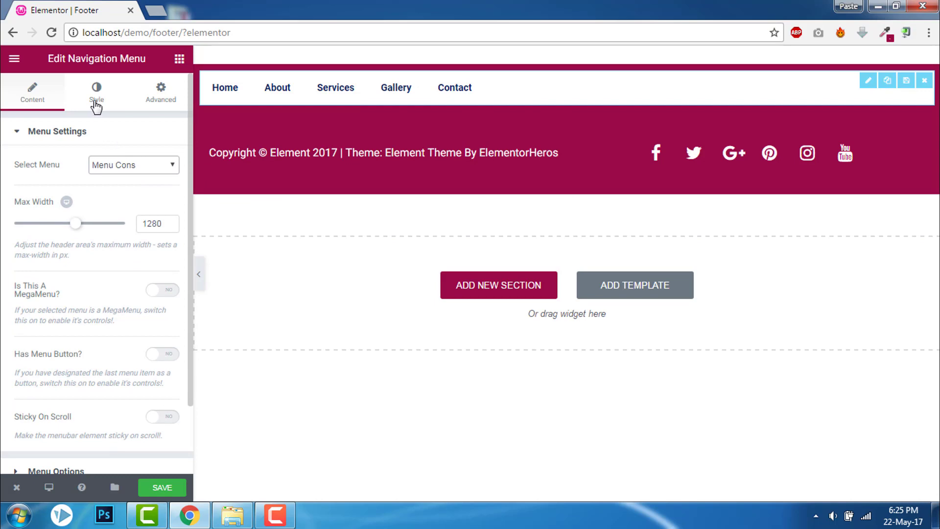
scroll(down, 3)
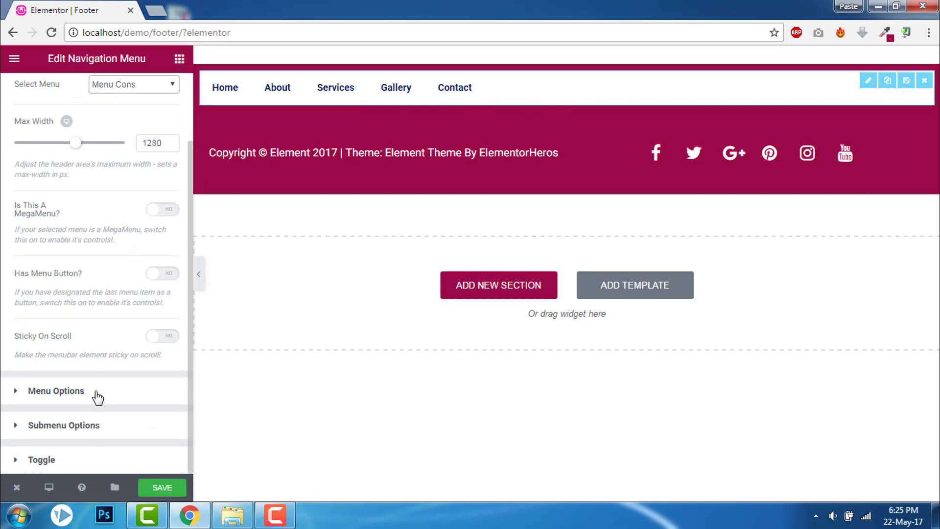
click(55, 391)
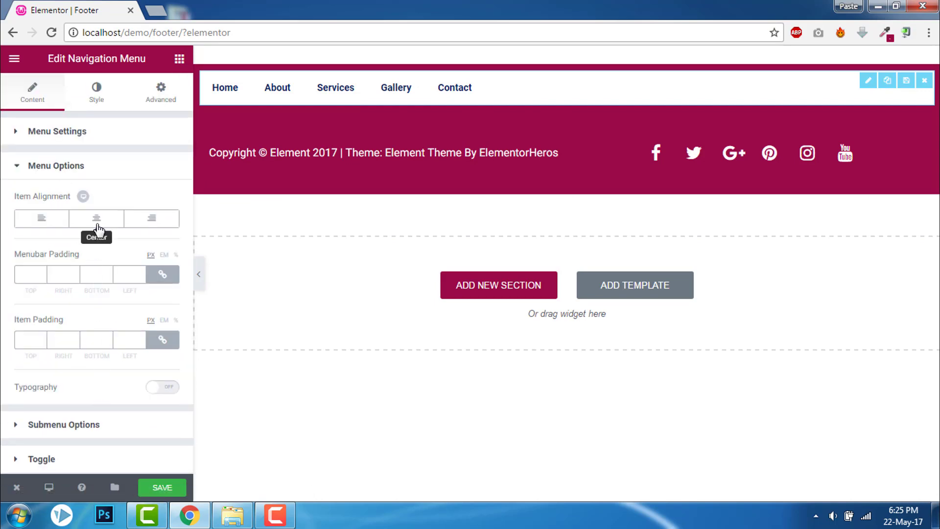
click(96, 91)
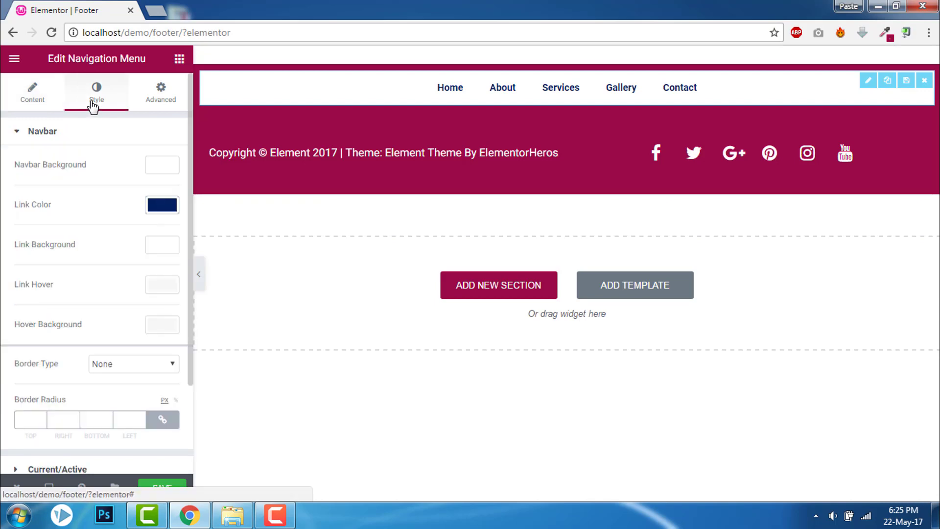
mouse_move(161, 164)
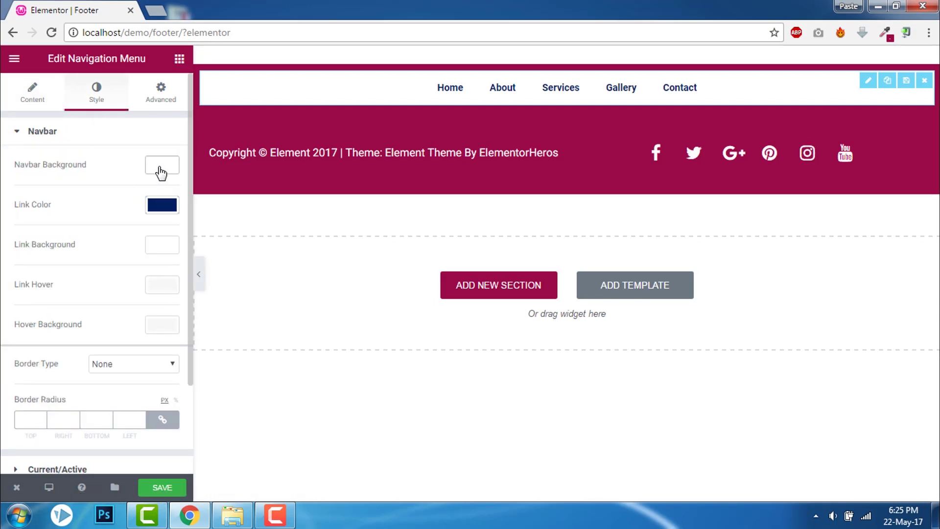
Make the navbar and link backgrounds transparent with white link colour
click(162, 165)
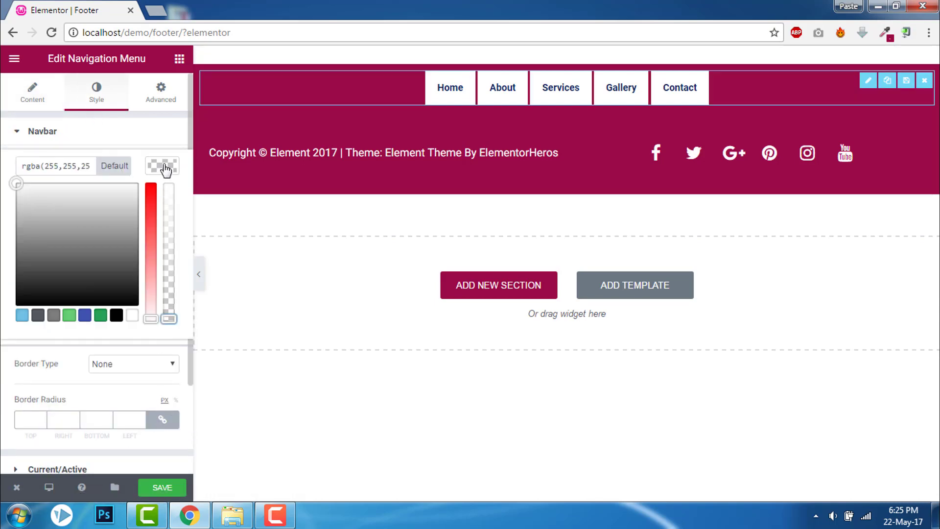
click(162, 164)
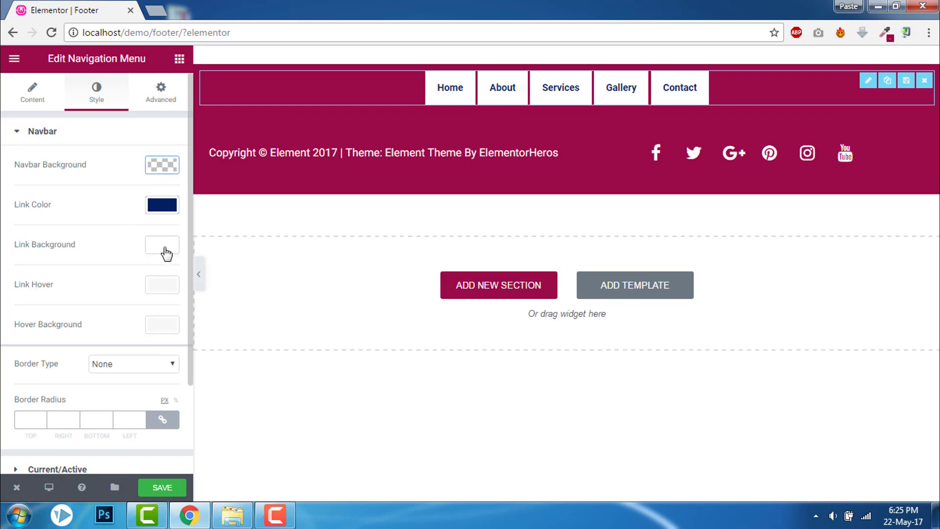
click(162, 247)
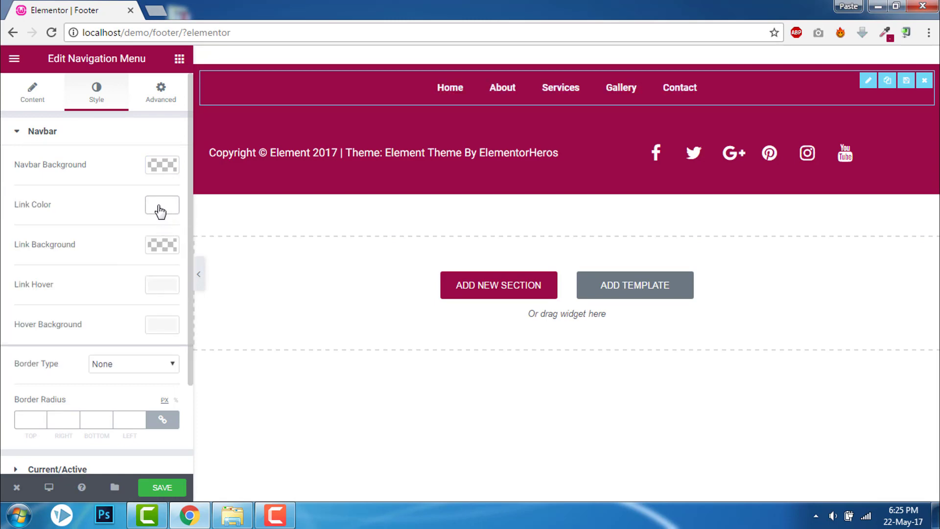
mouse_move(199, 277)
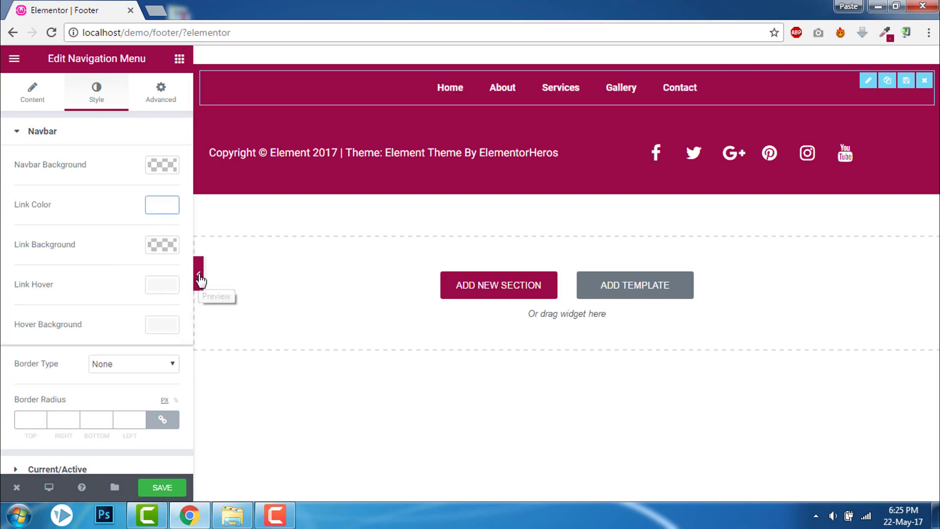
scroll(down, 3)
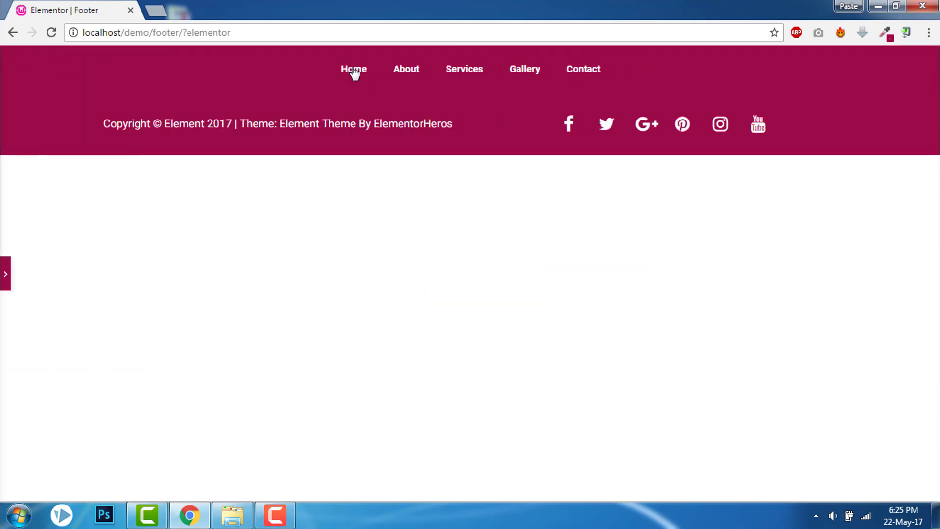
mouse_move(476, 88)
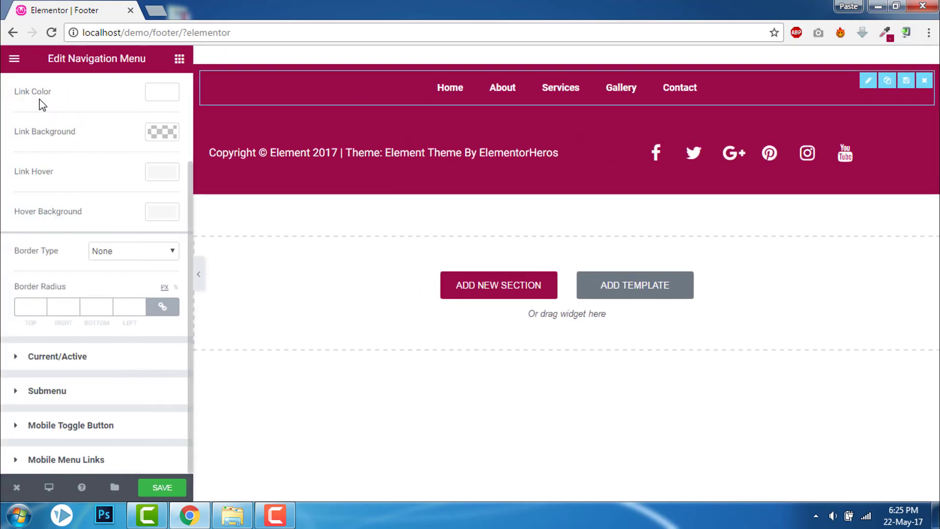
Give the footer menu links custom typography with 16px size and 20 line spacing
click(31, 91)
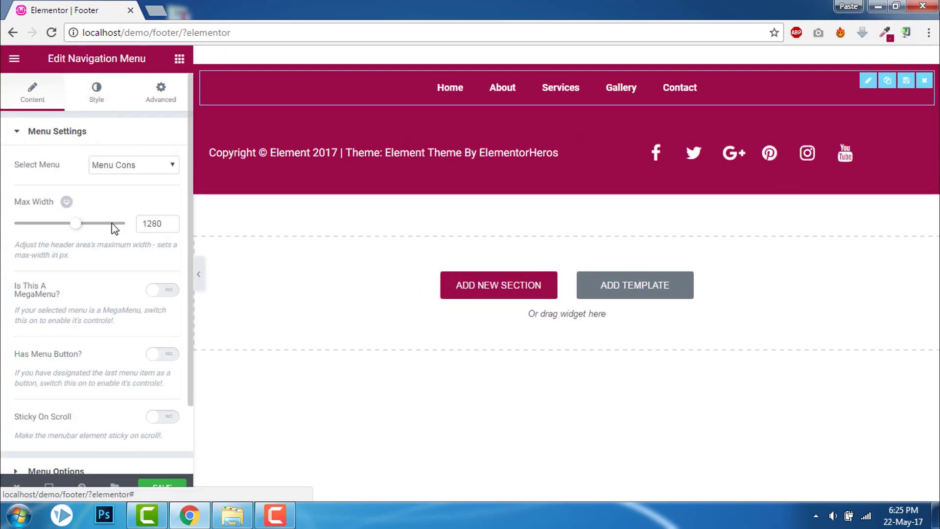
scroll(down, 3)
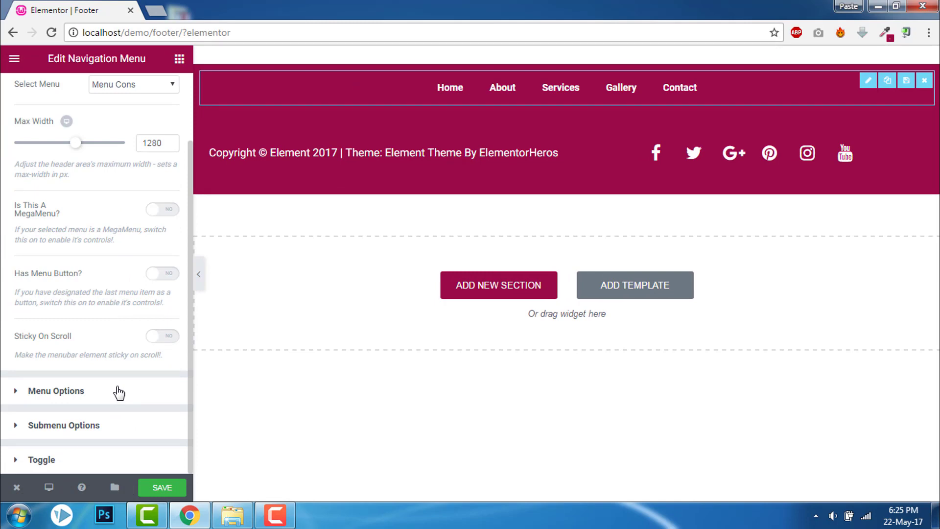
click(57, 391)
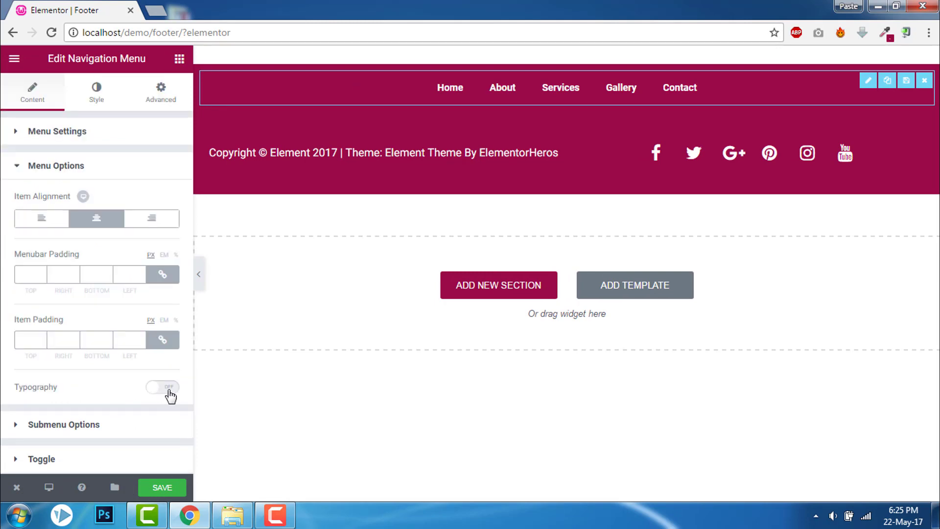
click(162, 387)
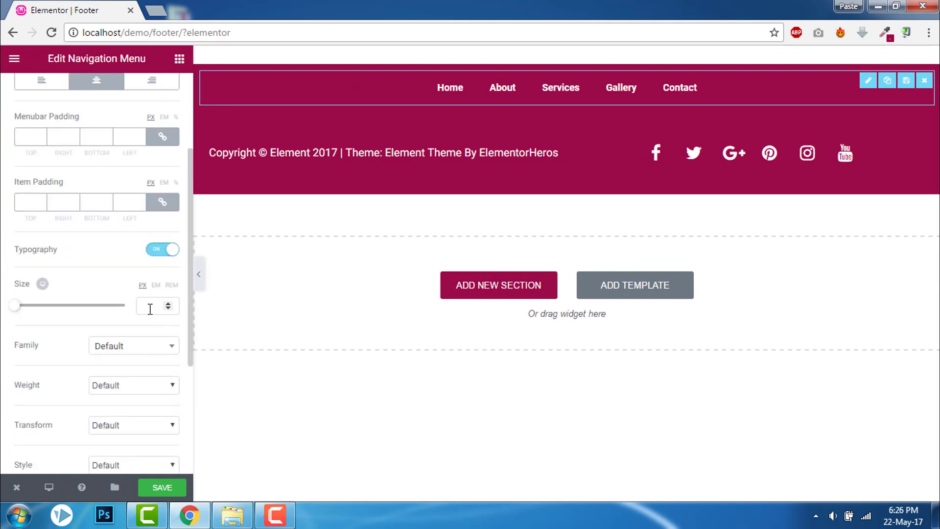
text(16)
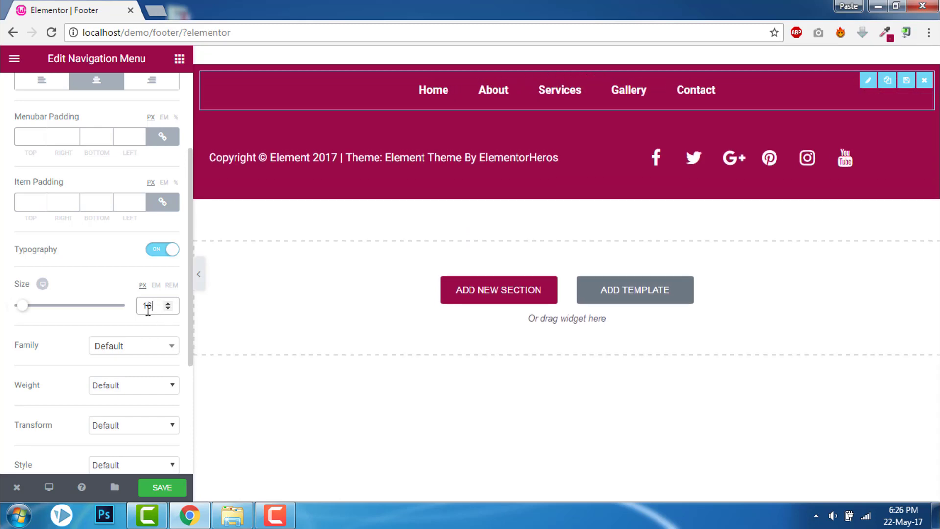
text(20)
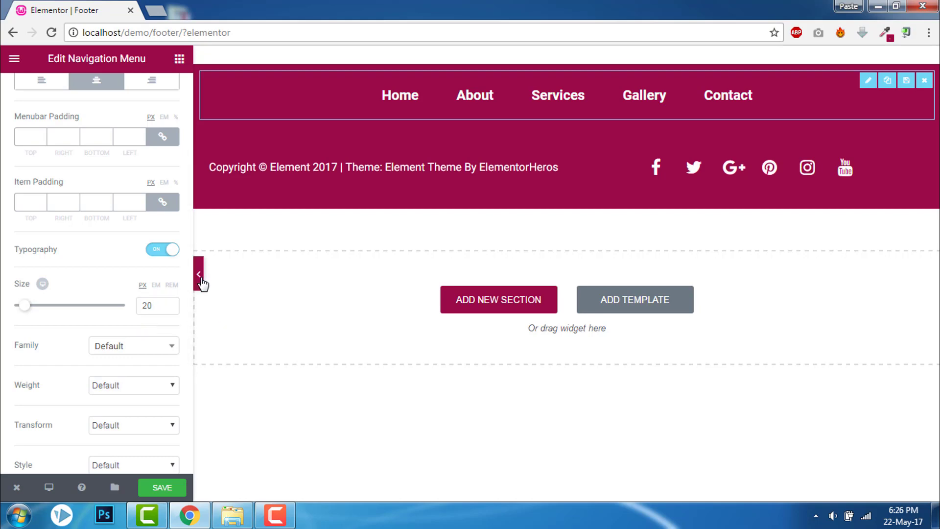
Collapse the editing panel to preview the footer full width
click(199, 274)
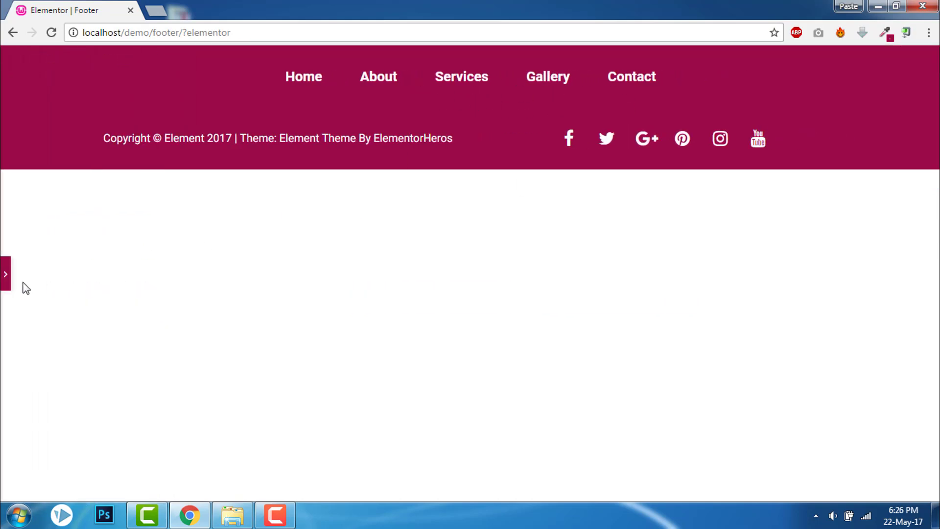
click(6, 274)
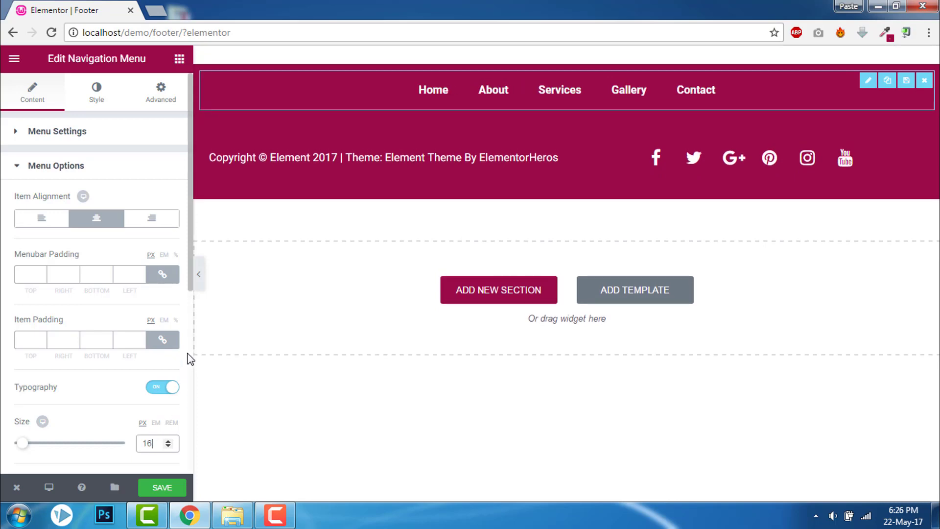
click(199, 274)
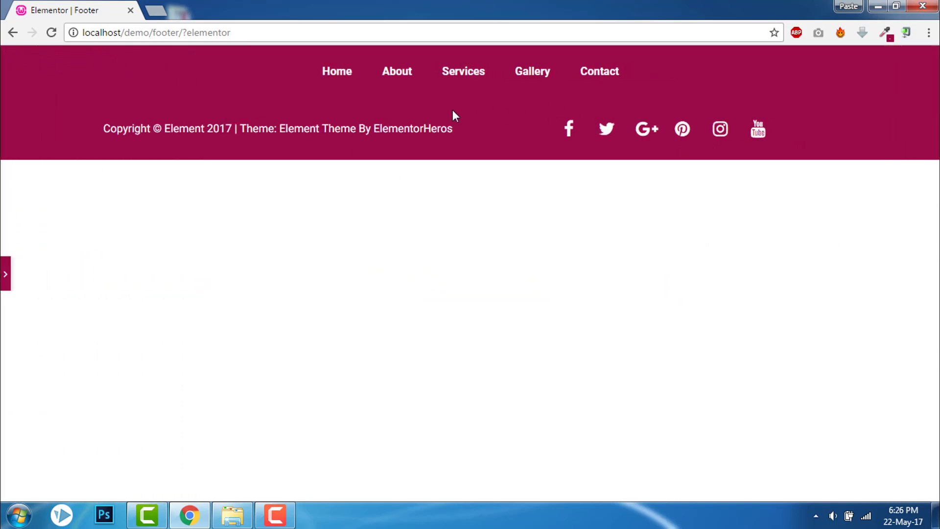
mouse_move(429, 96)
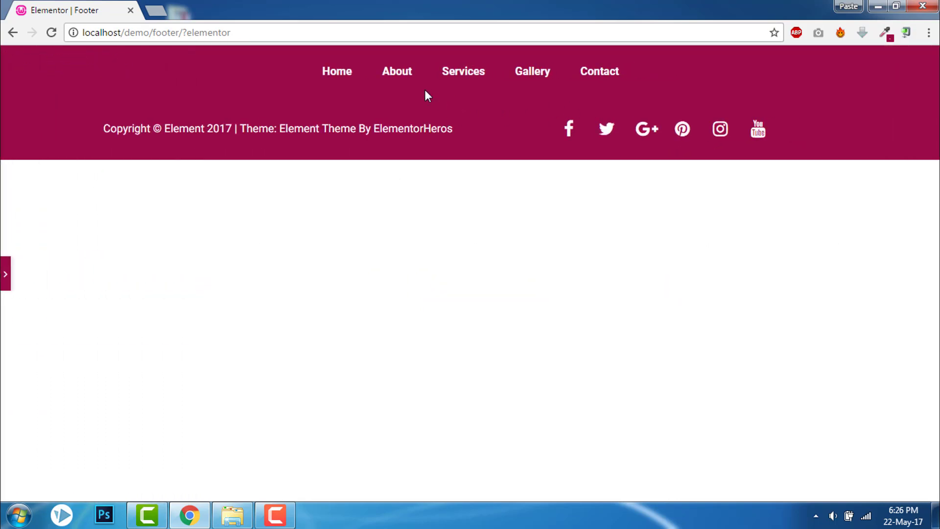
mouse_move(397, 72)
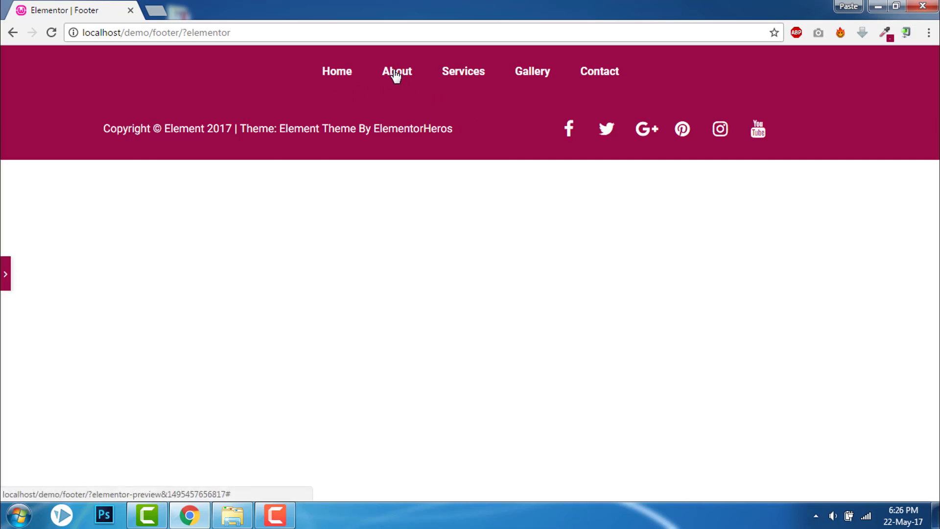
mouse_move(493, 139)
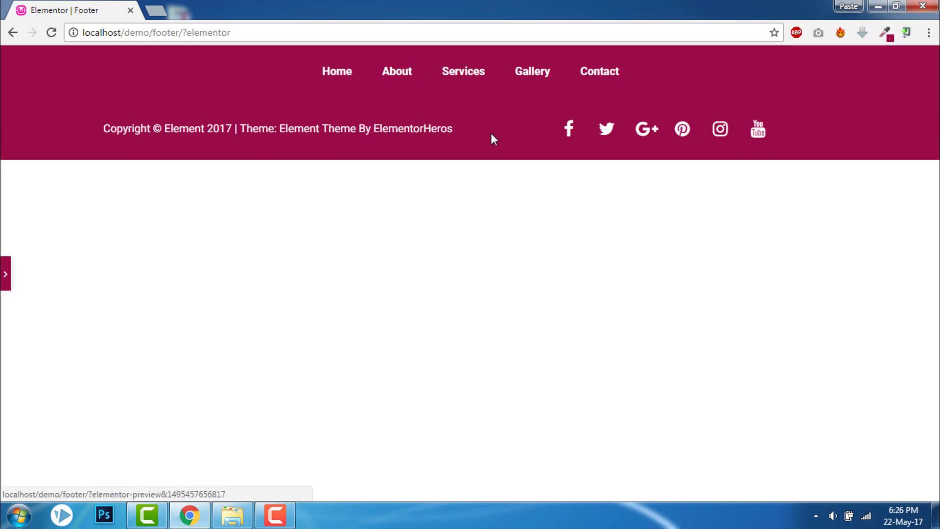
mouse_move(4, 272)
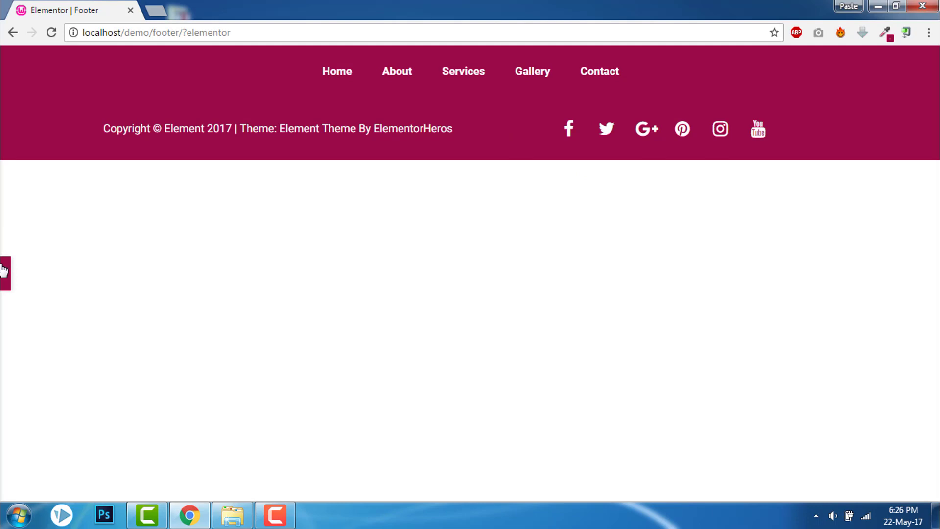
Set the lower section's top margin to -30 (unlinked) and preview the tighter footer
click(4, 273)
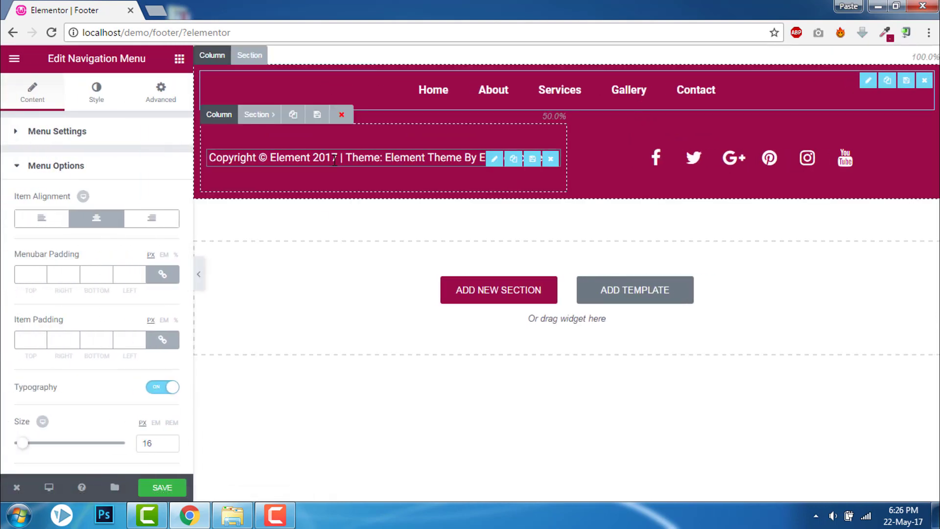
click(250, 55)
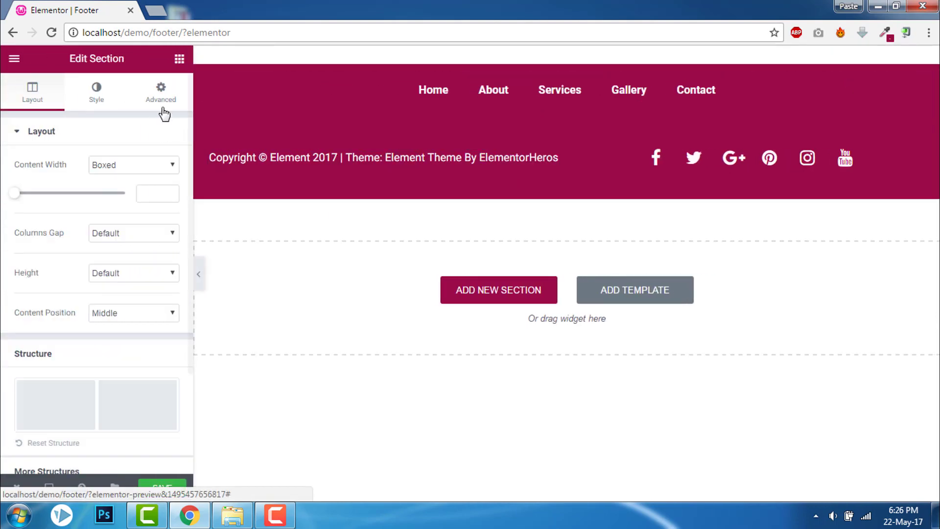
click(161, 92)
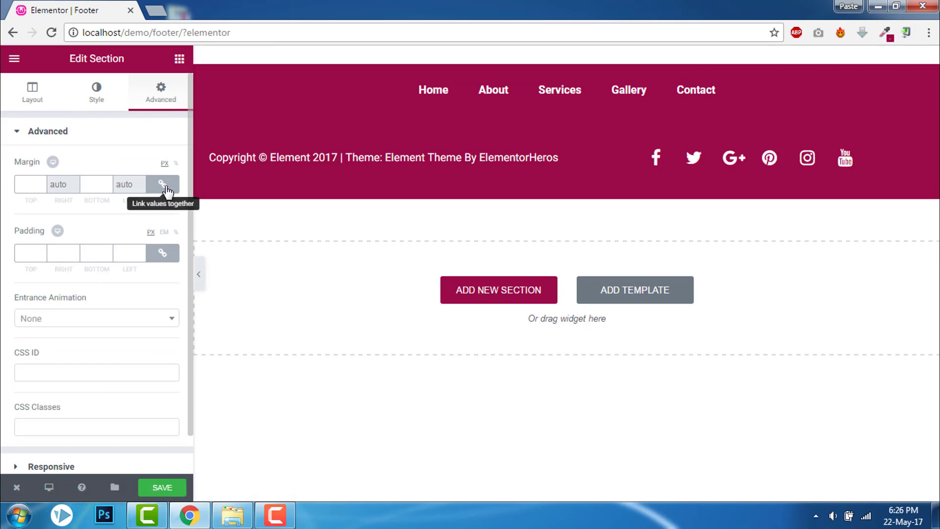
click(161, 184)
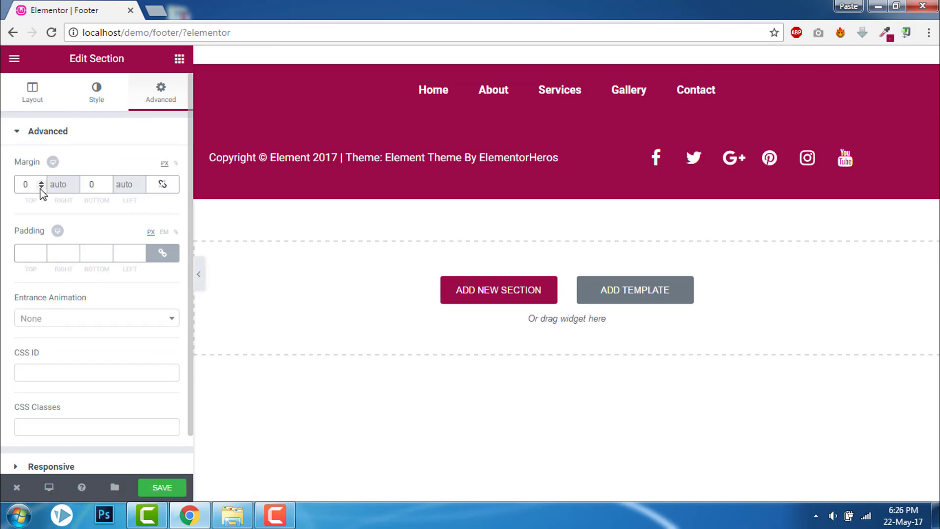
click(40, 187)
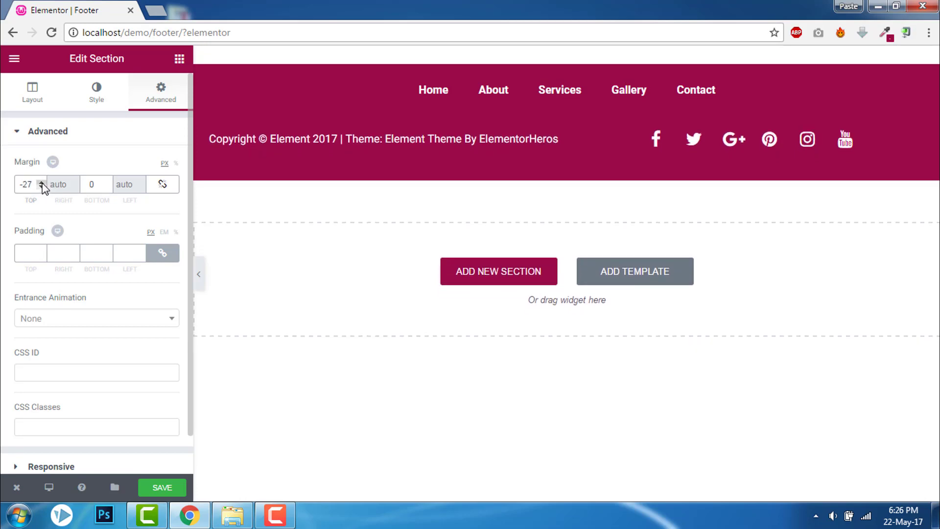
click(41, 187)
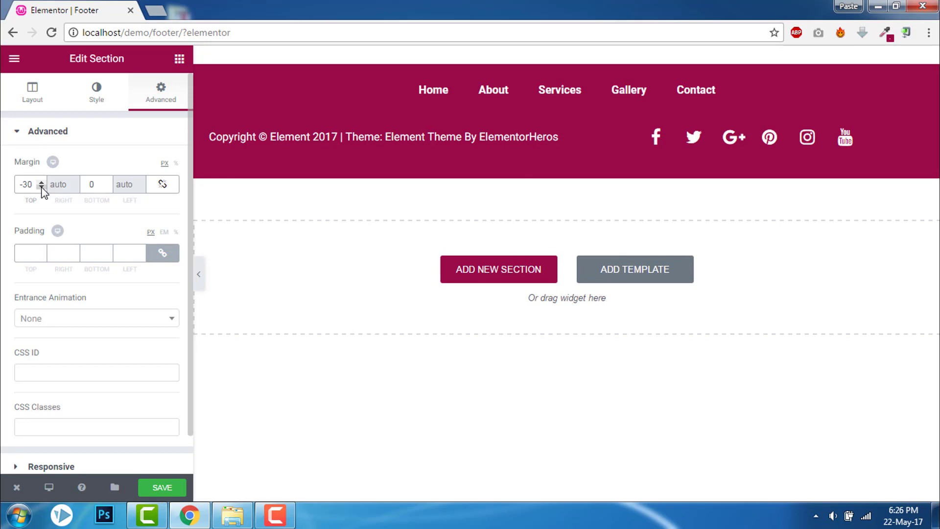
click(198, 274)
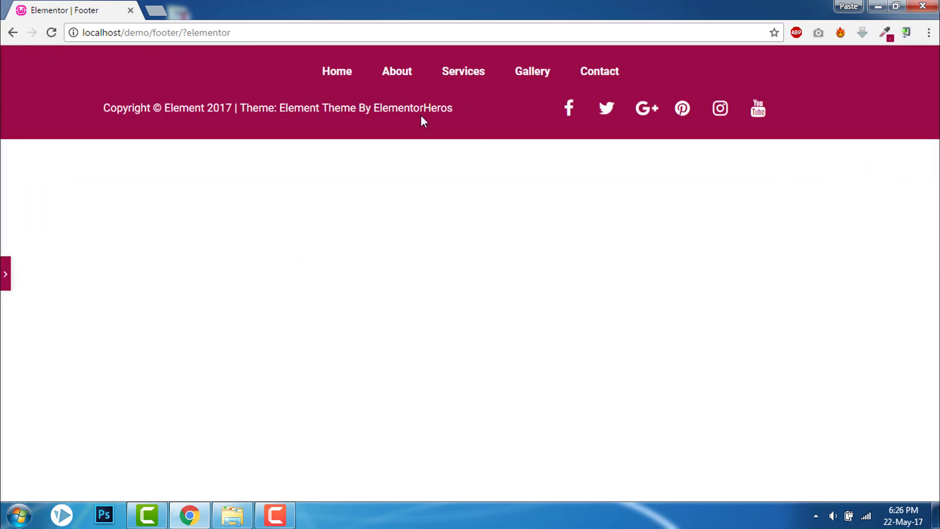
mouse_move(5, 275)
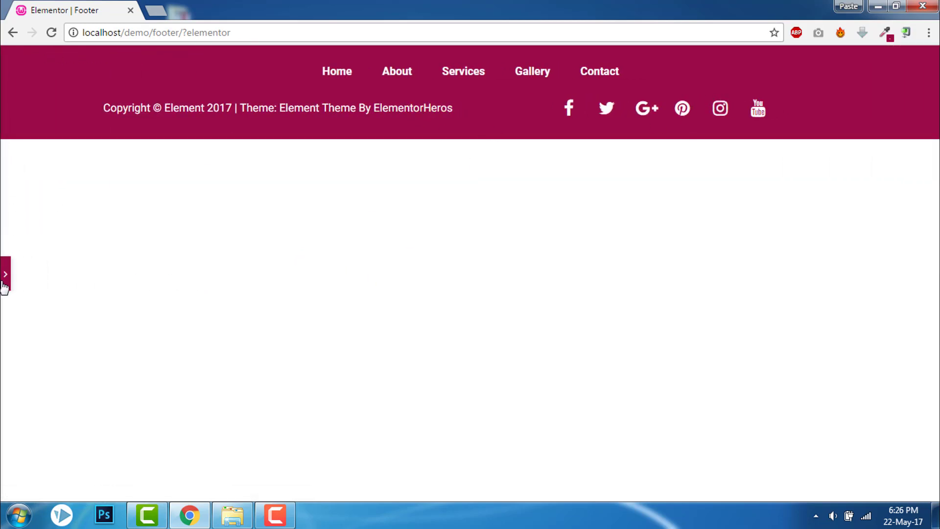
Reopen the panel briefly, then preview the rearranged footer full width
click(4, 274)
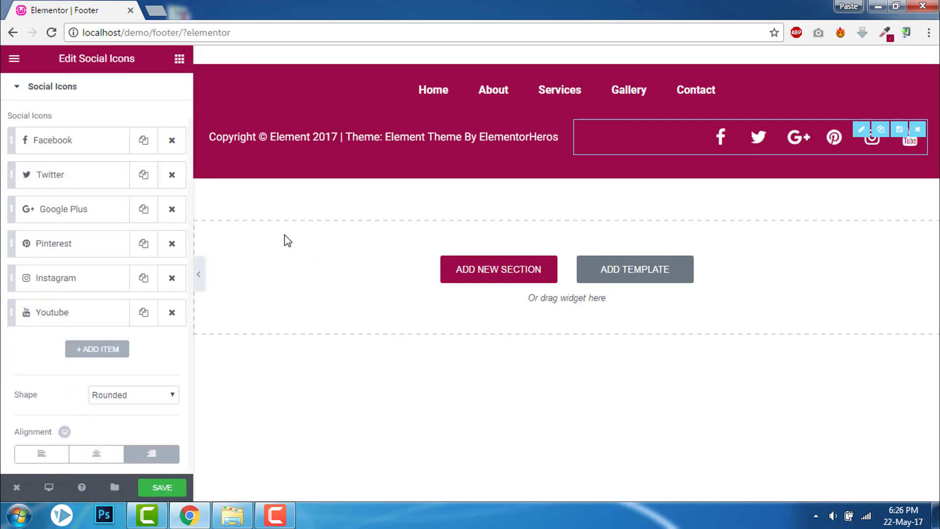
click(198, 274)
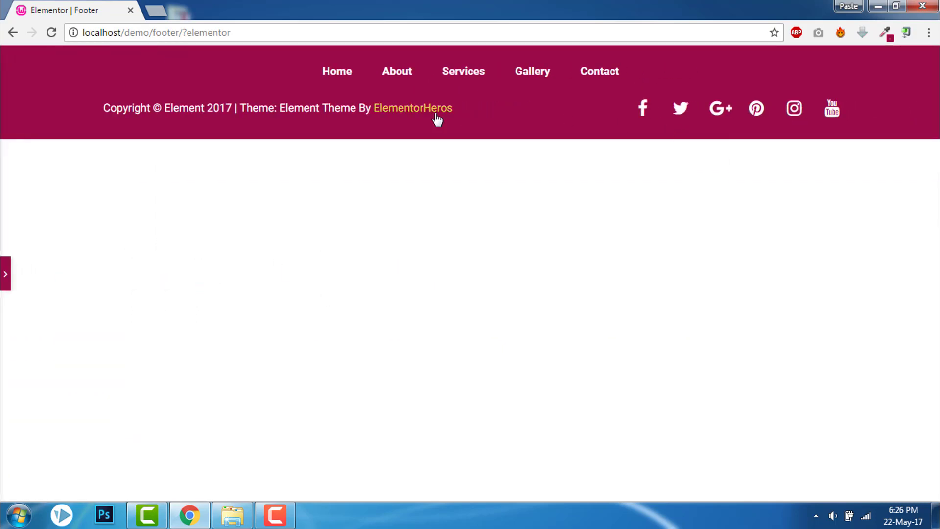
mouse_move(933, 276)
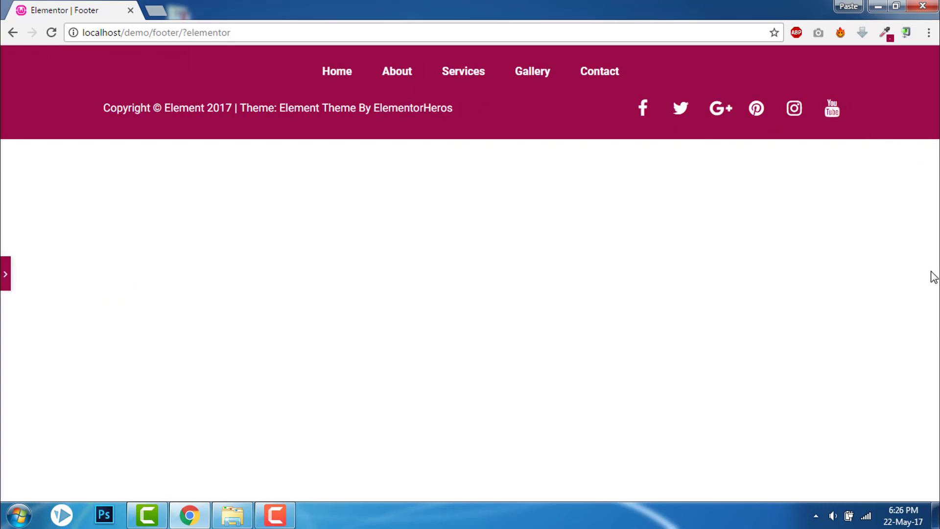
mouse_move(381, 60)
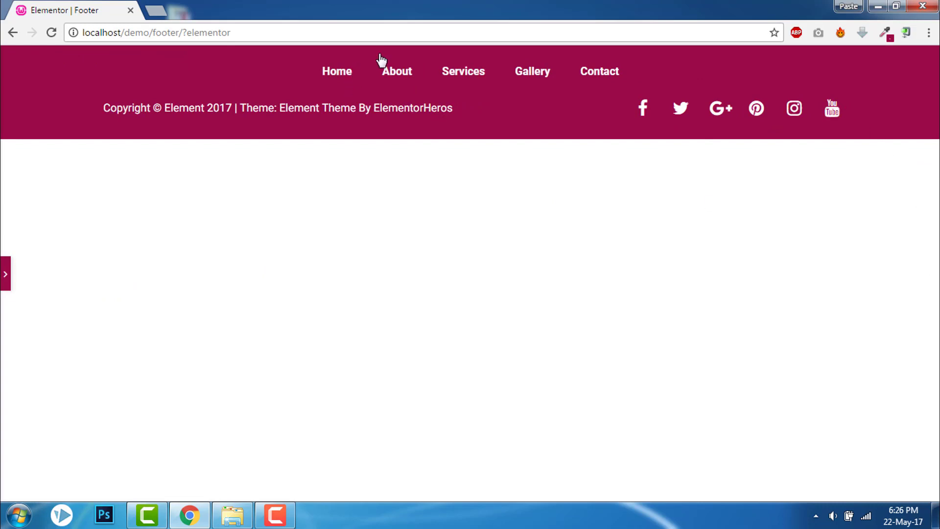
mouse_move(495, 134)
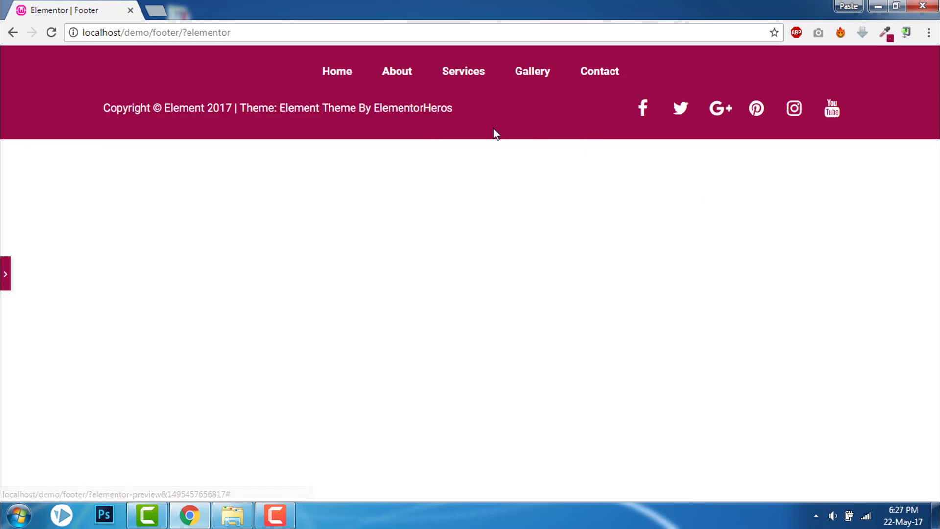
mouse_move(97, 111)
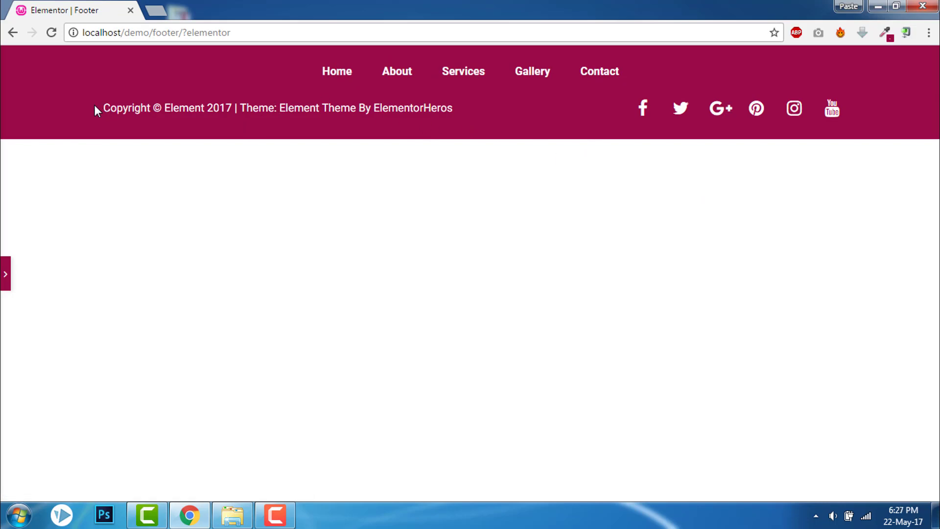
mouse_move(412, 107)
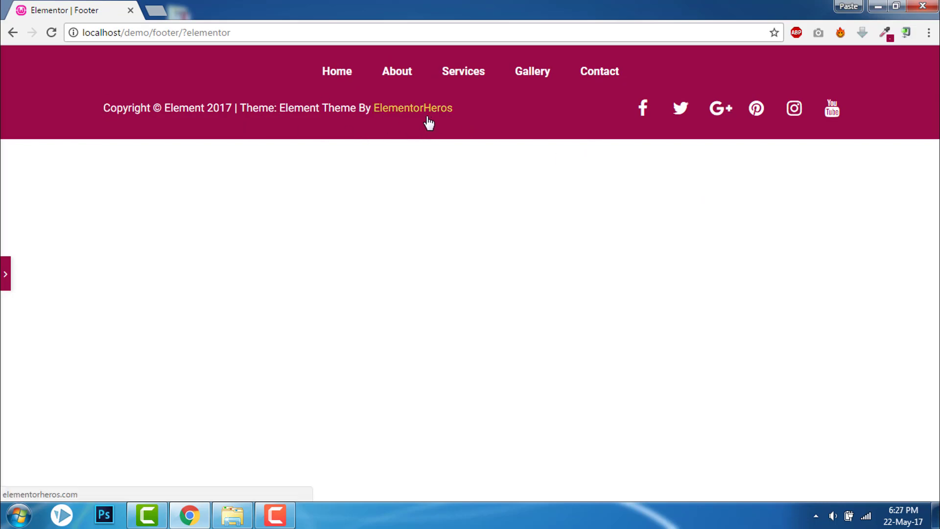
mouse_move(833, 109)
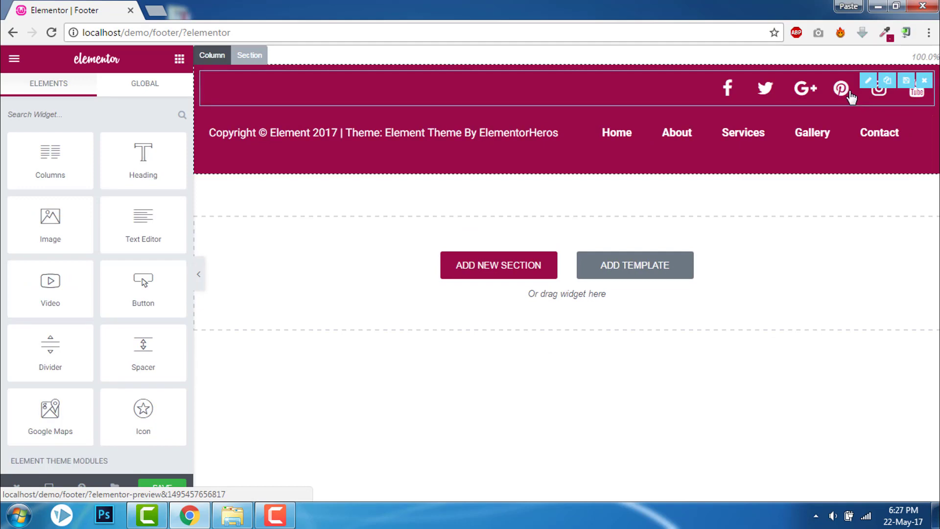
Right-align the navigation menu items via Menu Options and preview the result
click(867, 80)
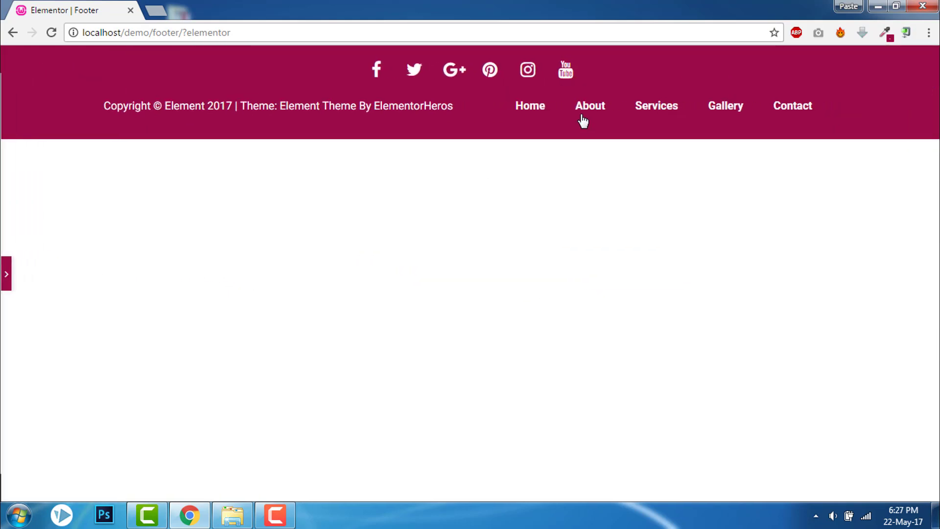
mouse_move(596, 67)
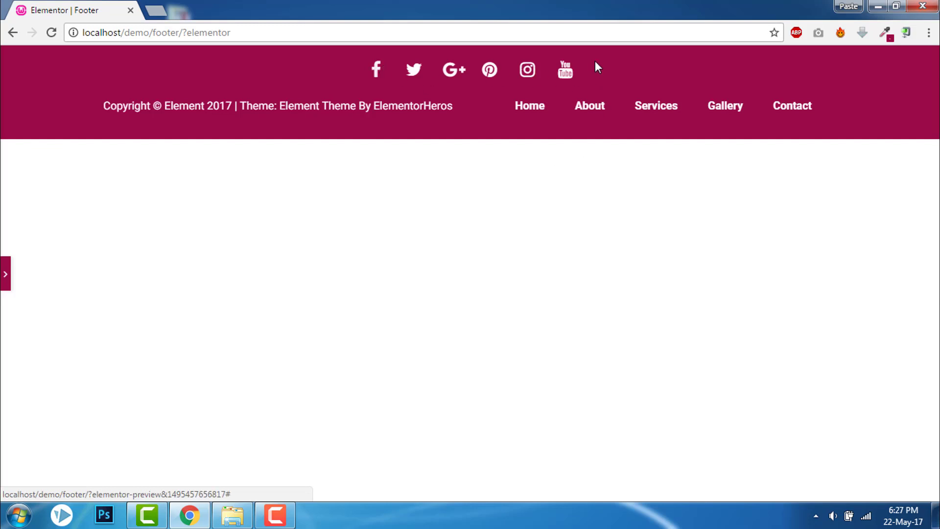
mouse_move(294, 130)
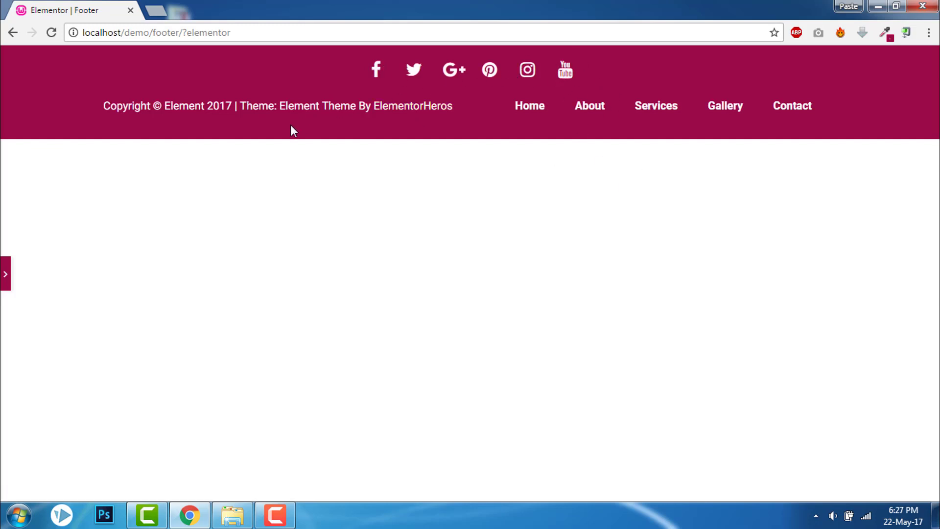
mouse_move(766, 150)
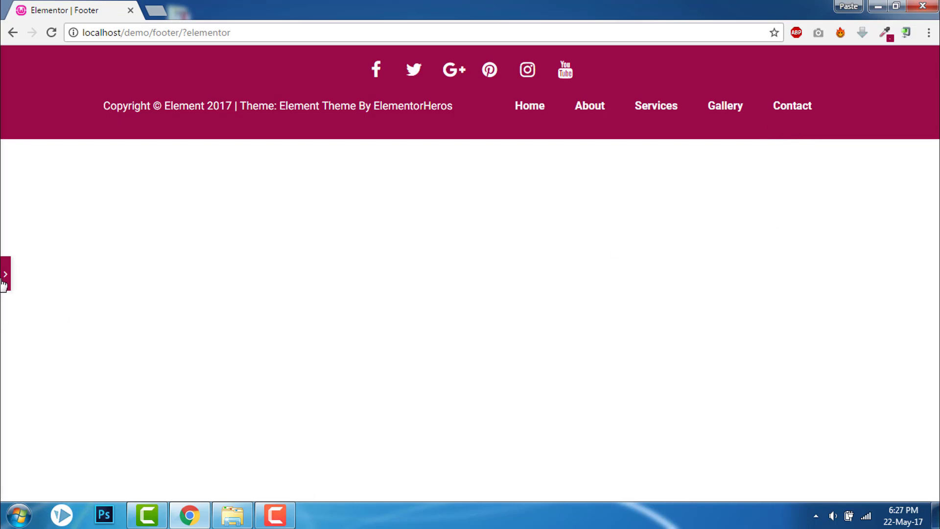
click(6, 274)
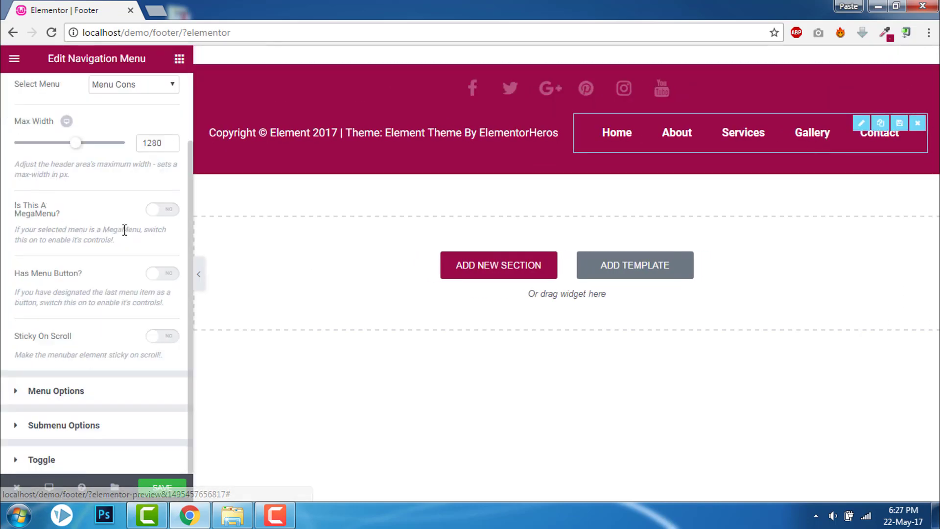
click(57, 391)
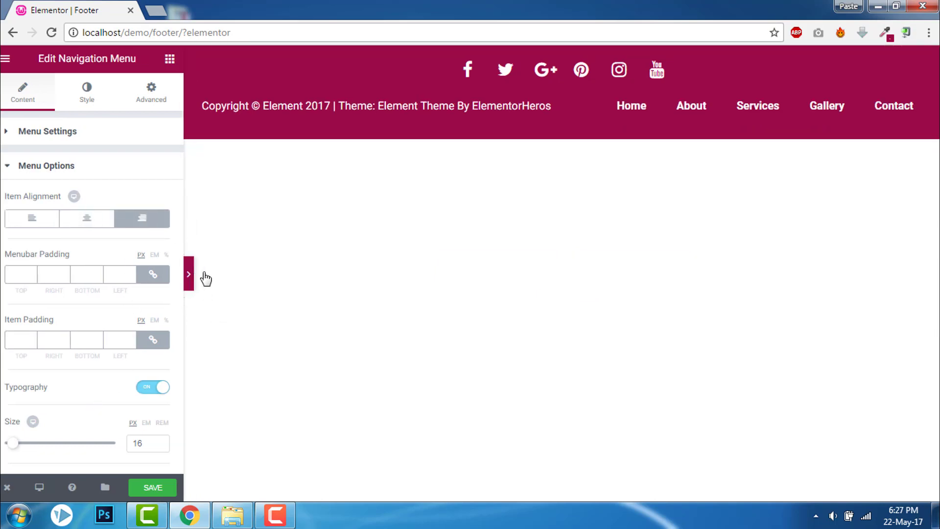
click(189, 275)
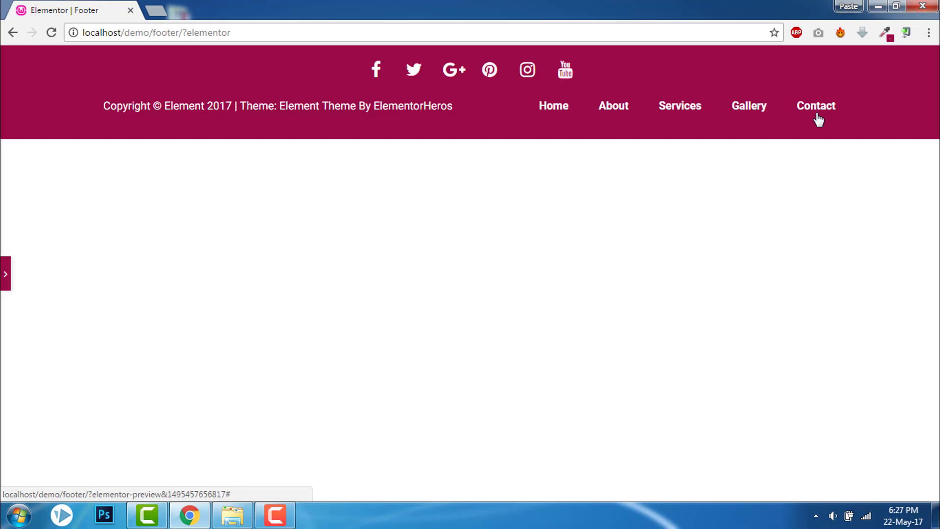
mouse_move(413, 81)
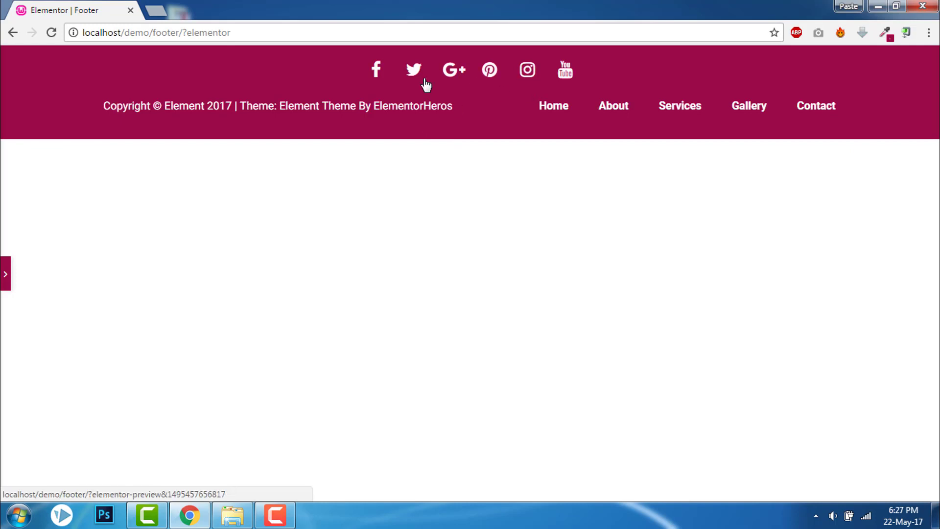
mouse_move(522, 90)
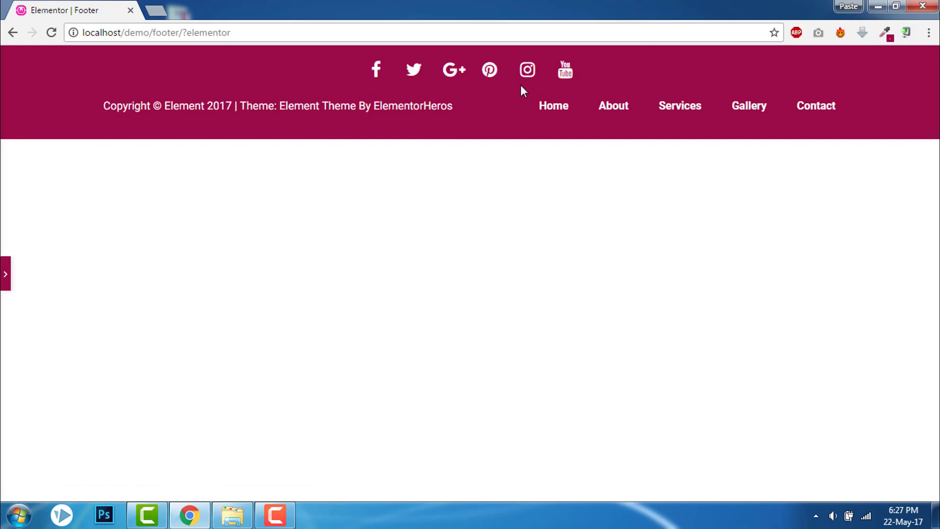
mouse_move(613, 111)
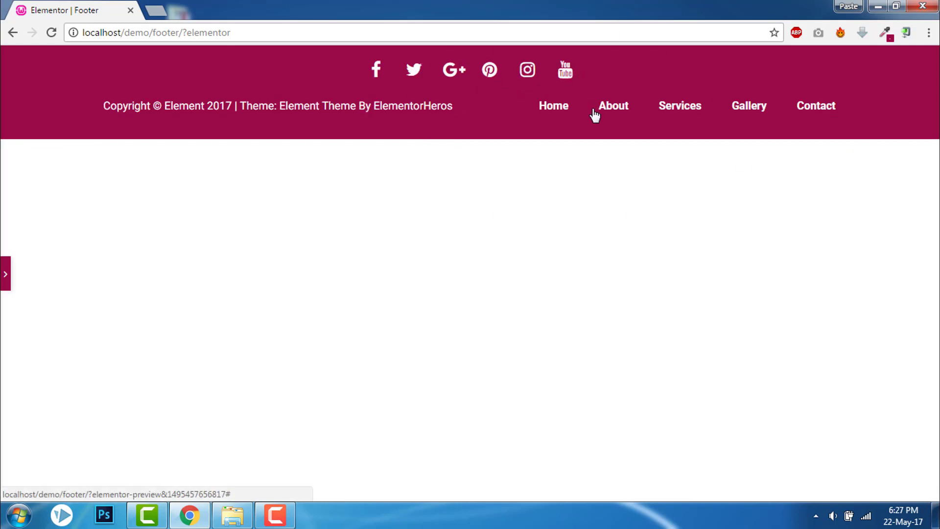